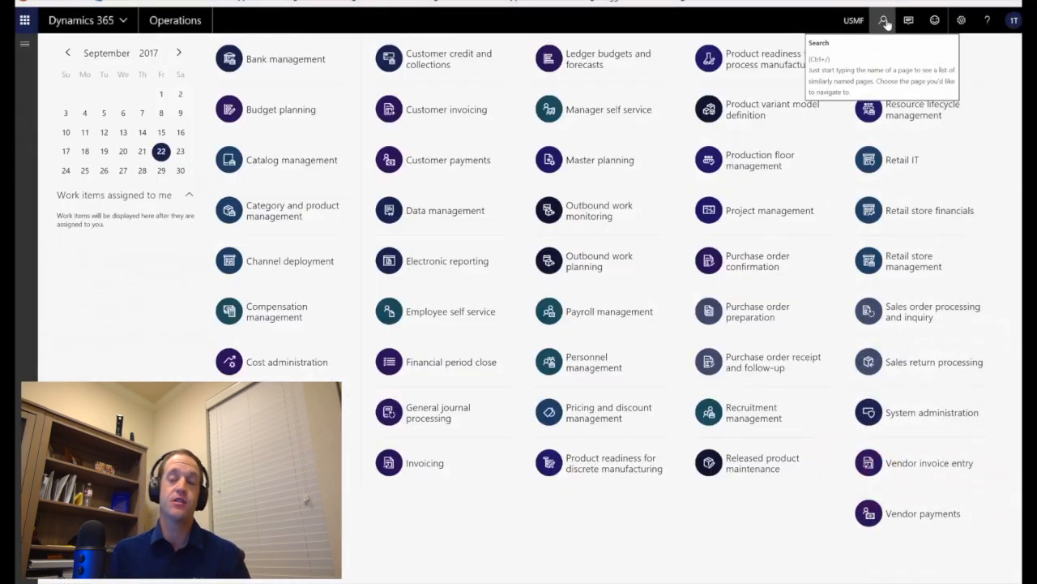
Step: Find the stocked FIFO item in Released products and open its FIFO item model group
{"action": "type", "text": "Released"}
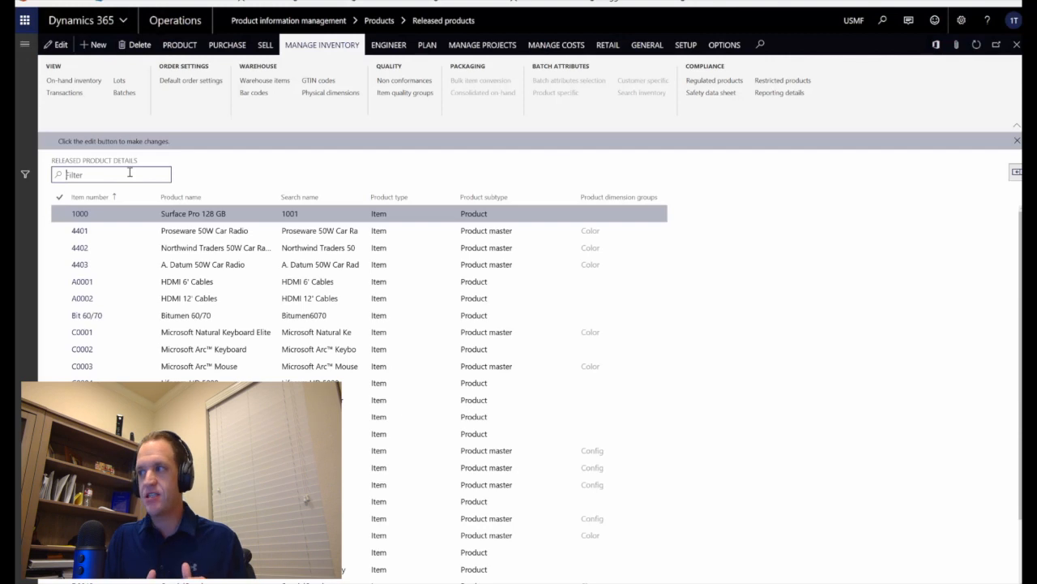
{"action": "type", "text": "Stocked"}
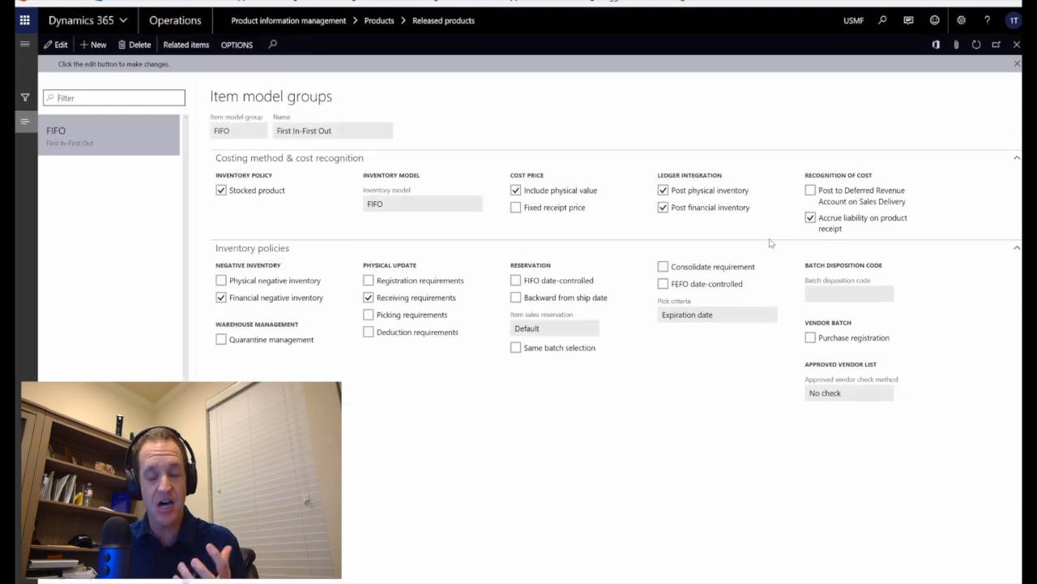
{"action": "mouse_move", "coordinate": [221, 190]}
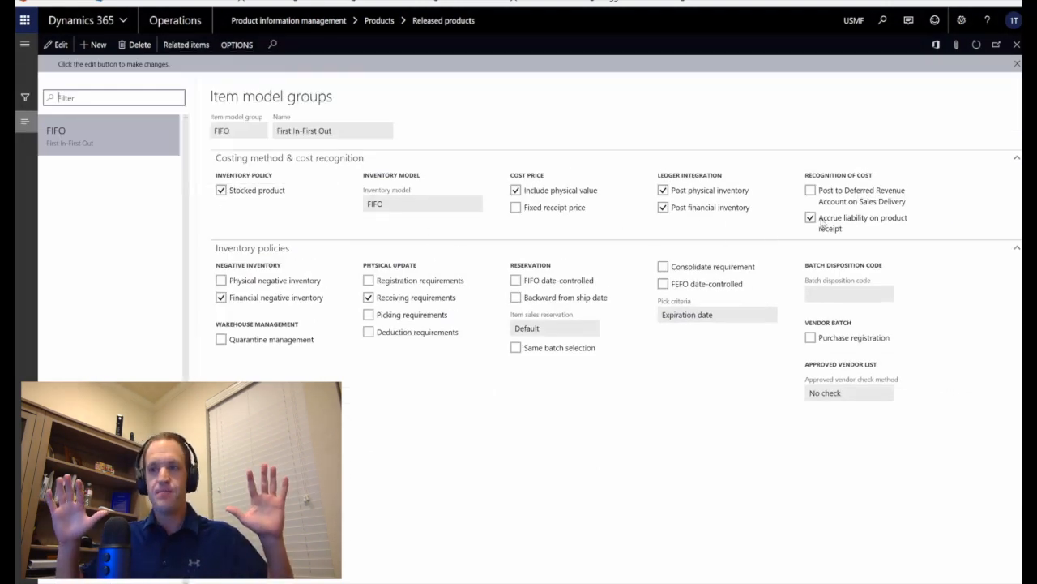
{"action": "left_click", "coordinate": [421, 204]}
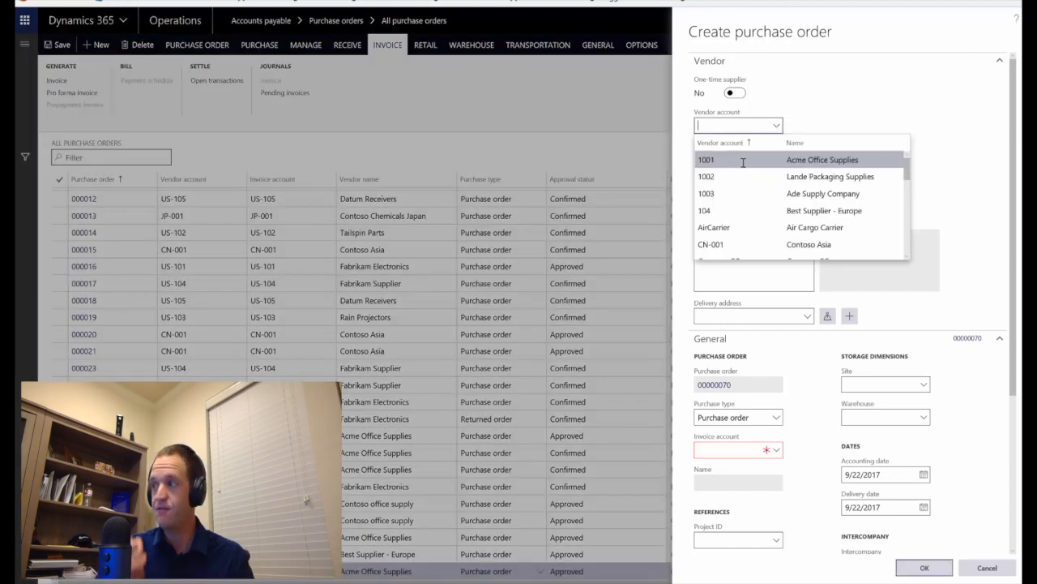
Step: Create a purchase order for vendor 1001 Acme Office Supplies with site 1, warehouse 11
{"action": "left_click", "coordinate": [706, 158]}
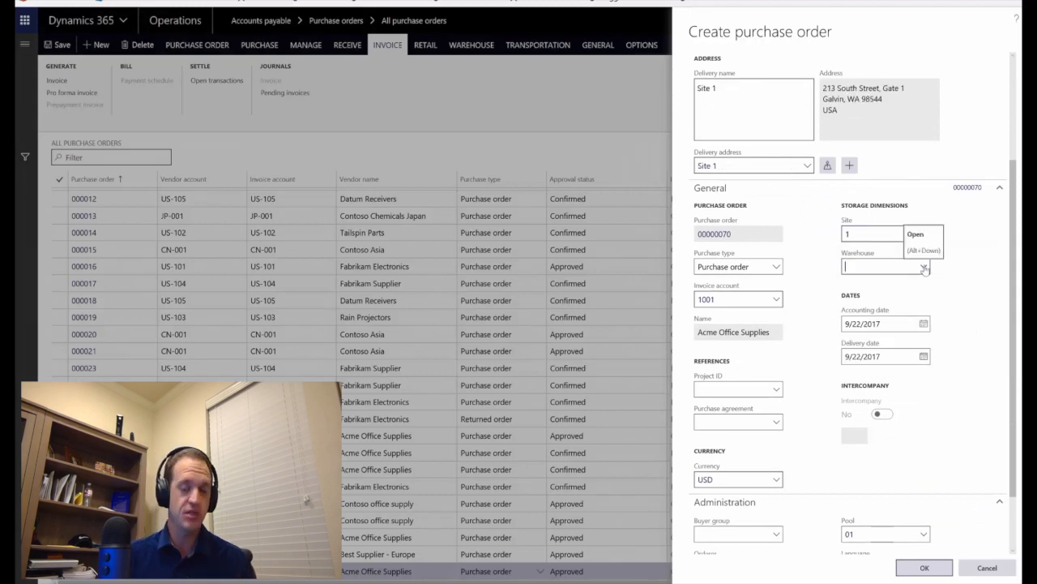
{"action": "type", "text": "11"}
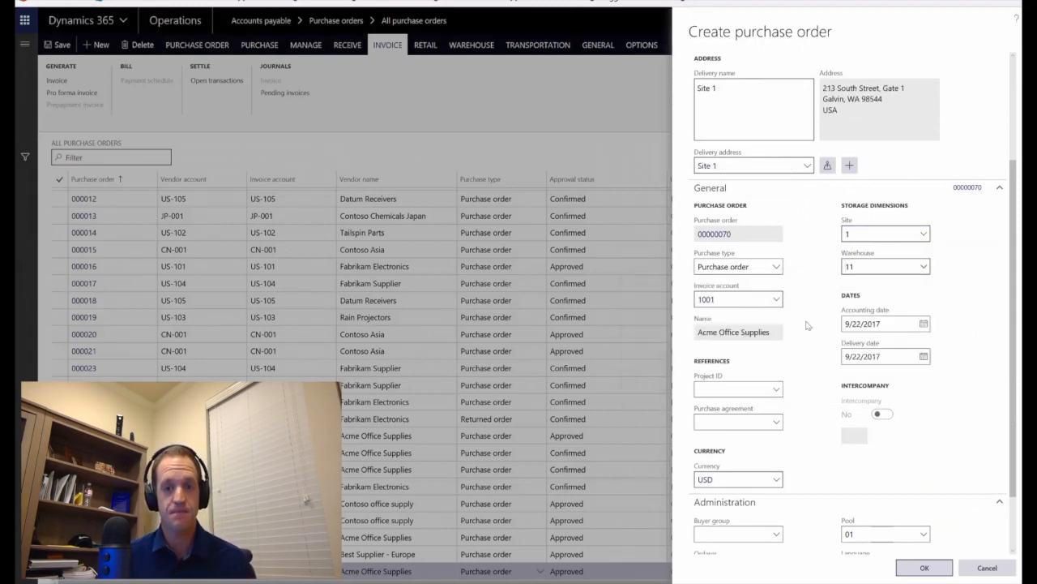
{"action": "scroll", "scroll_direction": "down", "scroll_amount": 3}
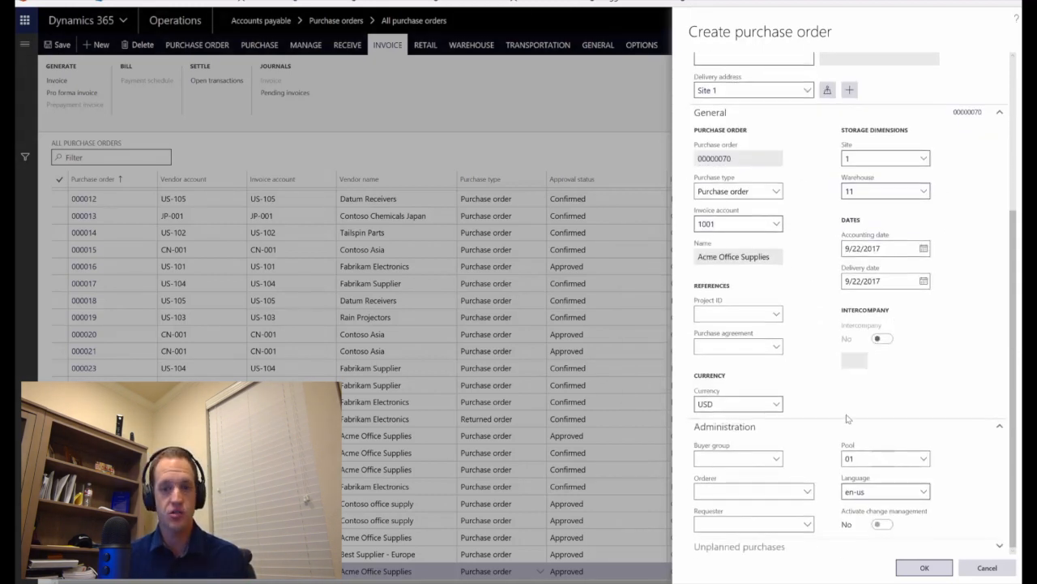
{"action": "mouse_move", "coordinate": [799, 449]}
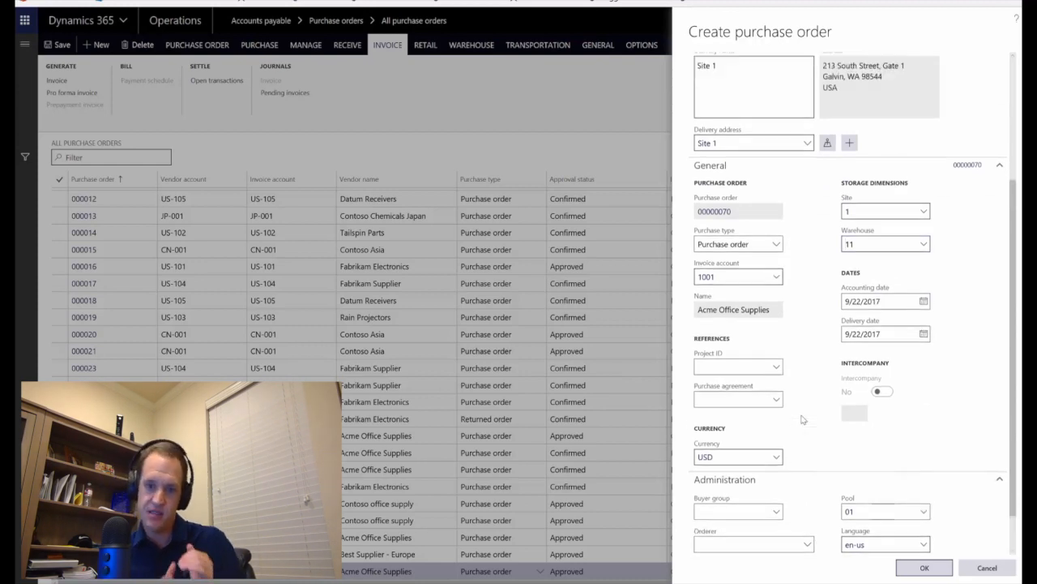
{"action": "scroll", "scroll_direction": "down", "scroll_amount": 3}
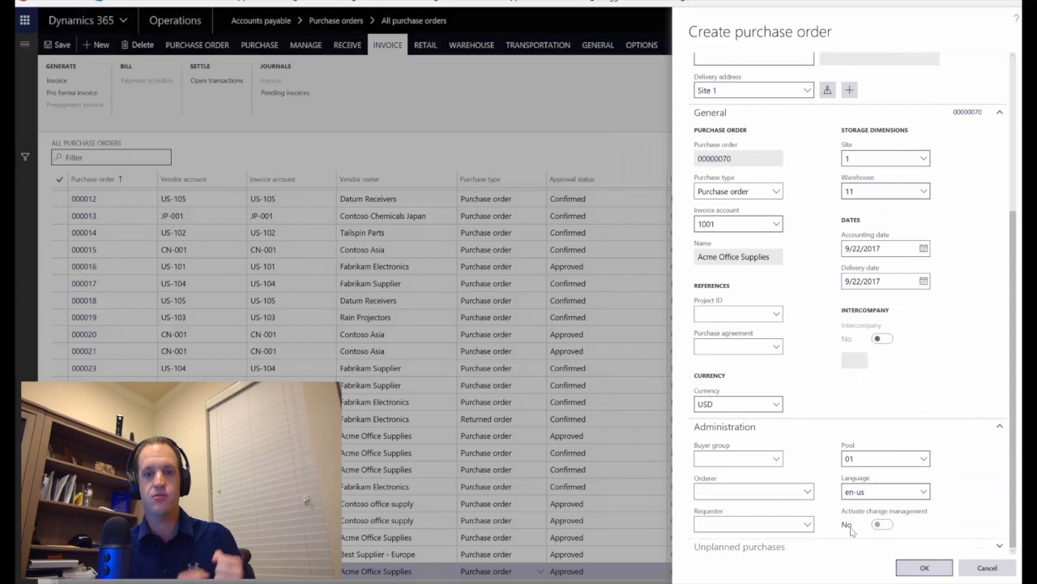
{"action": "left_click", "coordinate": [924, 566]}
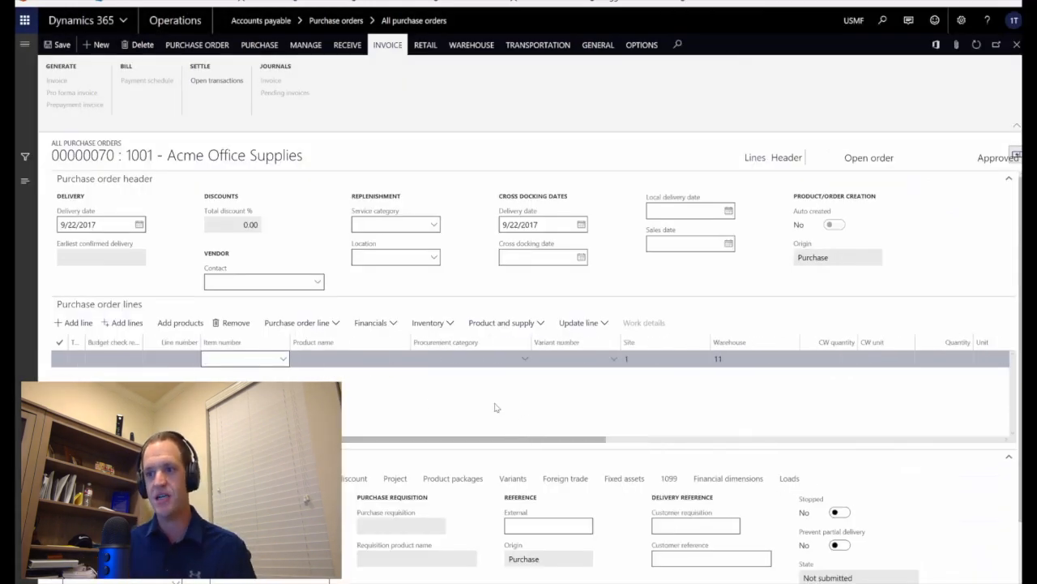
Step: Add an order line for 10 of StockedItemFifo and confirm order 00000070
{"action": "left_click", "coordinate": [243, 359]}
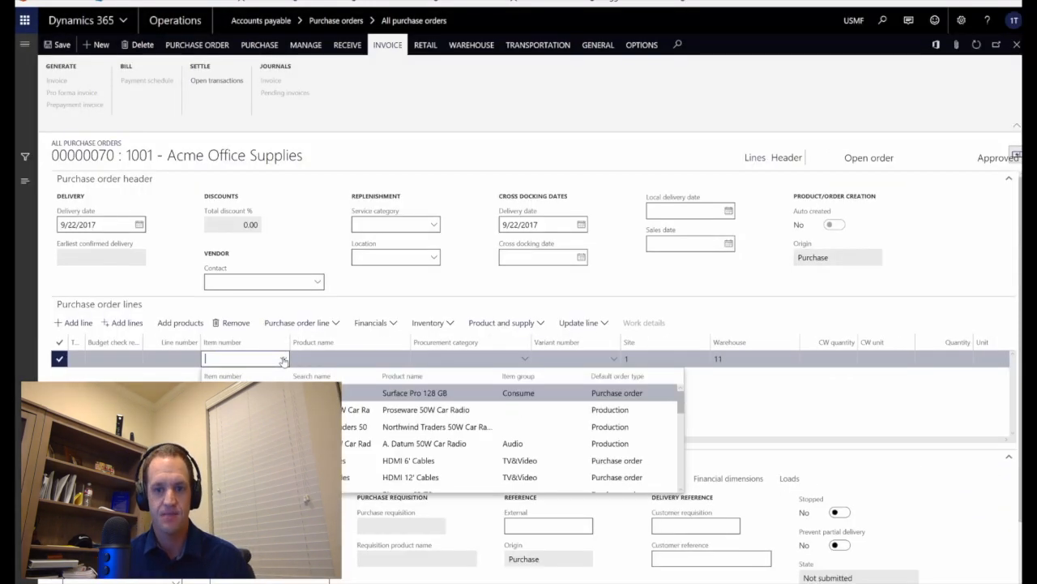
{"action": "type", "text": "stp"}
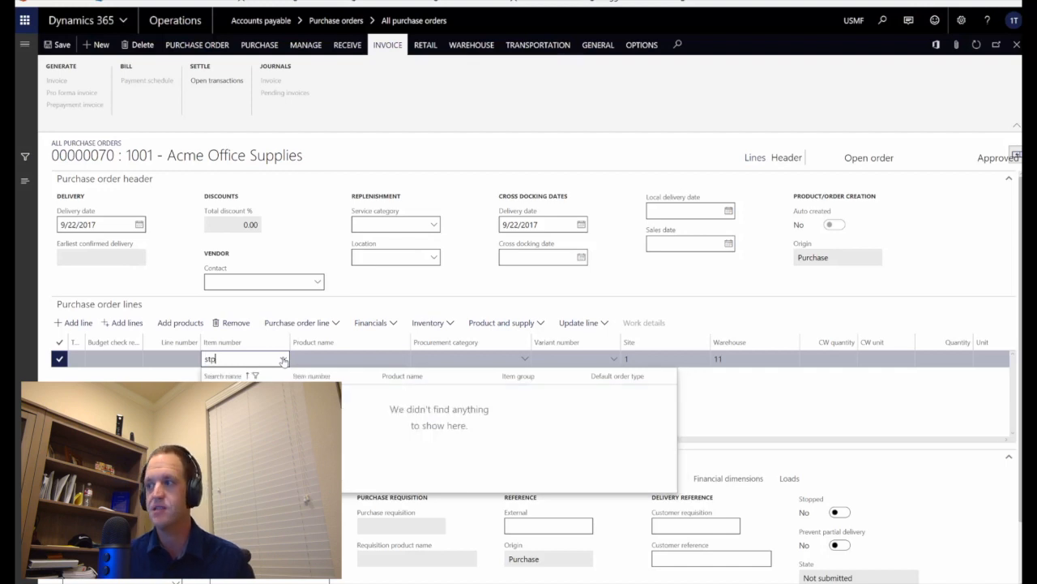
{"action": "type", "text": "stoc"}
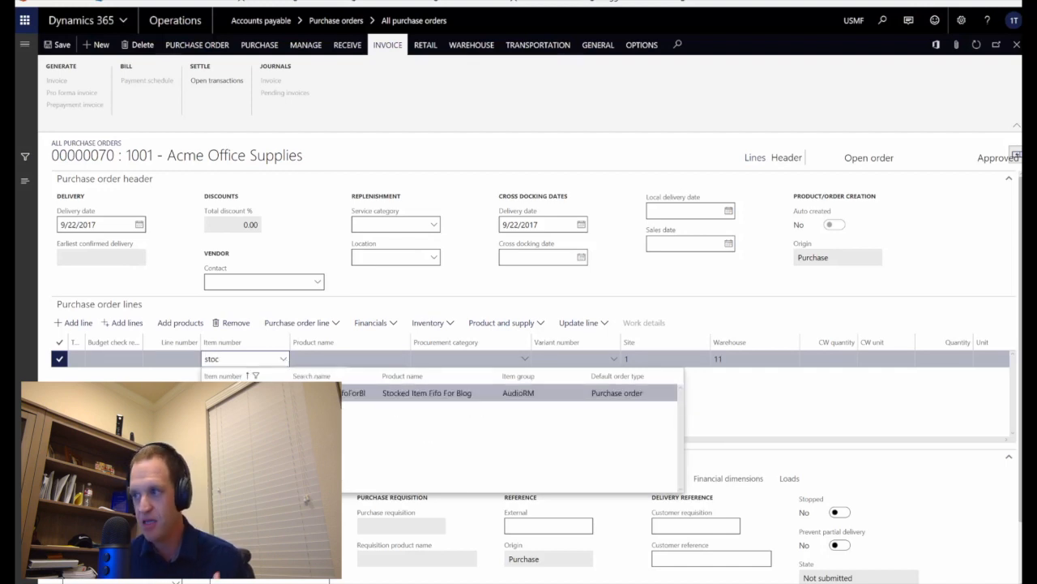
{"action": "left_click", "coordinate": [425, 392]}
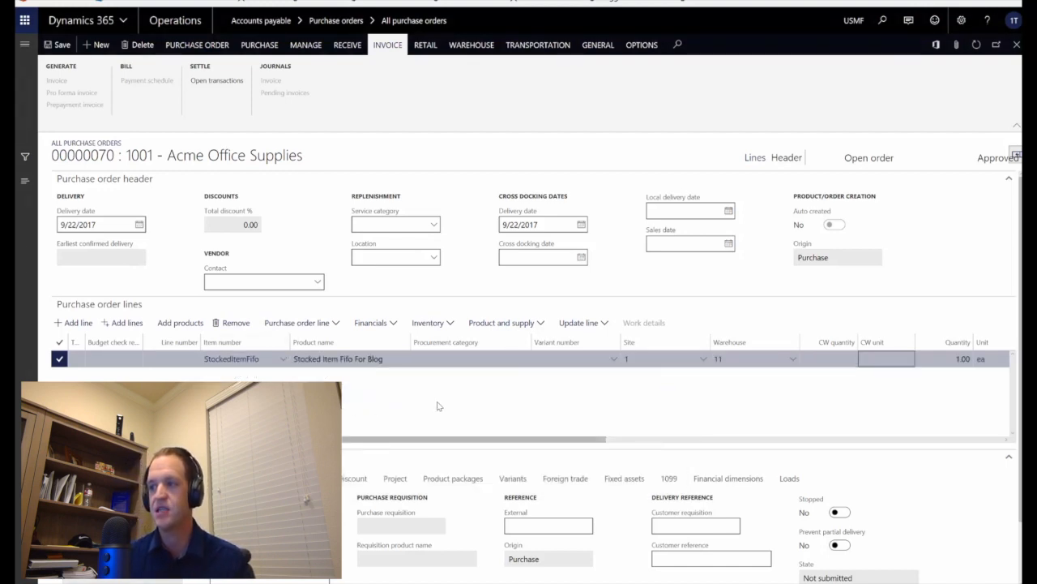
{"action": "type", "text": "10"}
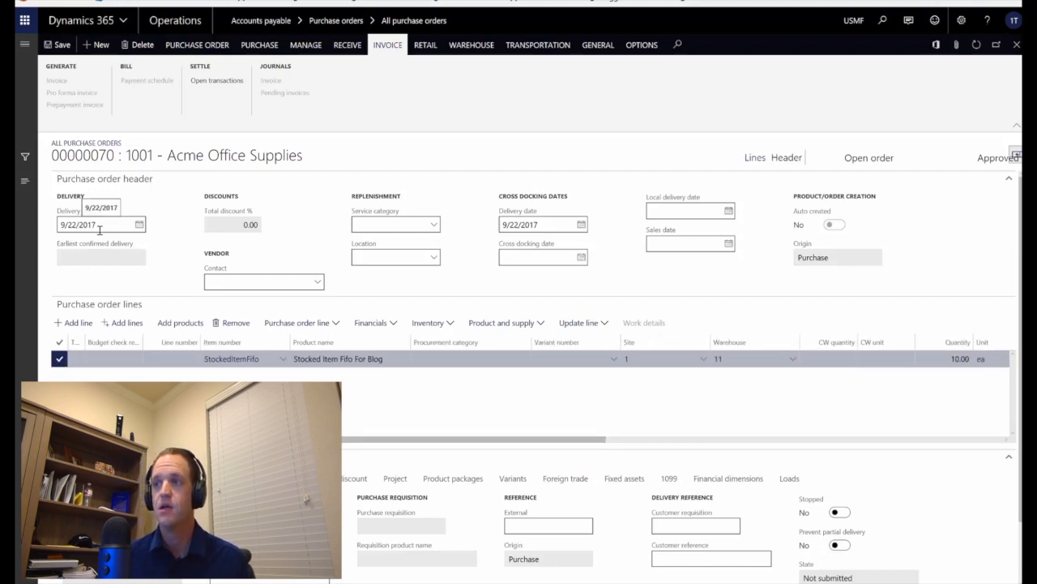
{"action": "scroll", "scroll_direction": "down", "scroll_amount": 3}
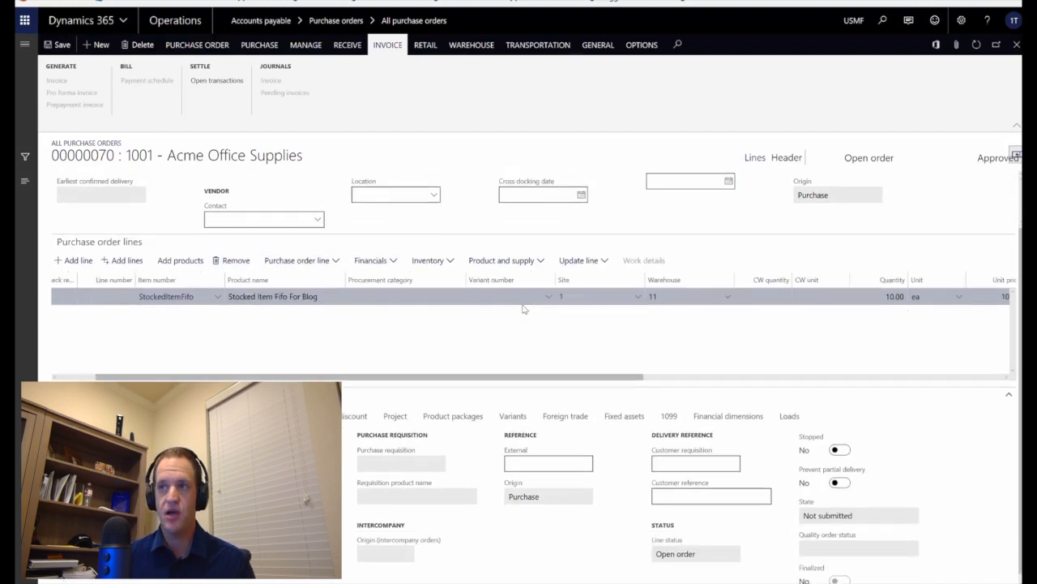
{"action": "left_click", "coordinate": [395, 195]}
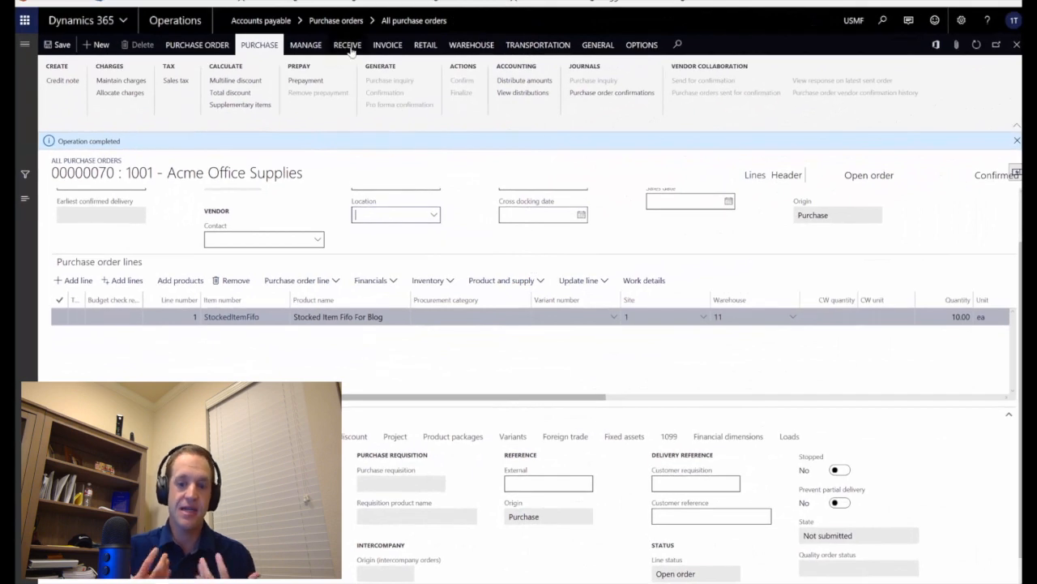
Step: Post a product receipt for the 10 units on order 00000070, dated 9/15/2017
{"action": "left_click", "coordinate": [347, 45]}
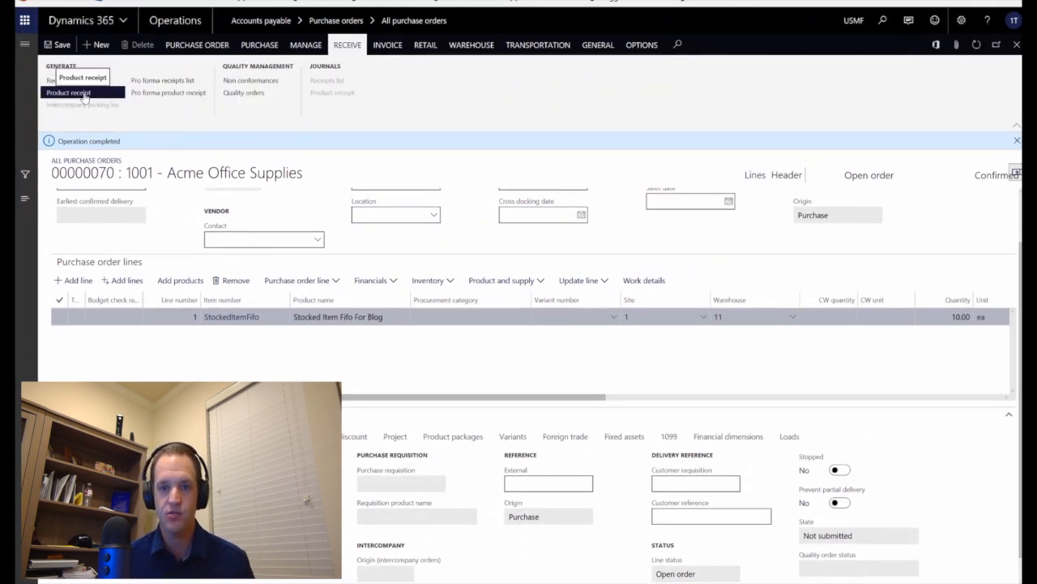
{"action": "left_click", "coordinate": [68, 91]}
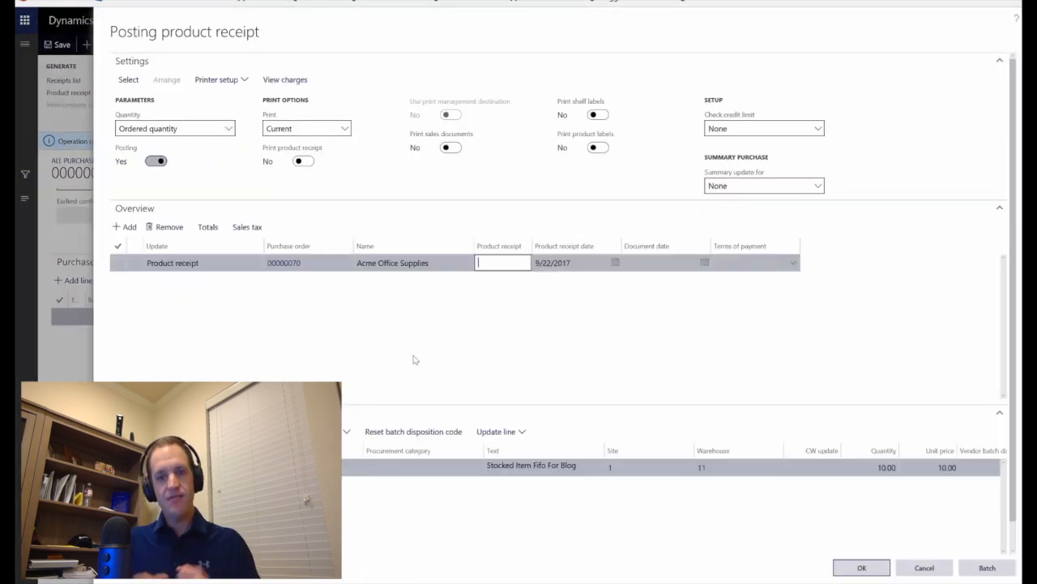
{"action": "mouse_move", "coordinate": [466, 350]}
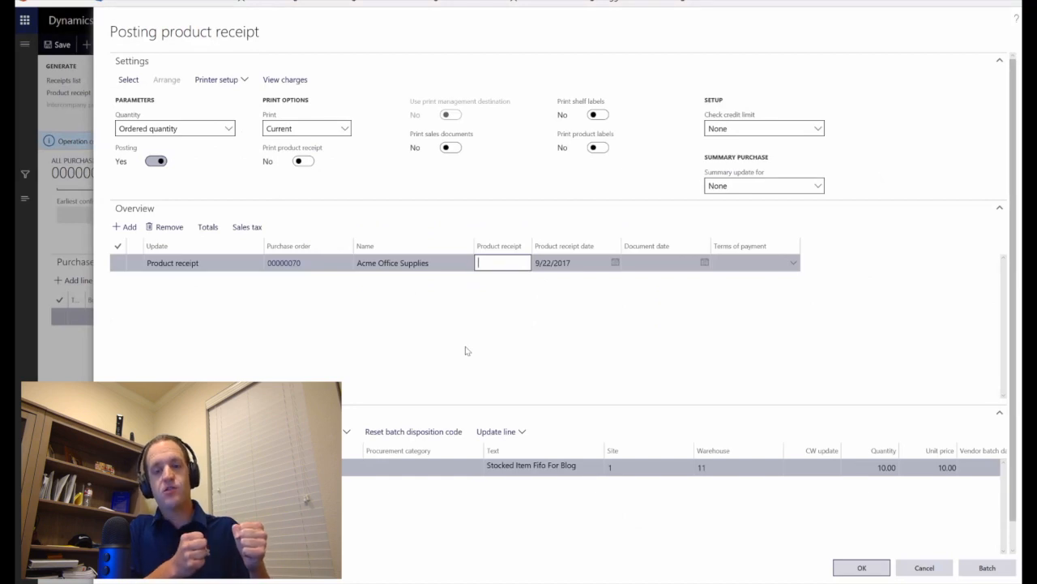
{"action": "type", "text": "Receipt"}
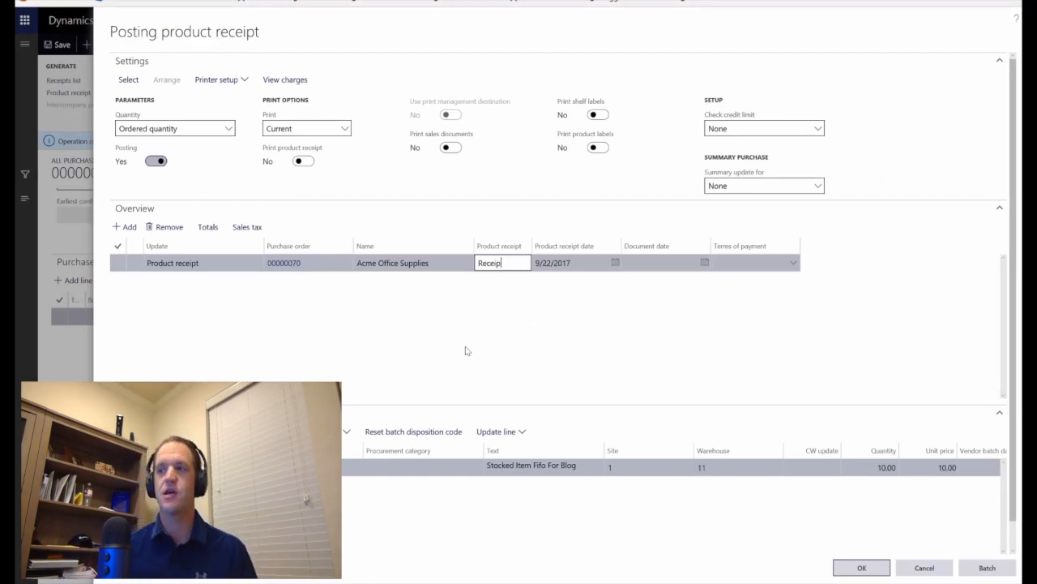
{"action": "type", "text": "Inventory"}
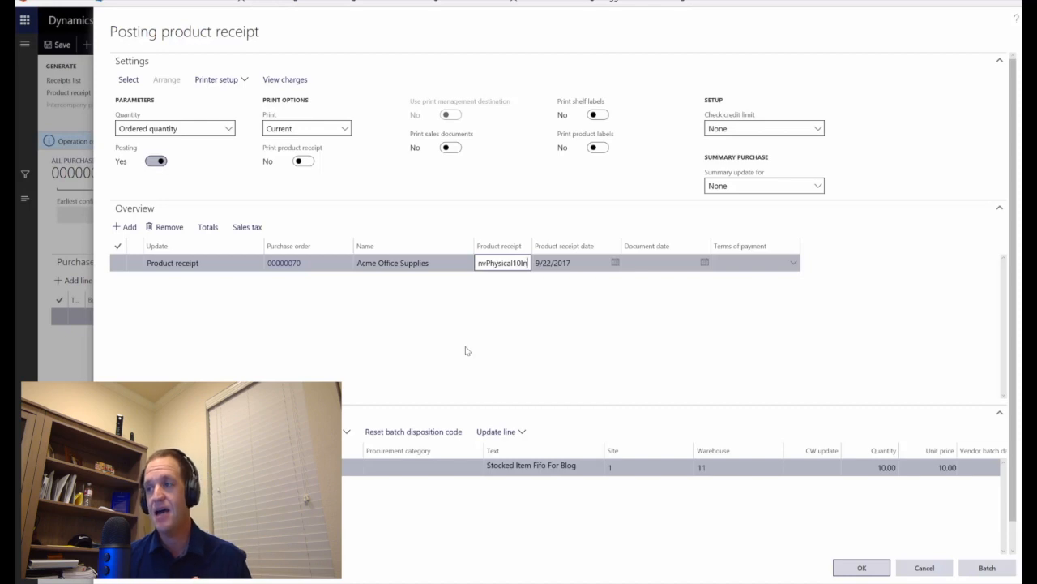
{"action": "left_click", "coordinate": [572, 261]}
{"action": "type", "text": "15"}
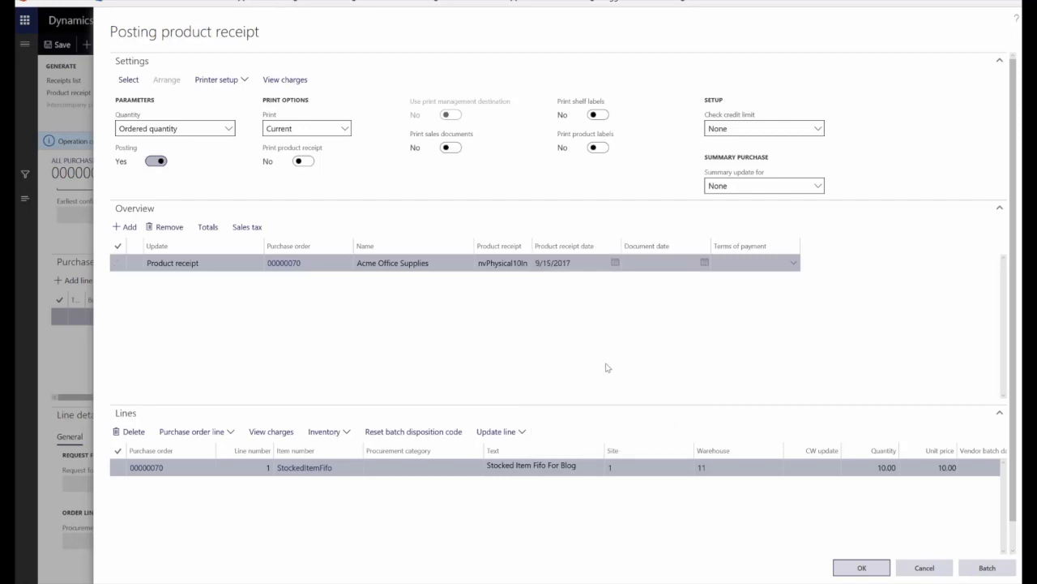
{"action": "mouse_move", "coordinate": [334, 213]}
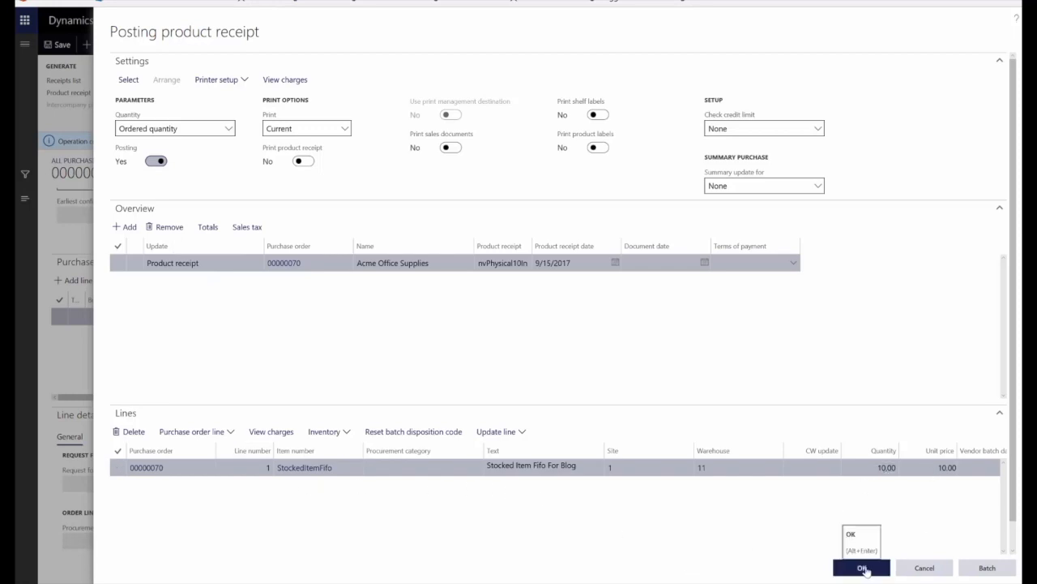
{"action": "left_click", "coordinate": [862, 567]}
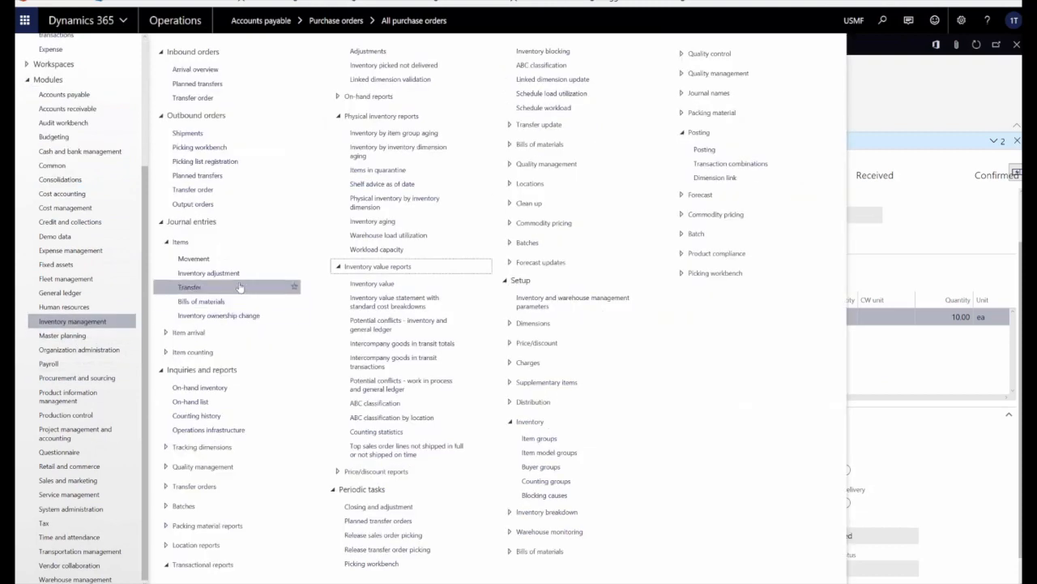
Step: Create an IMov movement journal for site 1, warehouse 11, offset account 600200
{"action": "left_click", "coordinate": [193, 258]}
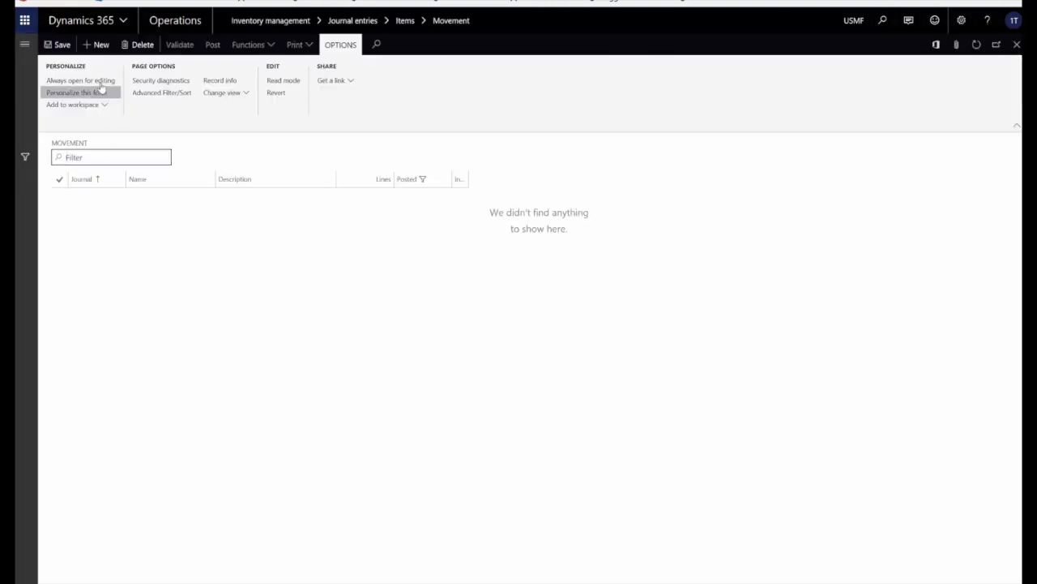
{"action": "left_click", "coordinate": [94, 45]}
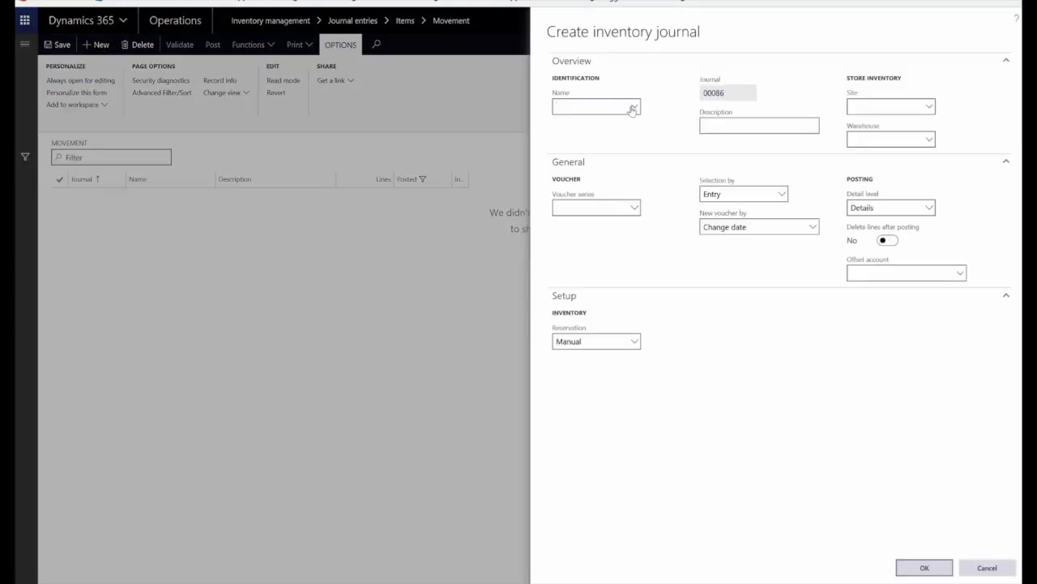
{"action": "type", "text": "IMov"}
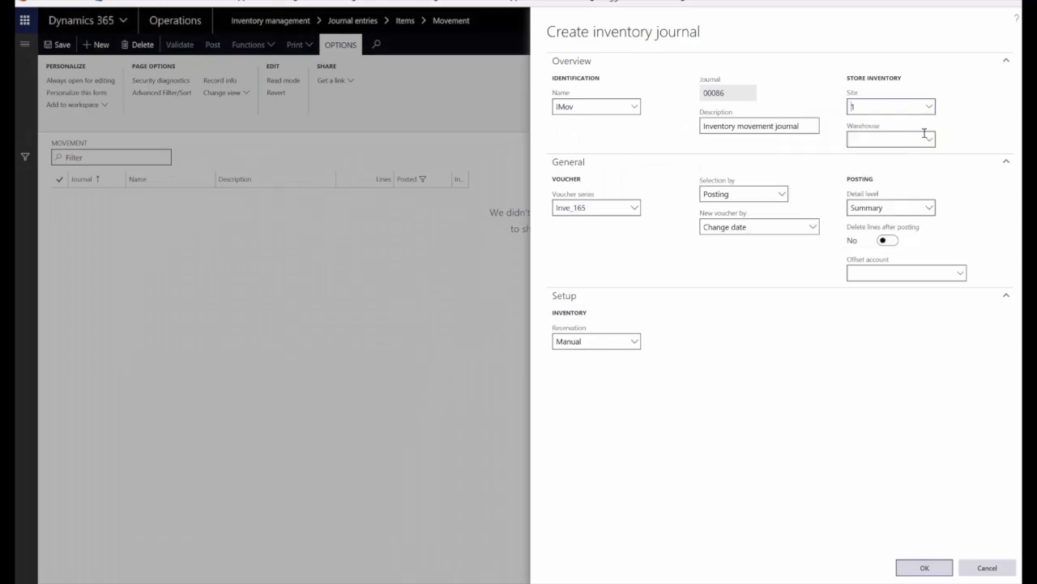
{"action": "type", "text": "11"}
{"action": "left_click", "coordinate": [907, 273]}
{"action": "type", "text": "6"}
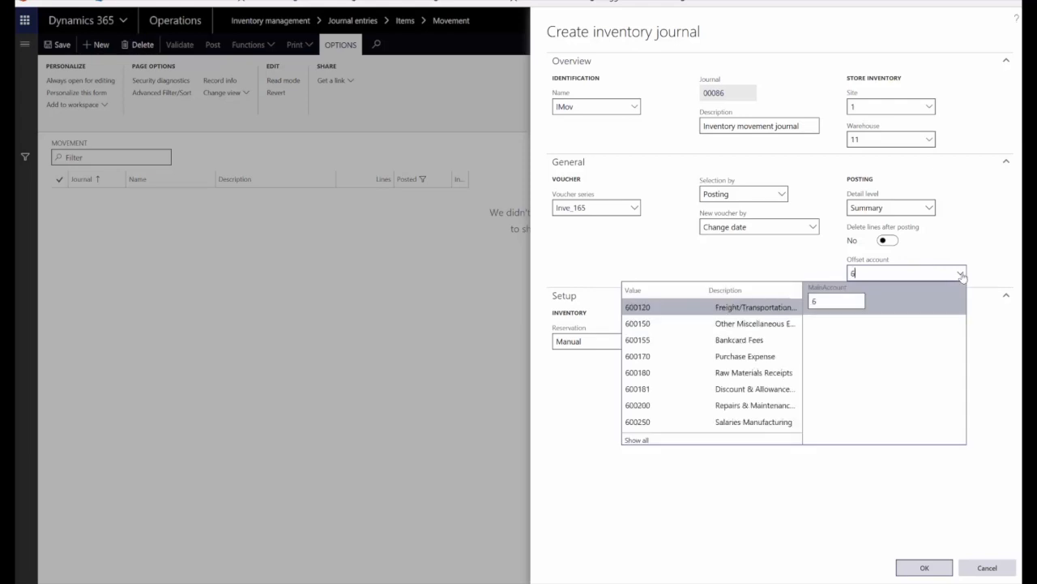
{"action": "left_click", "coordinate": [638, 404]}
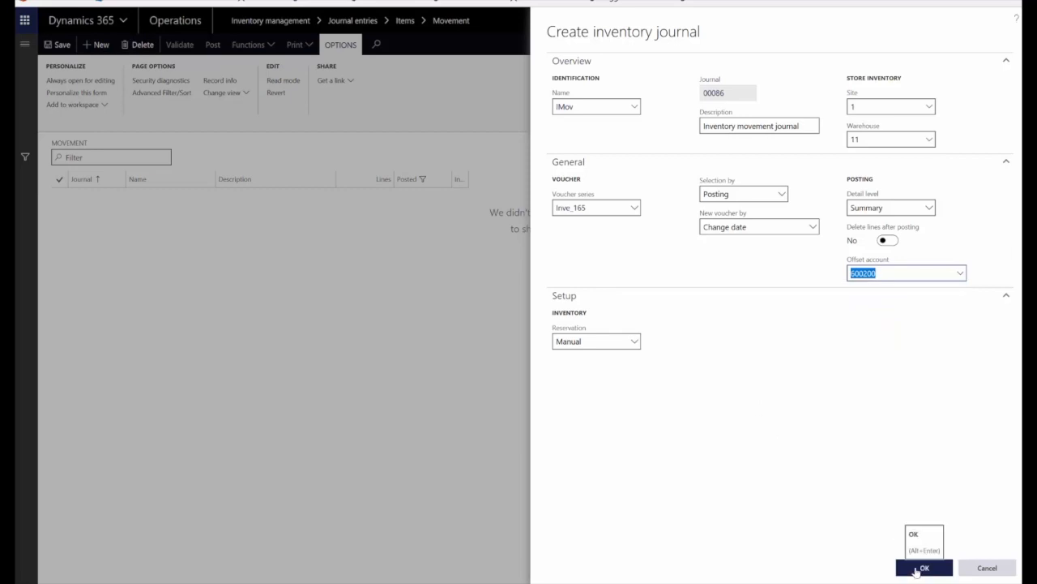
{"action": "left_click", "coordinate": [923, 567]}
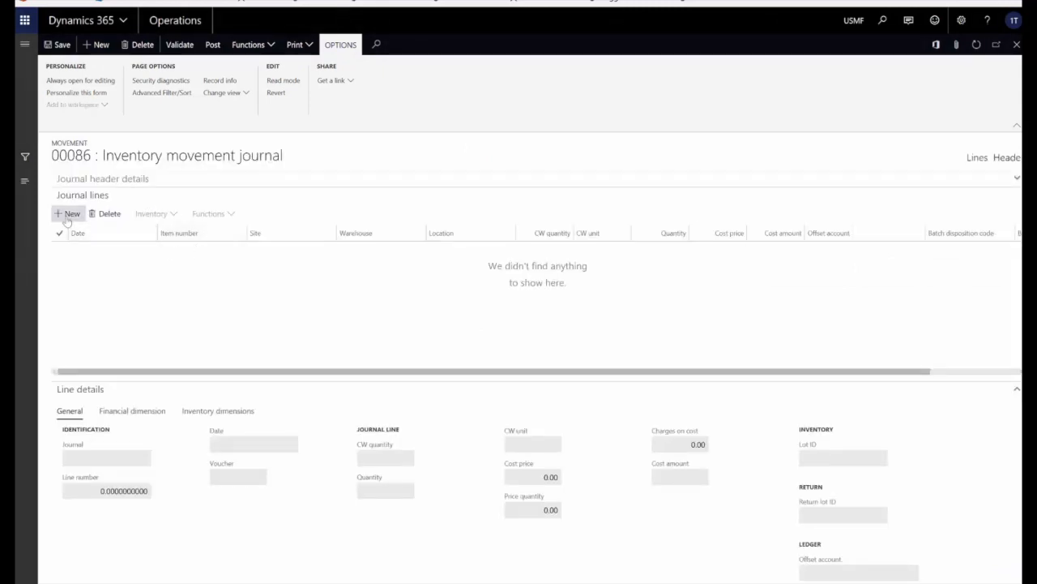
Step: Add a journal line issuing -1.00 StockedItemFifo at site 1, warehouse 11
{"action": "left_click", "coordinate": [68, 213]}
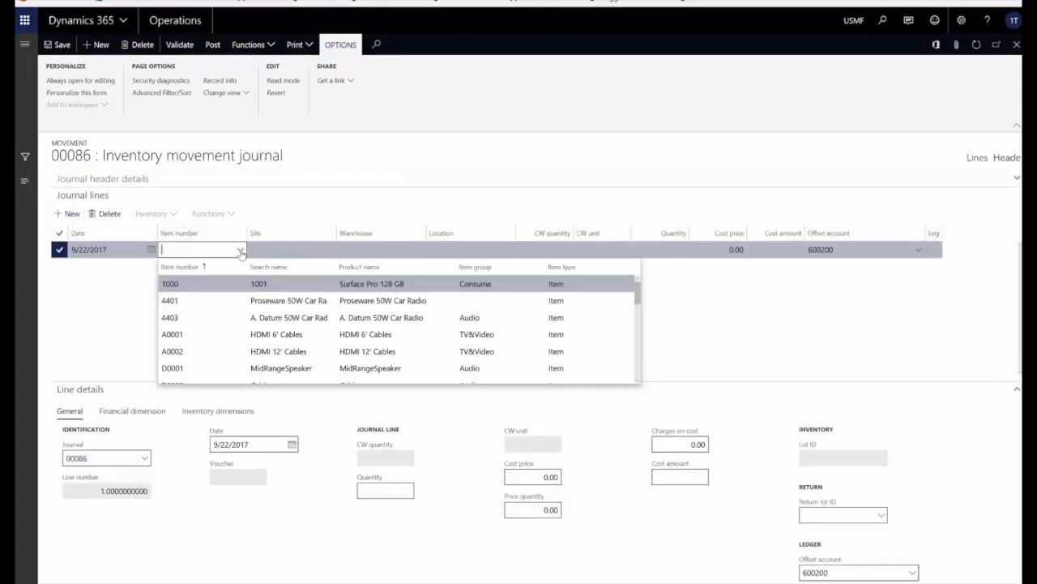
{"action": "type", "text": "StockedItemFifo"}
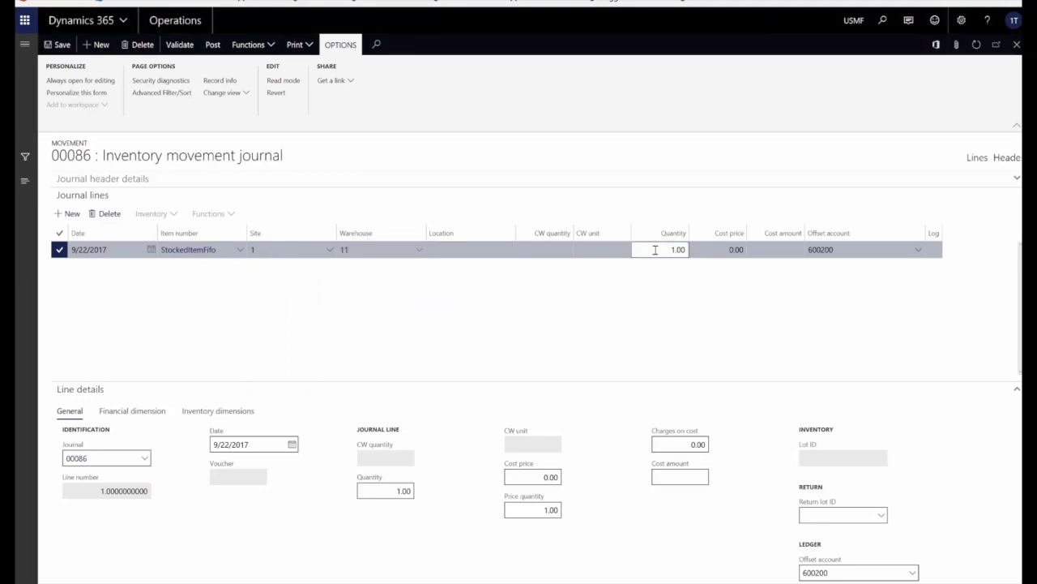
{"action": "type", "text": "-1.00"}
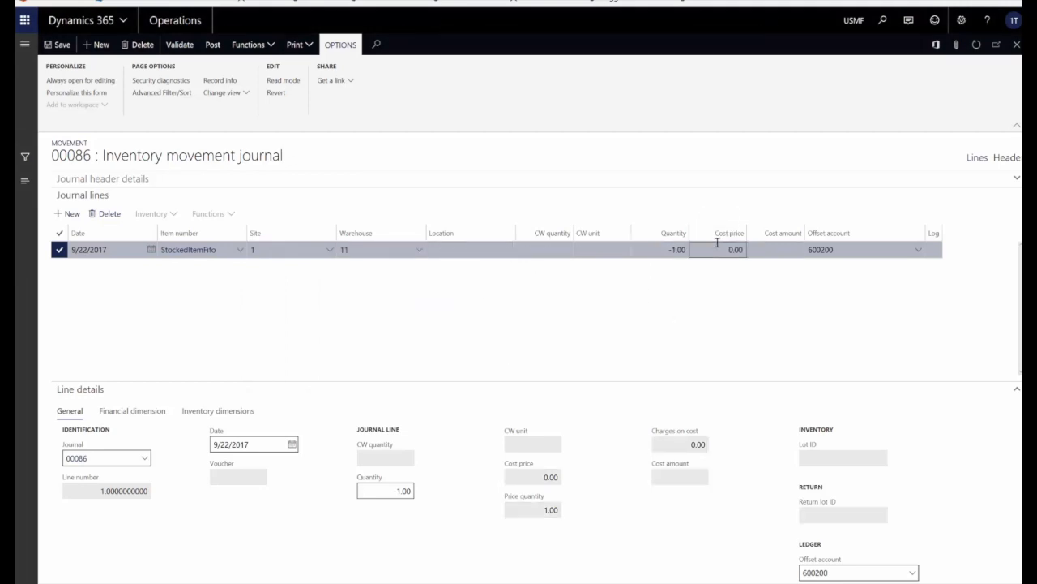
{"action": "left_click", "coordinate": [729, 249]}
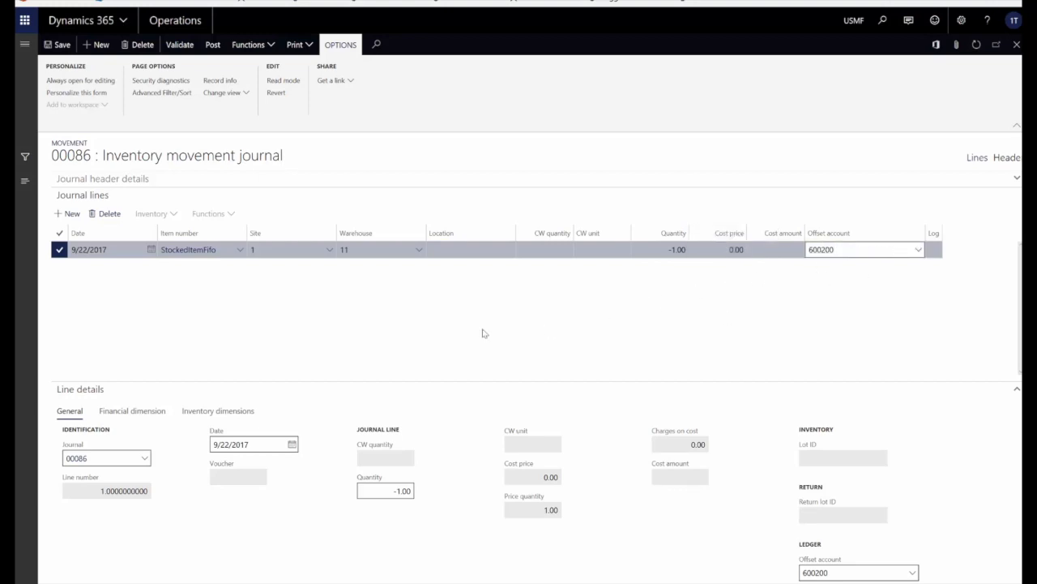
Step: Date the journal line 9/20/2017 and post journal 00086
{"action": "left_click", "coordinate": [132, 410]}
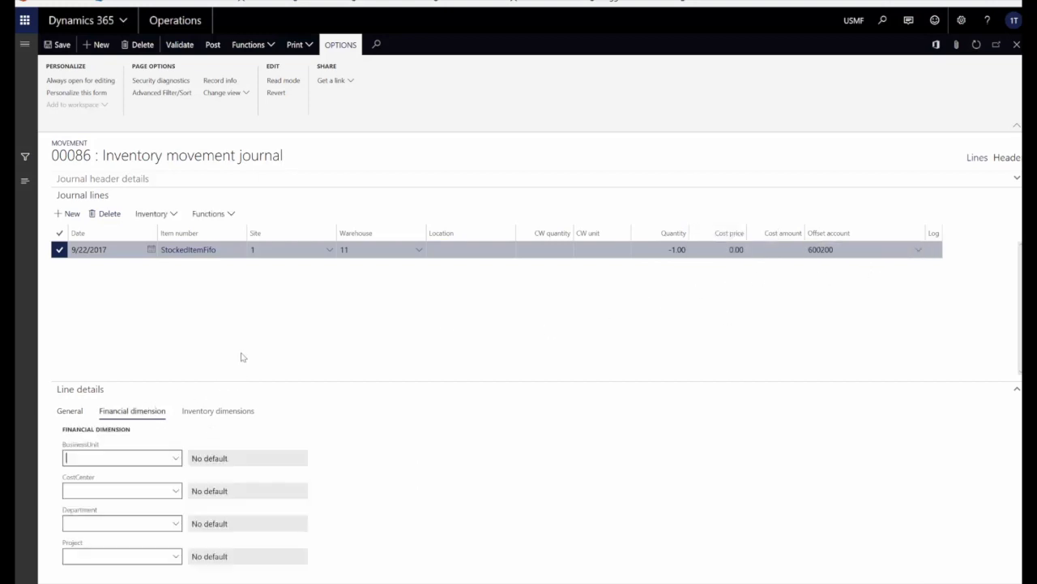
{"action": "left_click", "coordinate": [70, 410]}
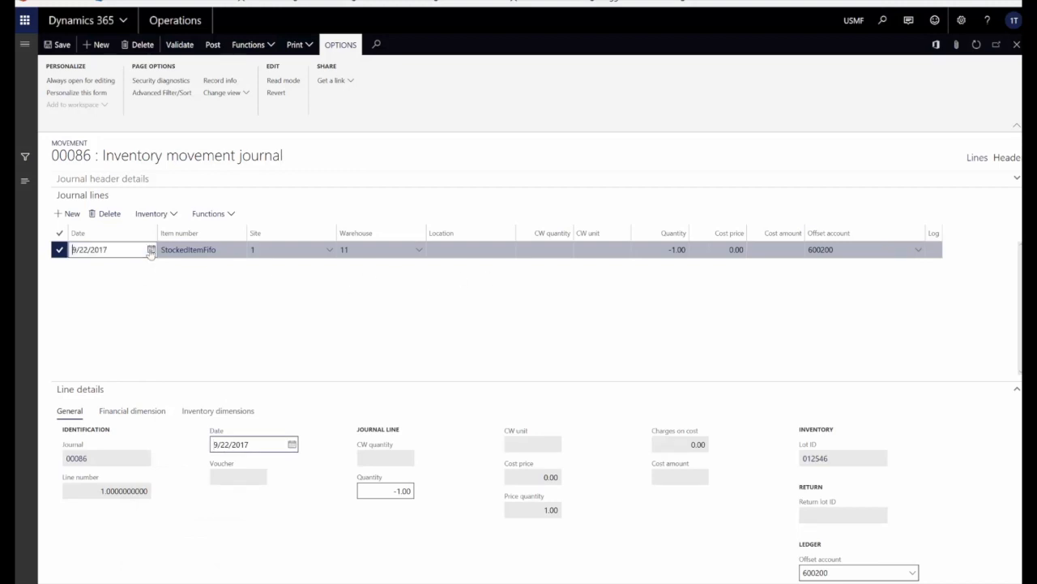
{"action": "left_click", "coordinate": [151, 249]}
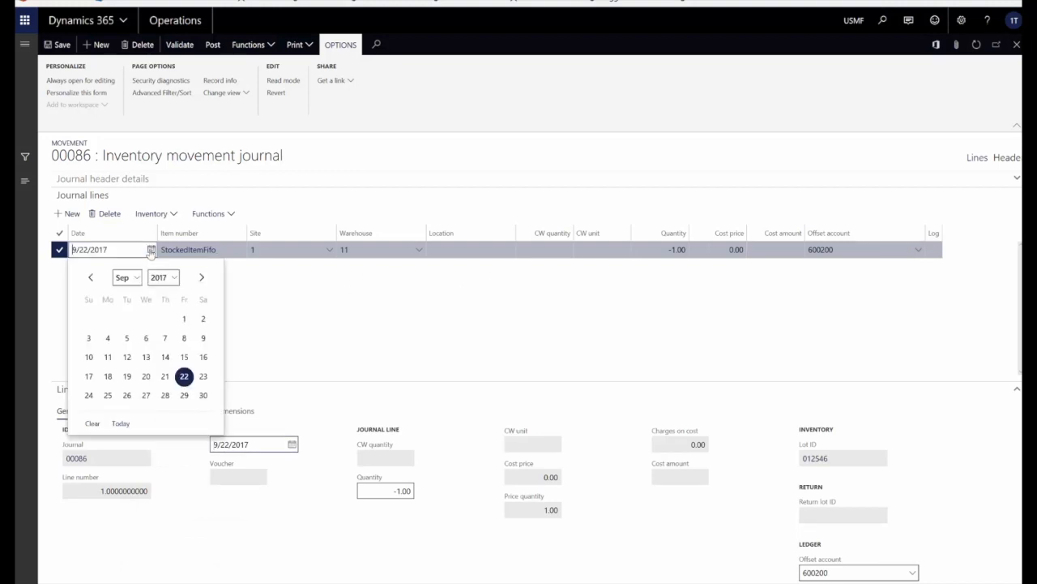
{"action": "left_click", "coordinate": [203, 395]}
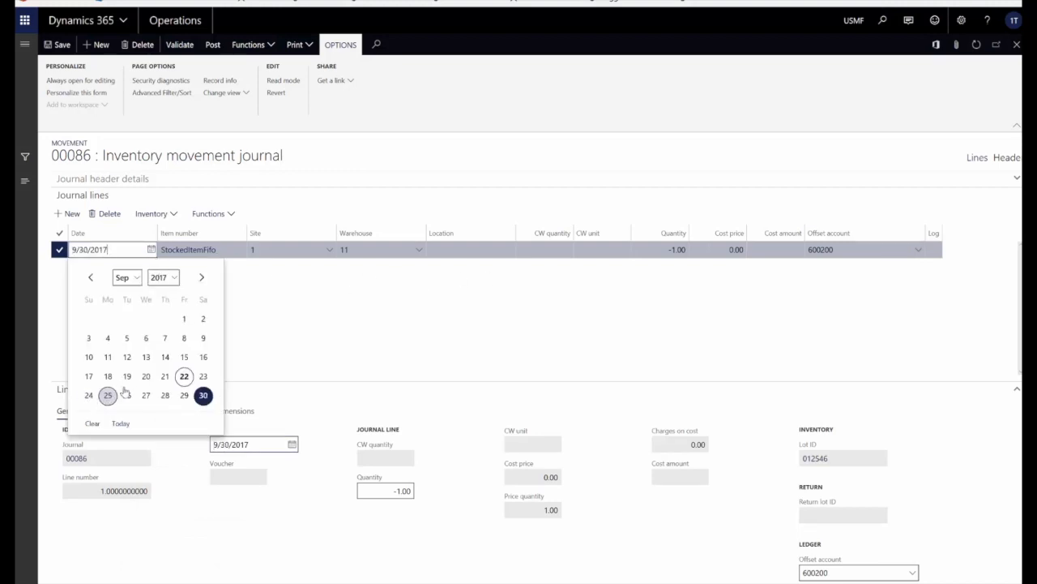
{"action": "left_click", "coordinate": [145, 376]}
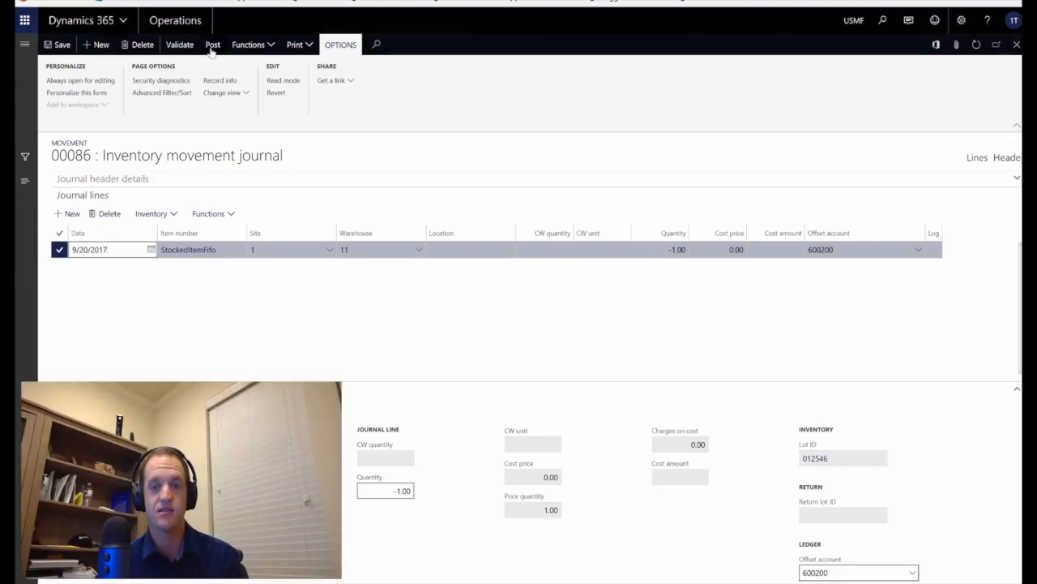
{"action": "left_click", "coordinate": [213, 45]}
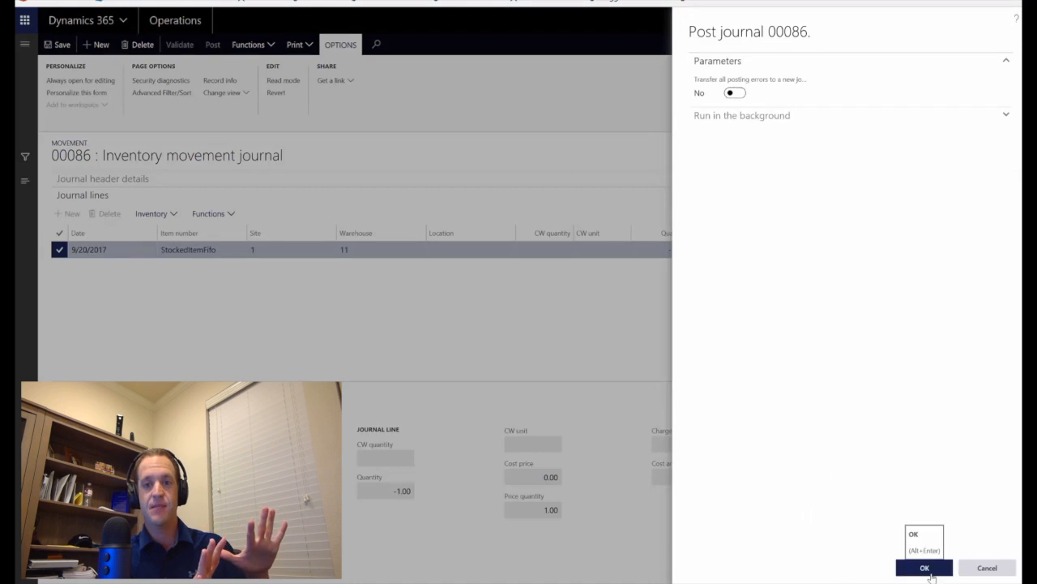
{"action": "left_click", "coordinate": [925, 567]}
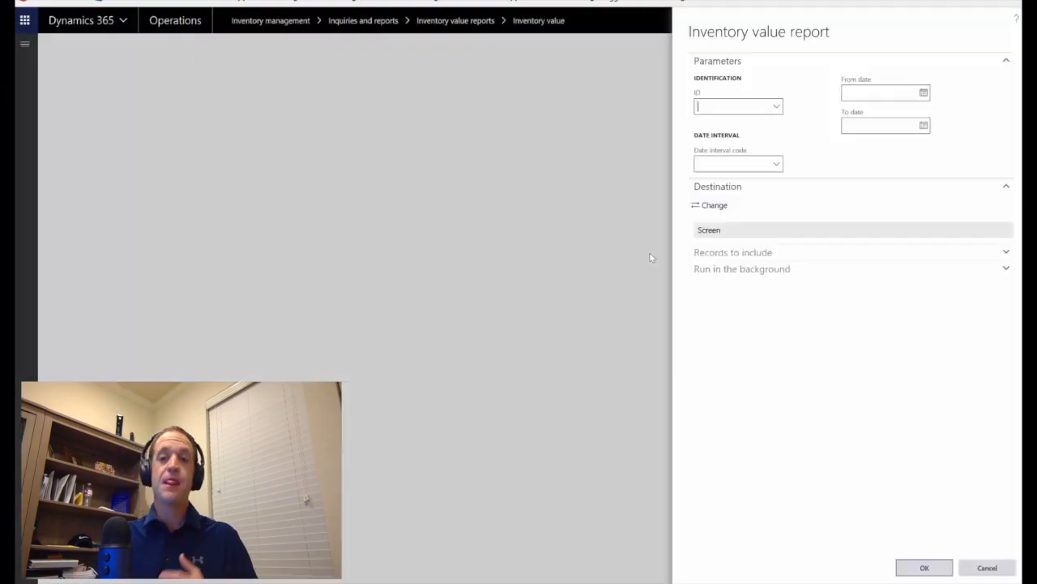
Step: Set the inventory value report to ID 10, 9/1/2017–10/31/2017, resources Stock*
{"action": "left_click", "coordinate": [775, 106]}
{"action": "type", "text": "10"}
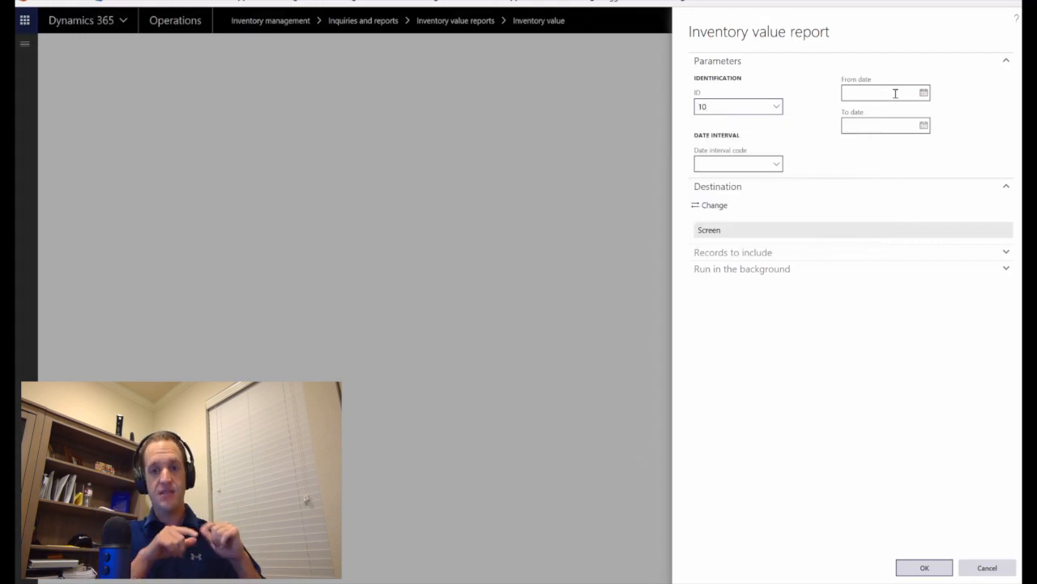
{"action": "left_click", "coordinate": [883, 125]}
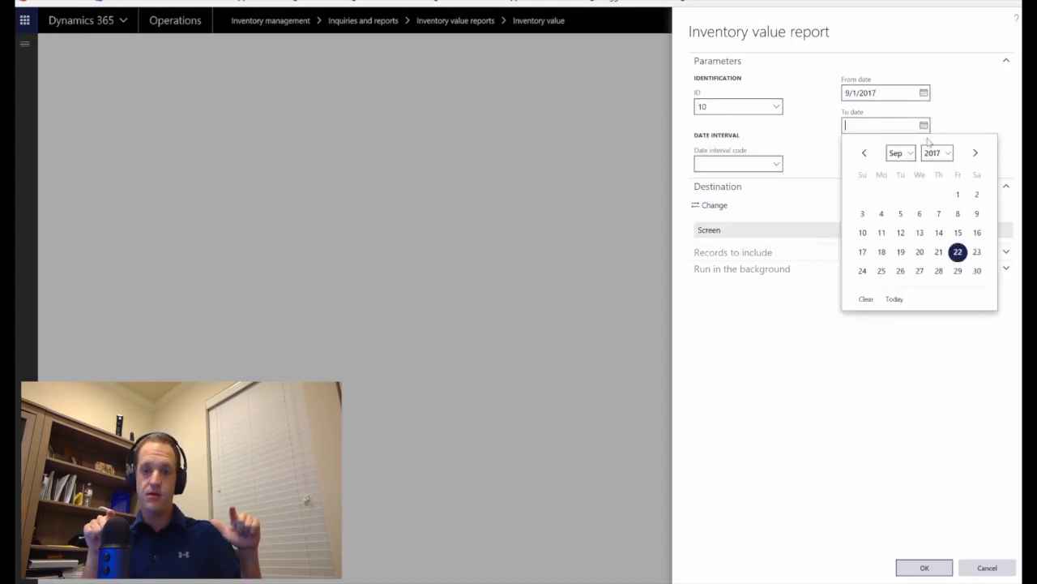
{"action": "left_click", "coordinate": [976, 270]}
{"action": "type", "text": "10/31/2017"}
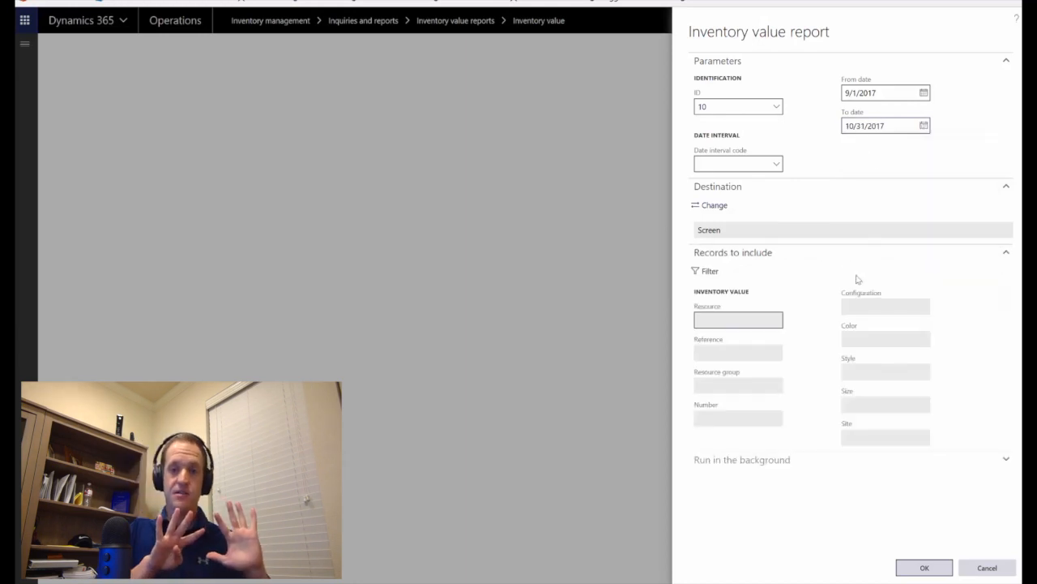
{"action": "left_click", "coordinate": [705, 270]}
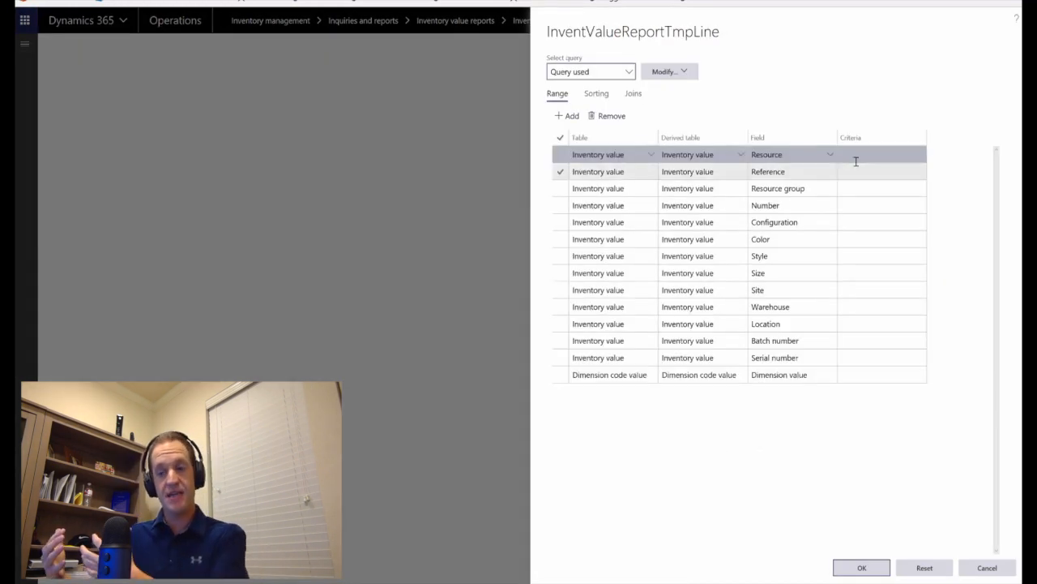
{"action": "left_click", "coordinate": [882, 154]}
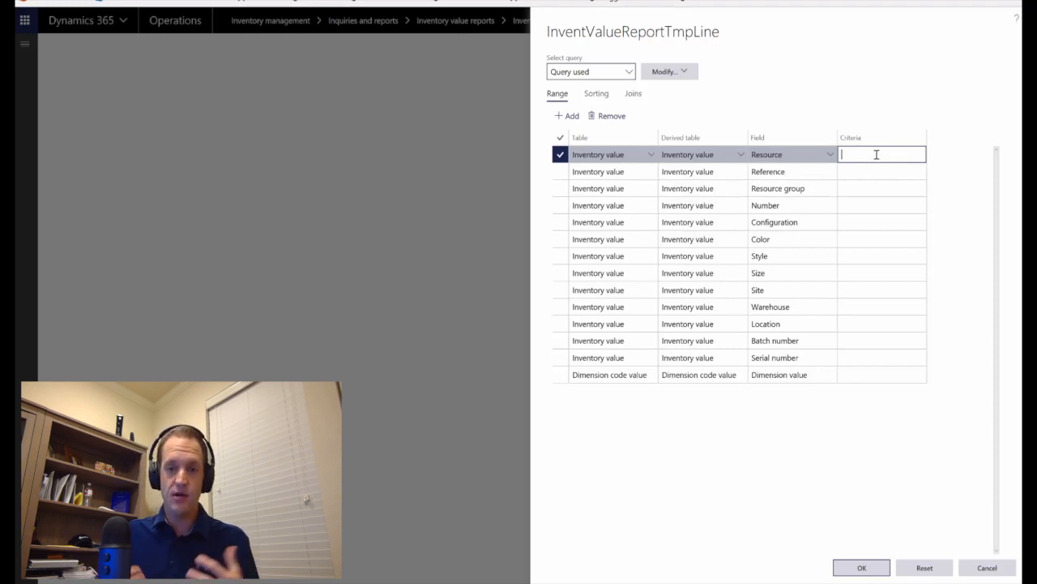
{"action": "type", "text": "Stock"}
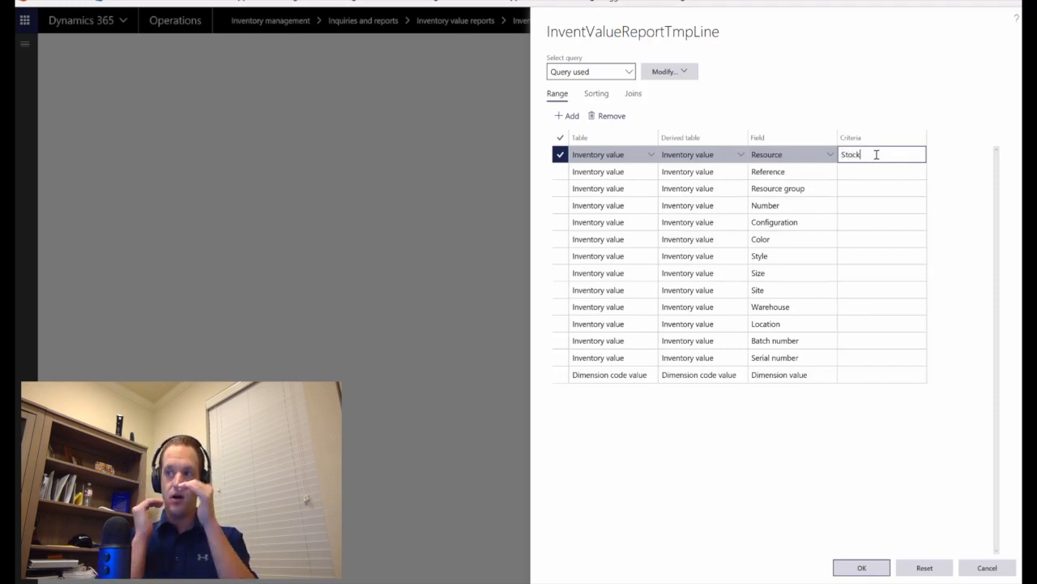
{"action": "left_click", "coordinate": [861, 566]}
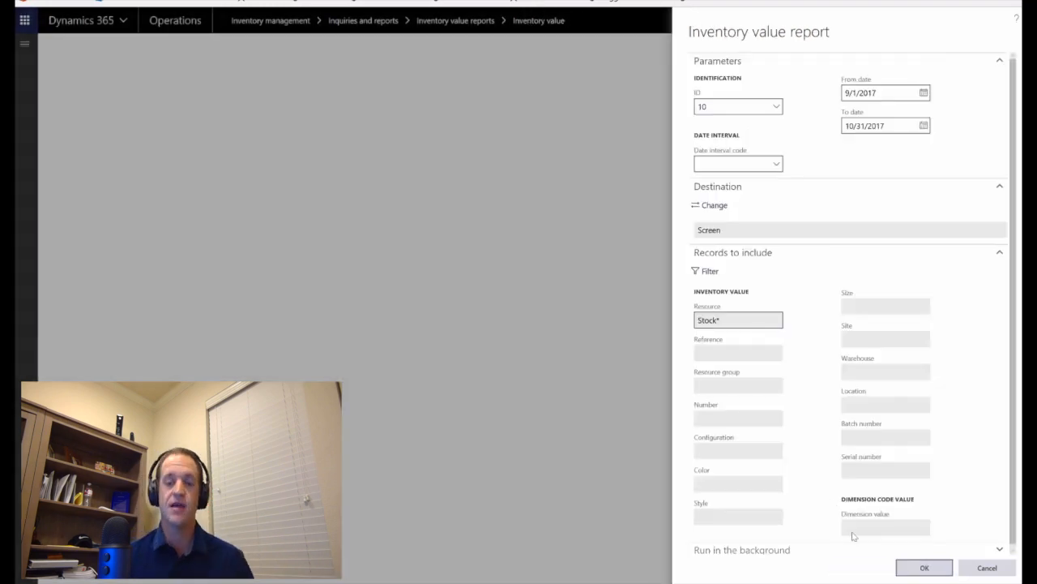
{"action": "left_click", "coordinate": [924, 567]}
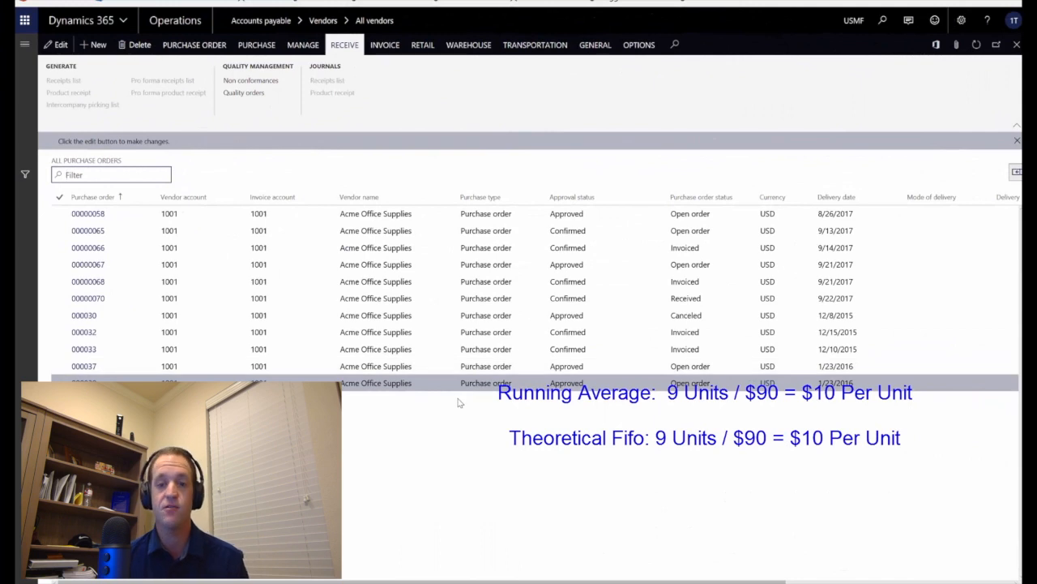
Step: Start vendor invoice Invoice10-5-17 for order 00000070 with posting date 10/5/2017
{"action": "left_click", "coordinate": [567, 297]}
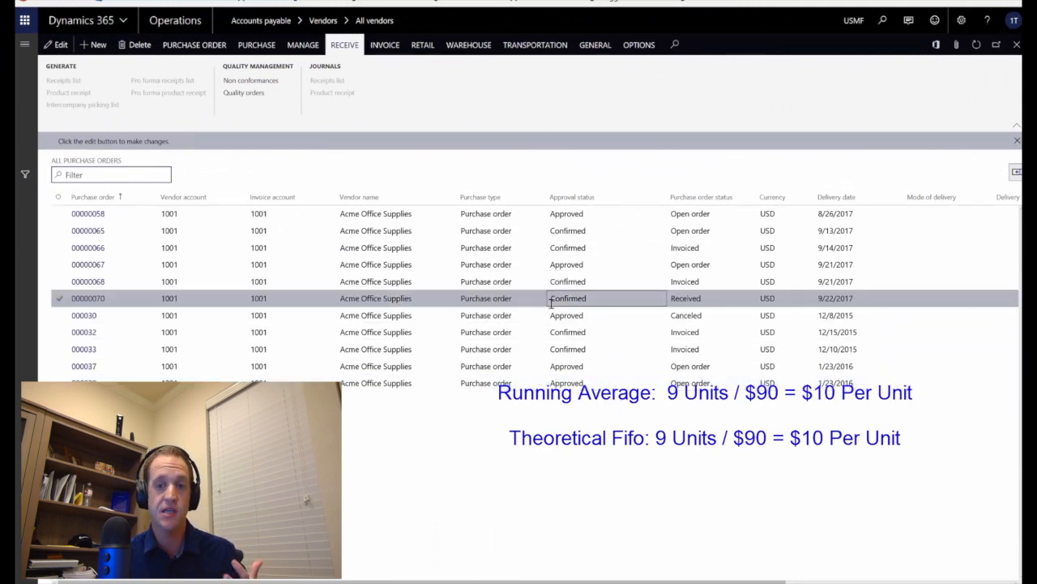
{"action": "left_click", "coordinate": [384, 44]}
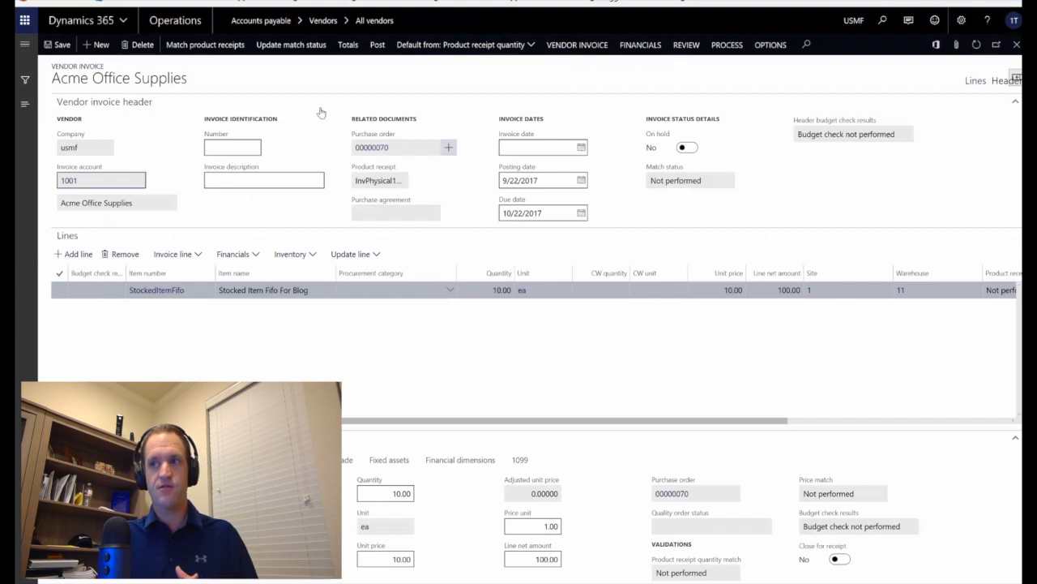
{"action": "type", "text": "Invoice10-5-1"}
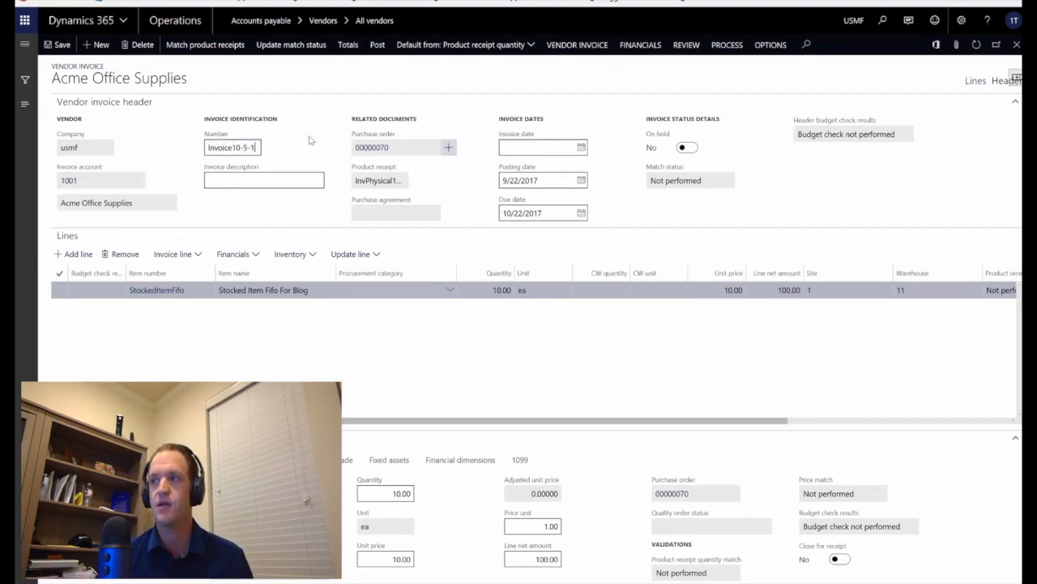
{"action": "type", "text": "Invoice 10"}
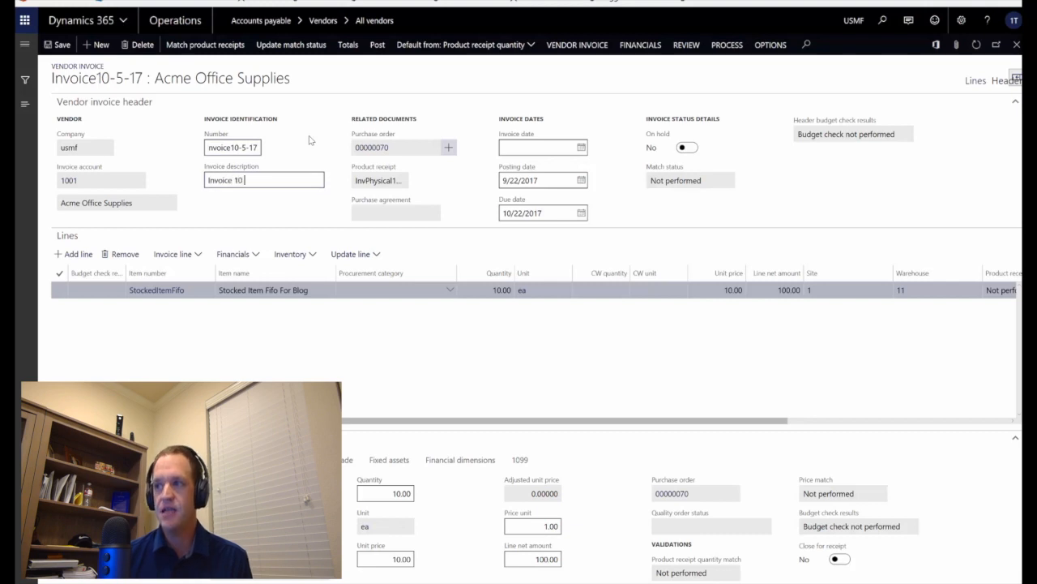
{"action": "left_click", "coordinate": [543, 146]}
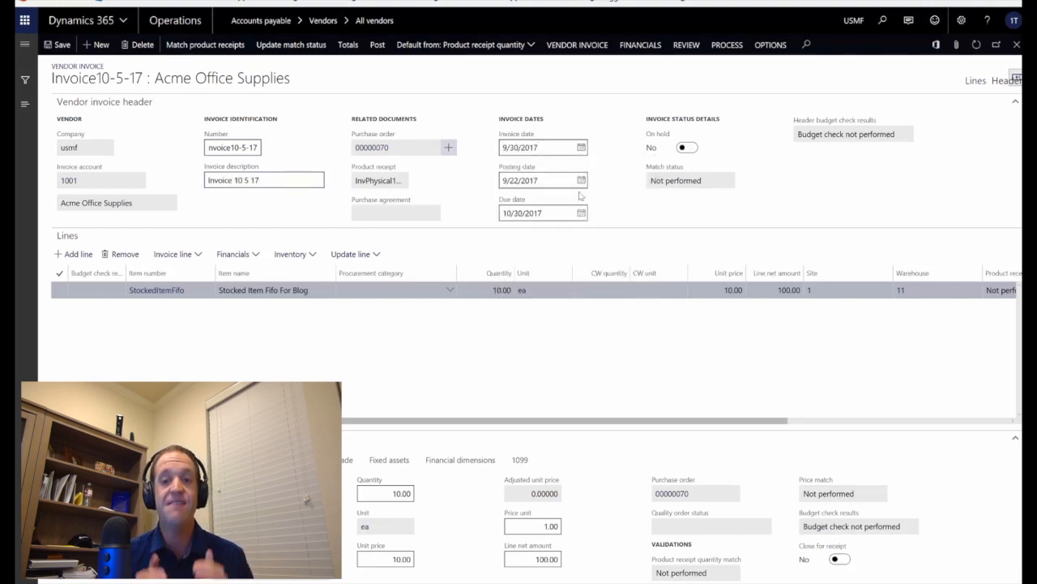
{"action": "type", "text": "10/5/2017"}
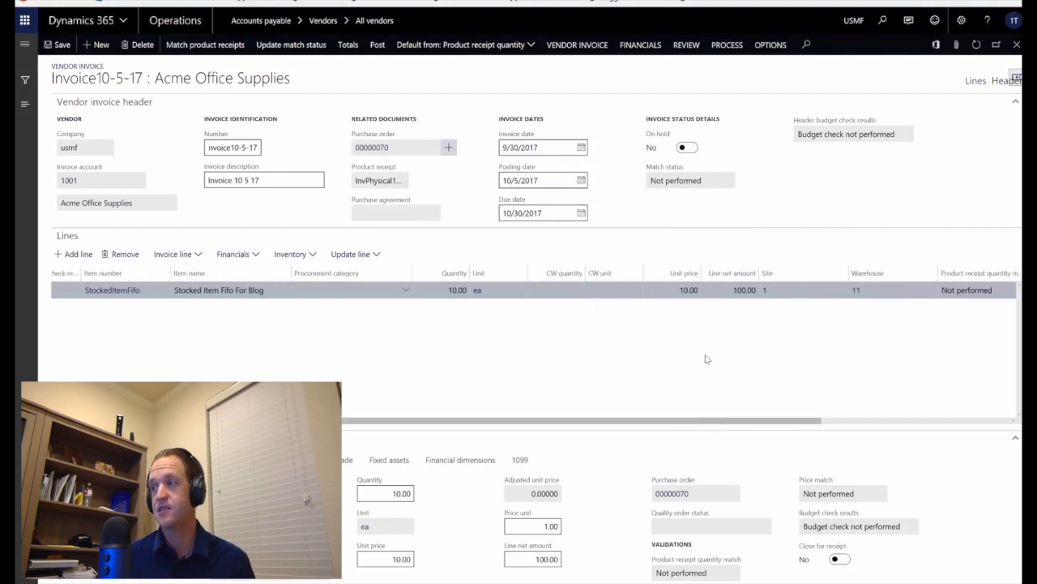
Step: Change the invoice line unit price to 15.00 and update match status
{"action": "left_click", "coordinate": [688, 289]}
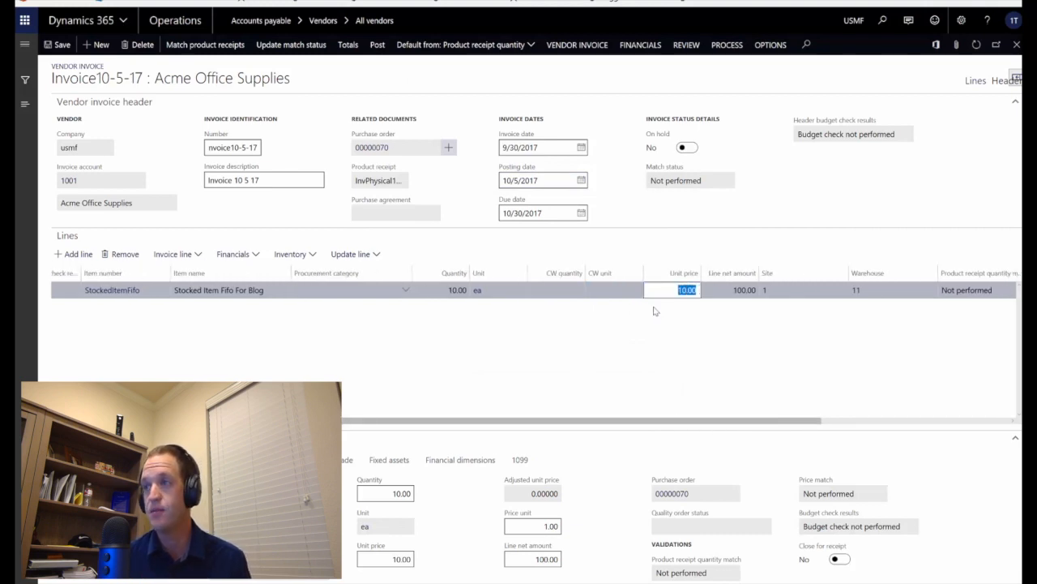
{"action": "type", "text": "15.00"}
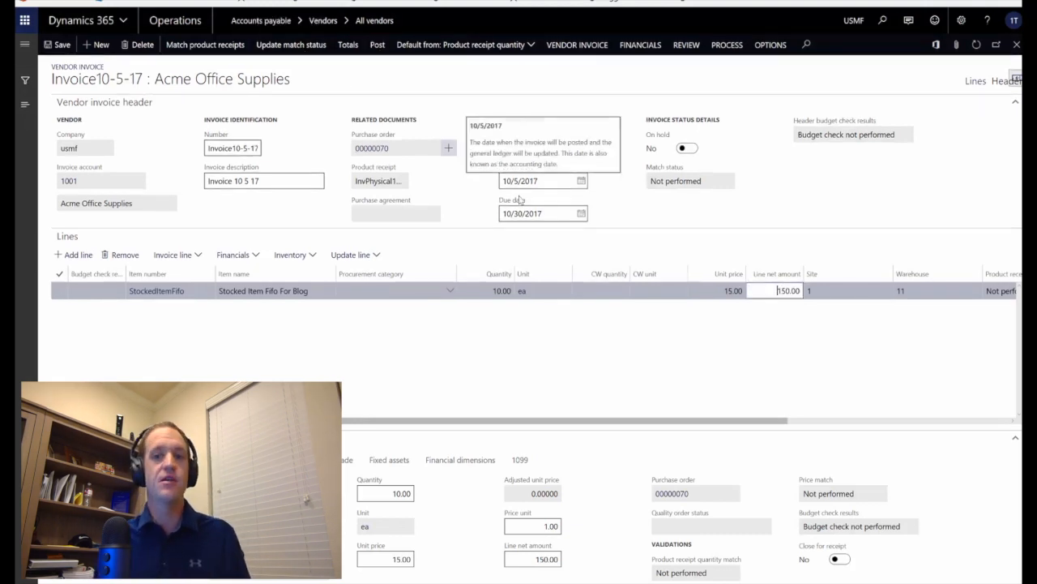
{"action": "left_click", "coordinate": [539, 148]}
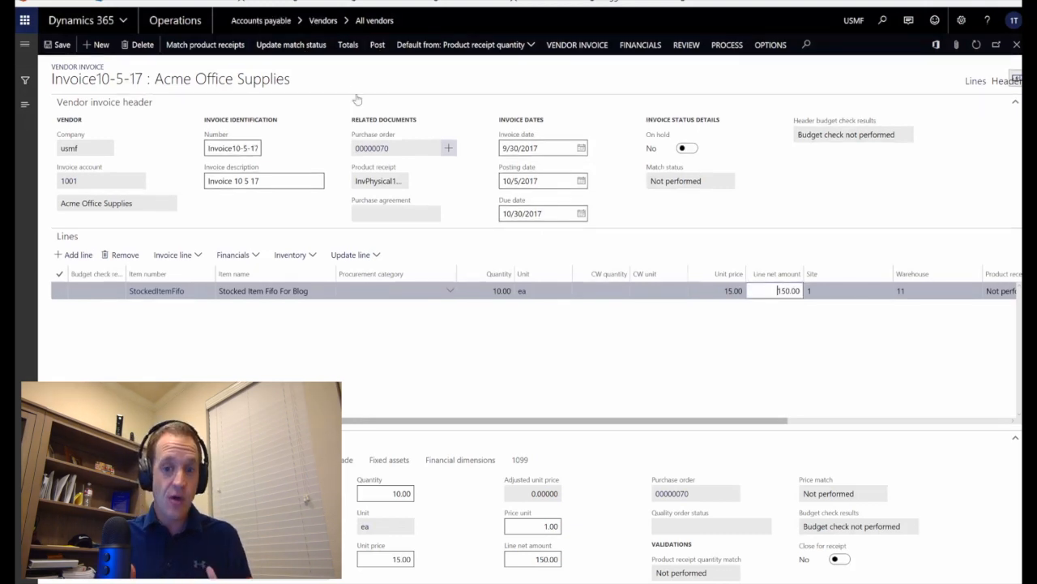
{"action": "left_click", "coordinate": [377, 45]}
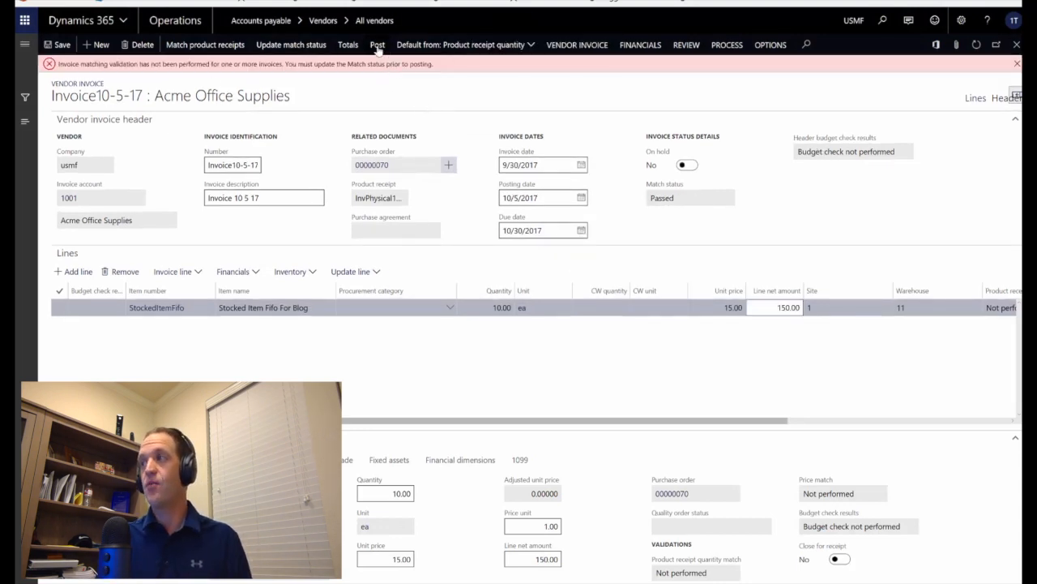
Step: Post the invoice and run inventory value report ID 40 for Stock* items
{"action": "left_click", "coordinate": [377, 44]}
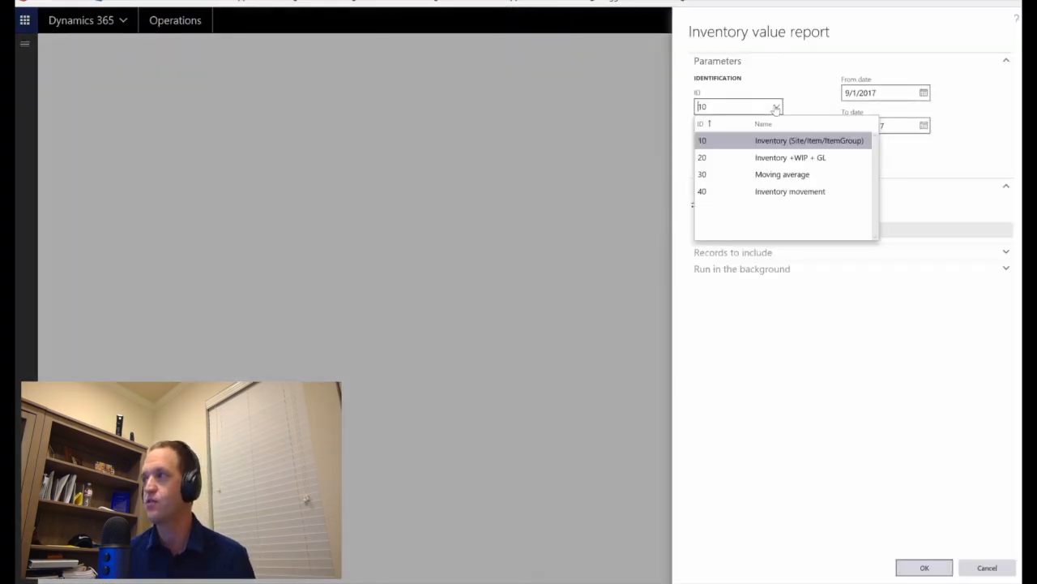
{"action": "left_click", "coordinate": [790, 192]}
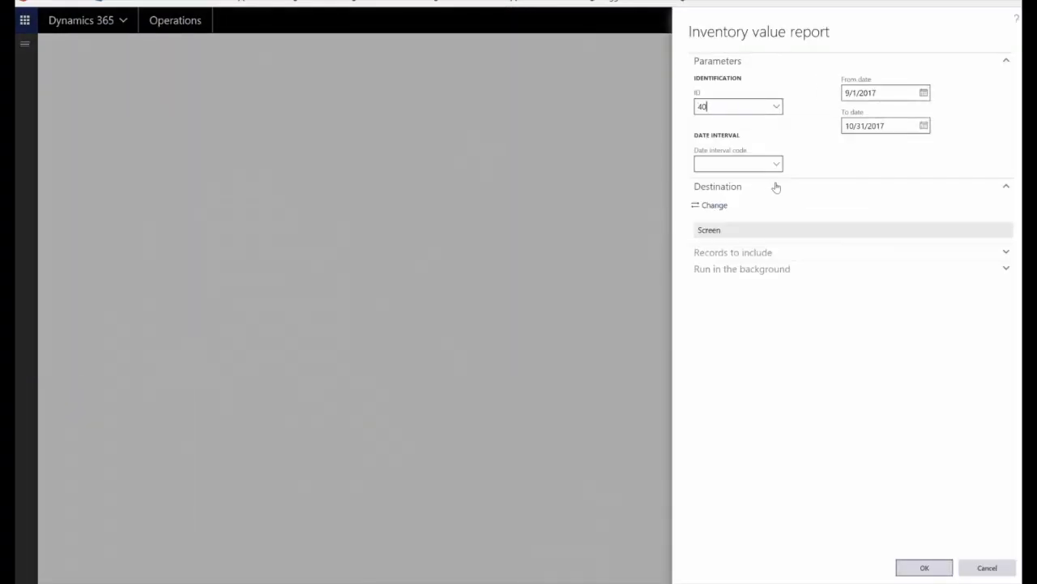
{"action": "left_click", "coordinate": [733, 252]}
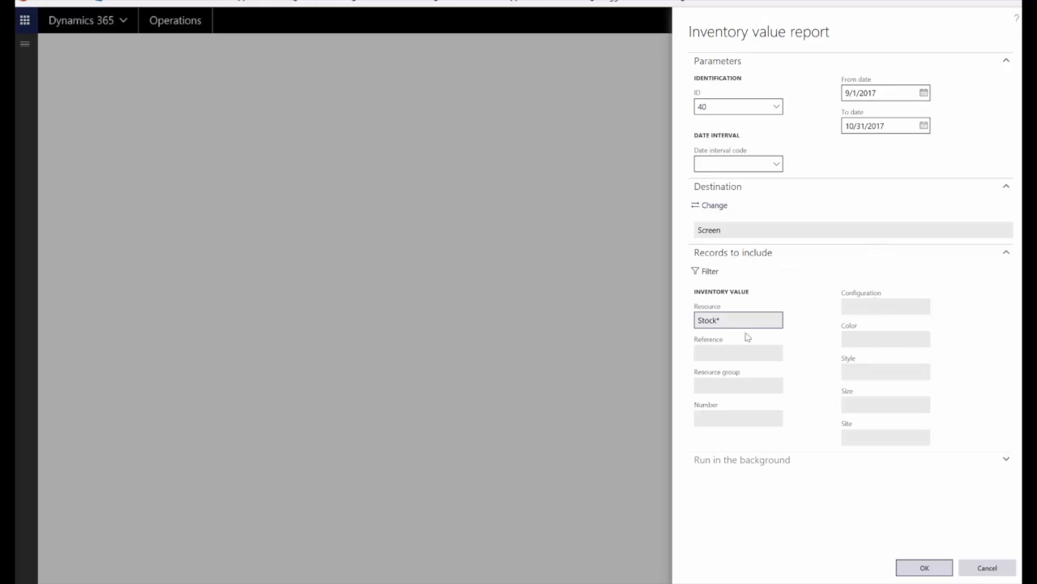
{"action": "left_click", "coordinate": [710, 271]}
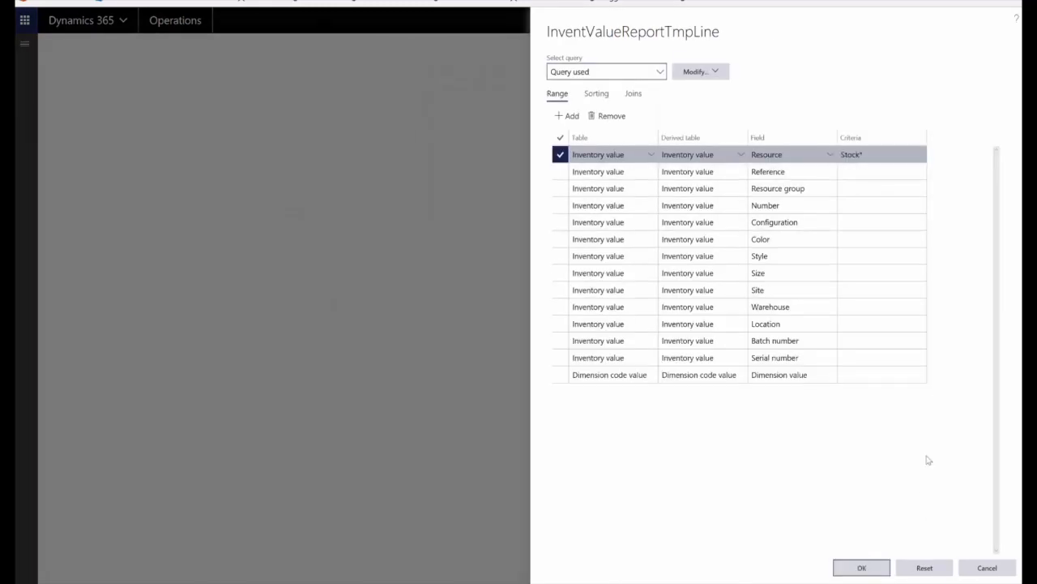
{"action": "left_click", "coordinate": [862, 567]}
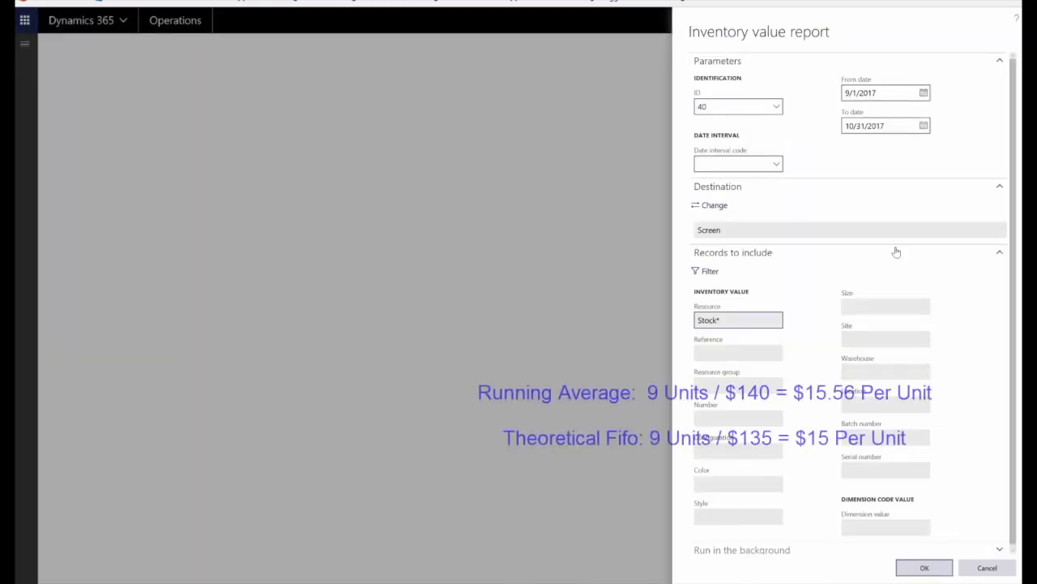
{"action": "left_click", "coordinate": [924, 567]}
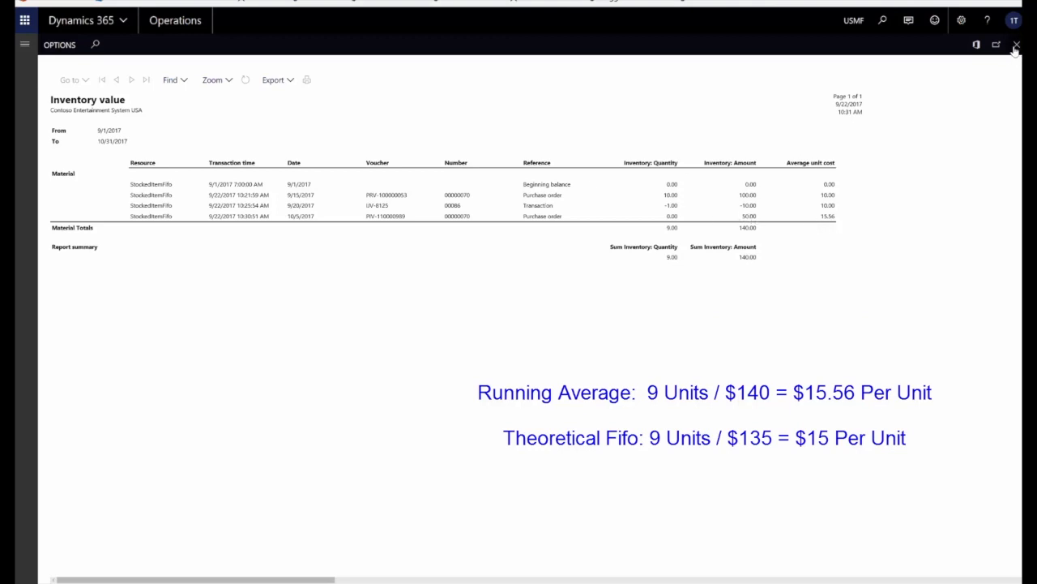
{"action": "left_click", "coordinate": [1017, 44]}
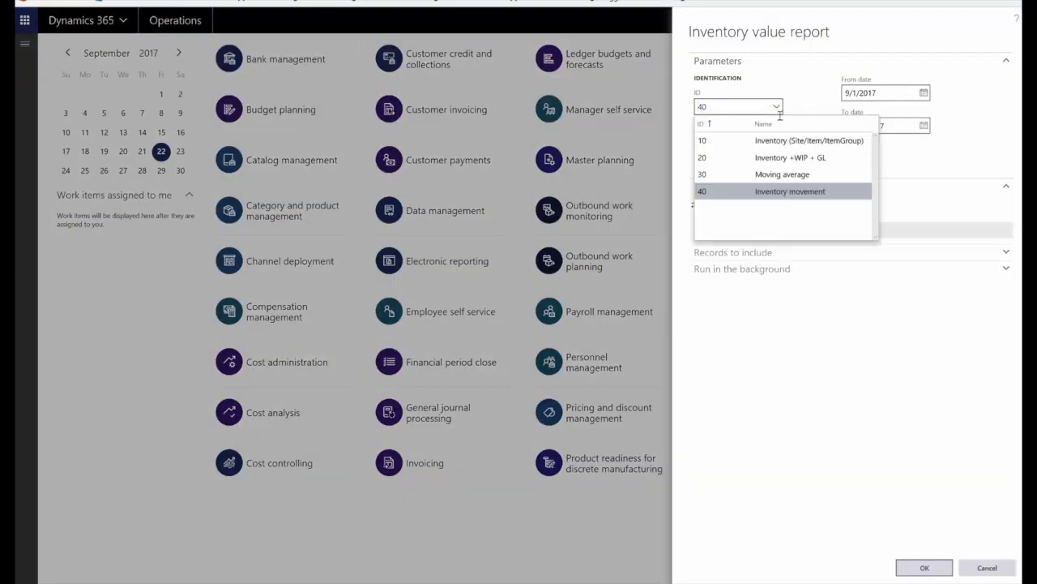
Step: Run the inventory value report with ID 10 and To date 10/6/2017
{"action": "left_click", "coordinate": [702, 140]}
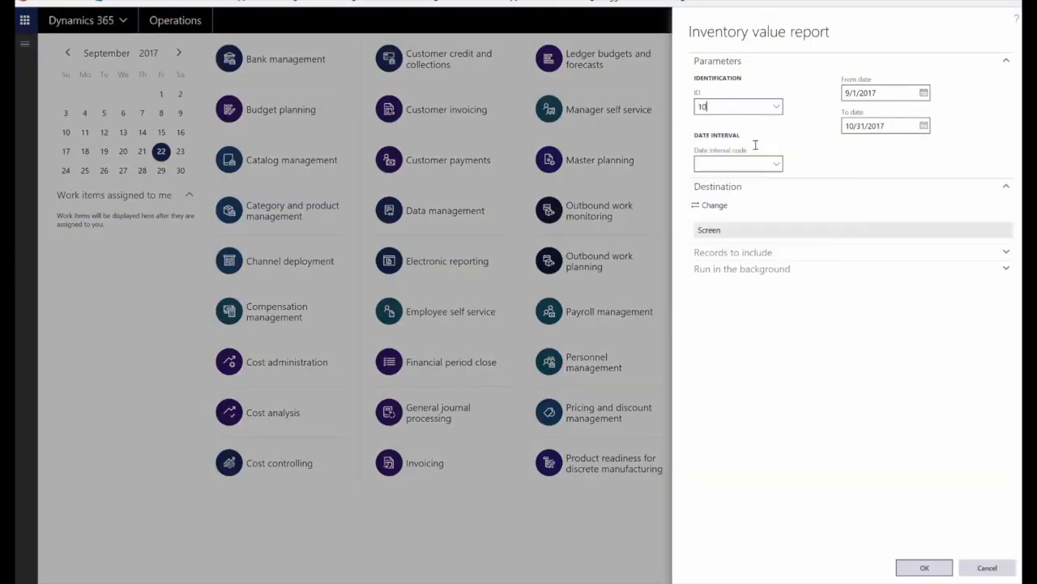
{"action": "left_click", "coordinate": [924, 124]}
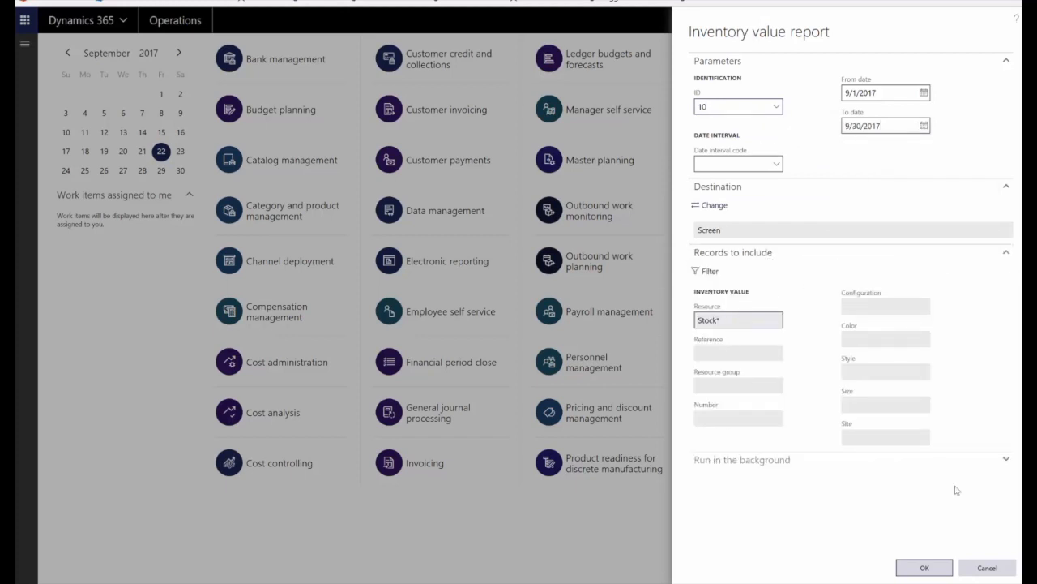
{"action": "left_click", "coordinate": [924, 567]}
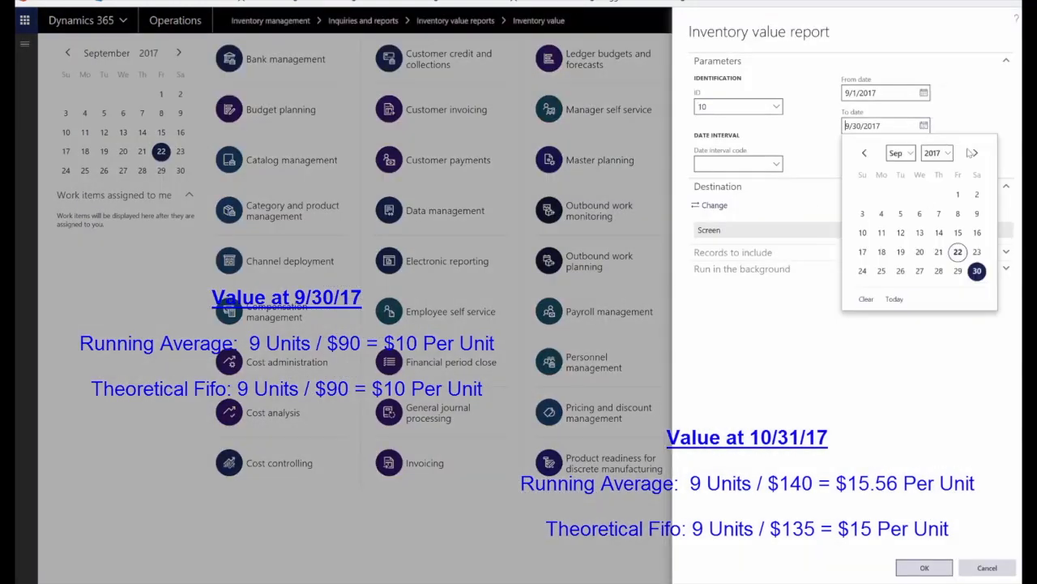
{"action": "left_click", "coordinate": [975, 152]}
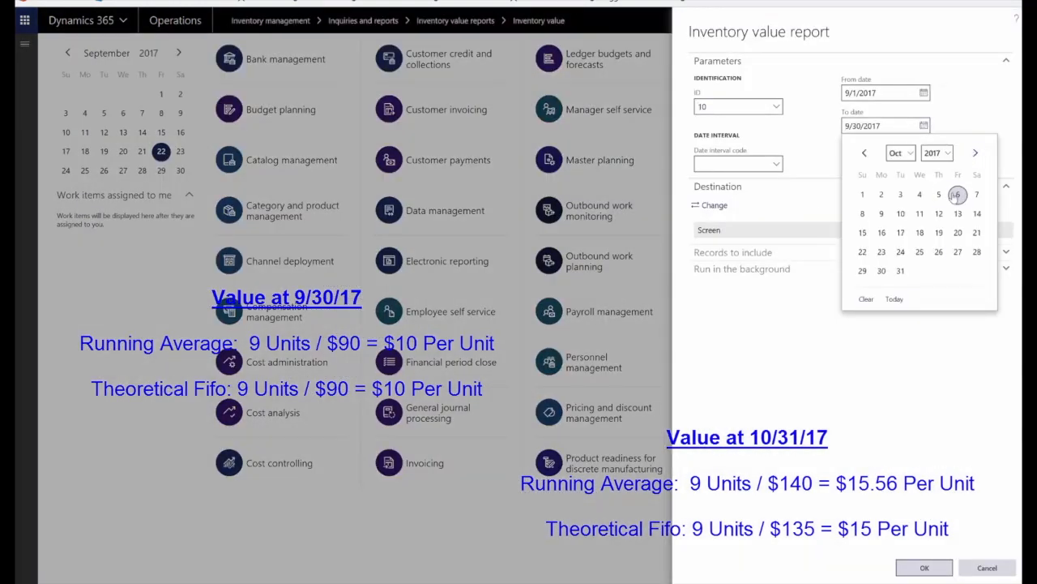
{"action": "left_click", "coordinate": [958, 195]}
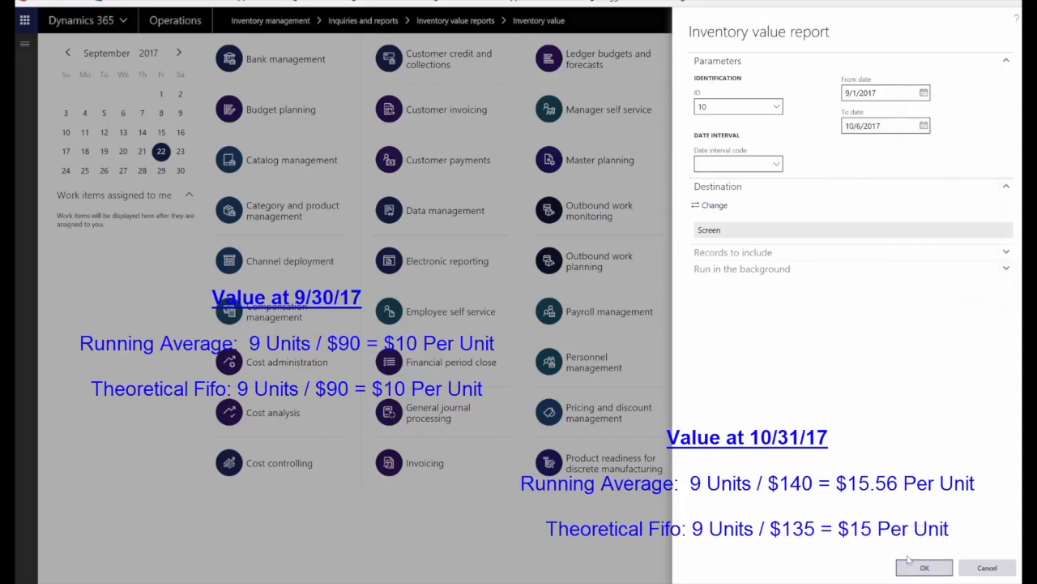
{"action": "left_click", "coordinate": [924, 567]}
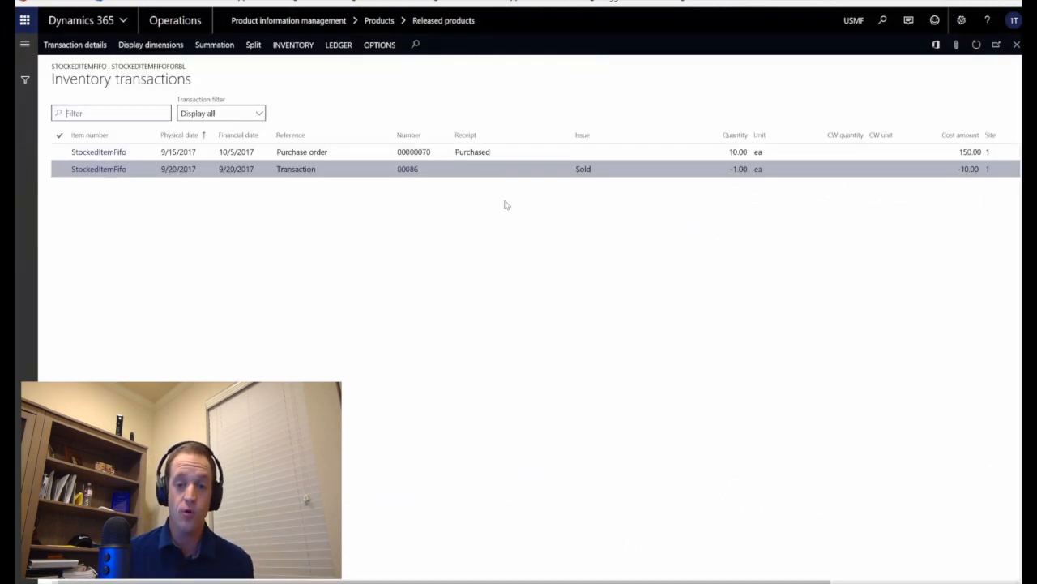
{"action": "mouse_move", "coordinate": [471, 191]}
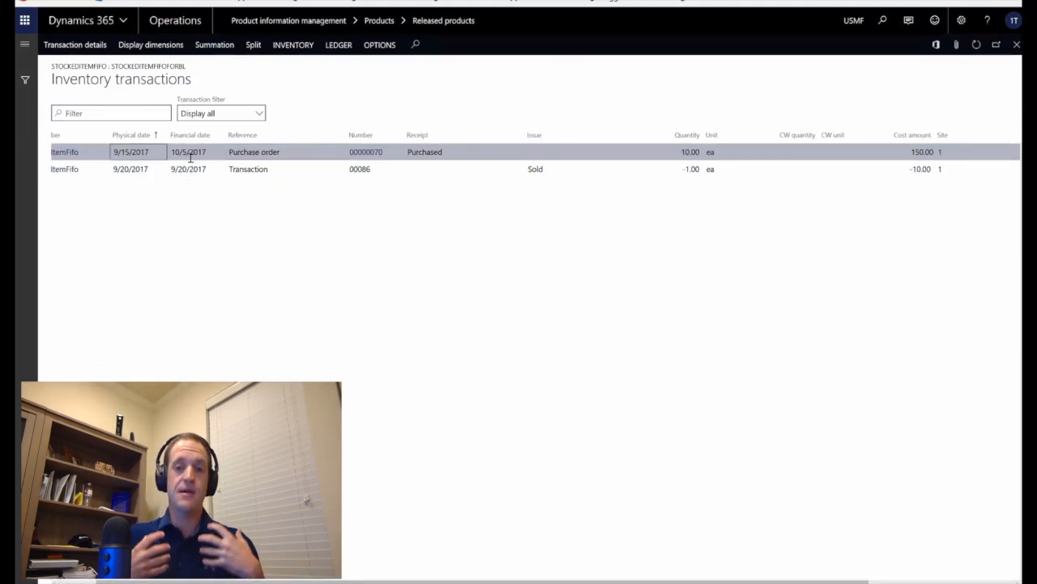
{"action": "scroll", "scroll_direction": "right", "scroll_amount": 3}
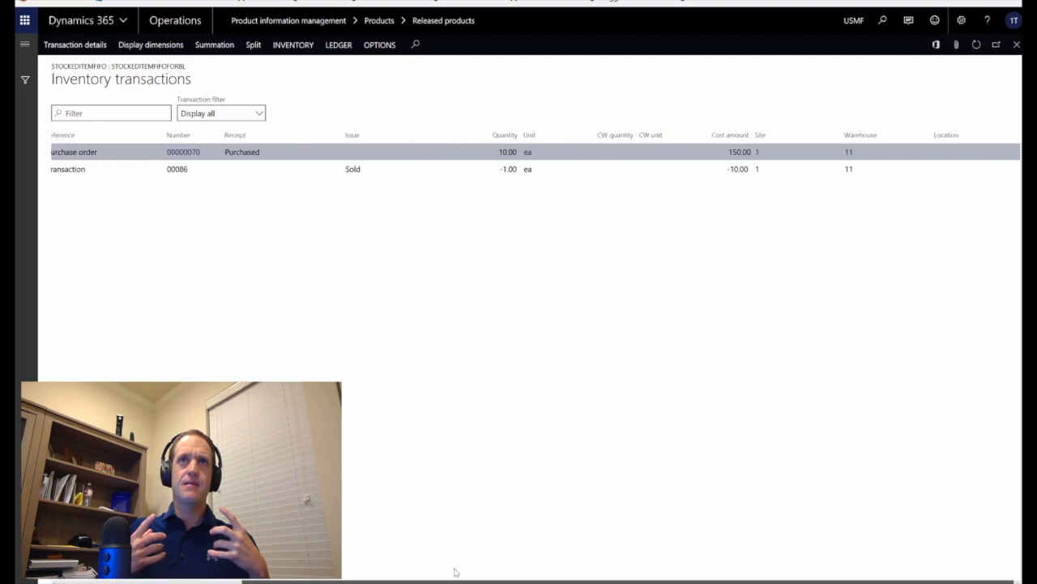
{"action": "mouse_move", "coordinate": [450, 550]}
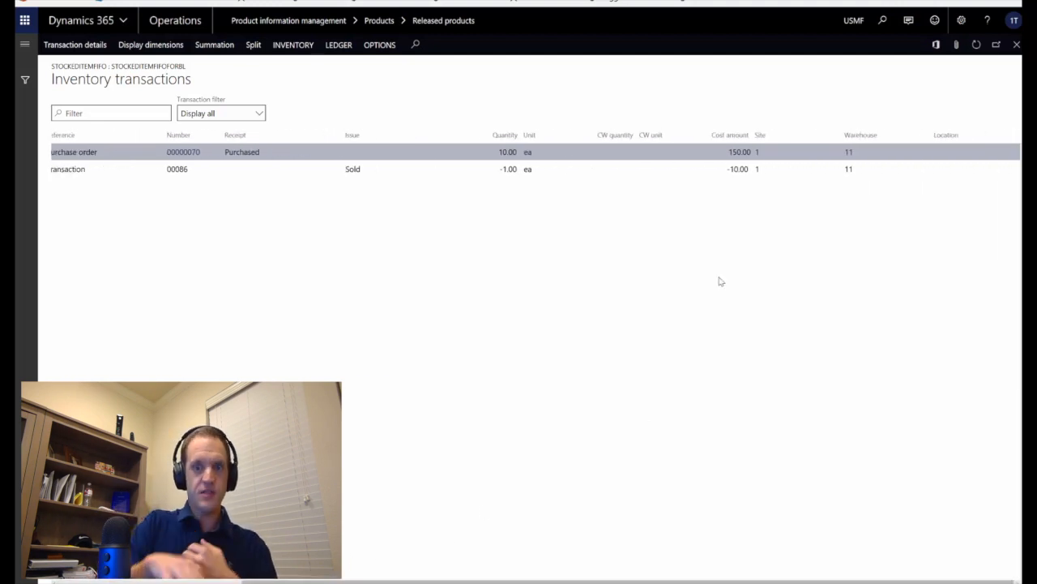
{"action": "left_click", "coordinate": [730, 151]}
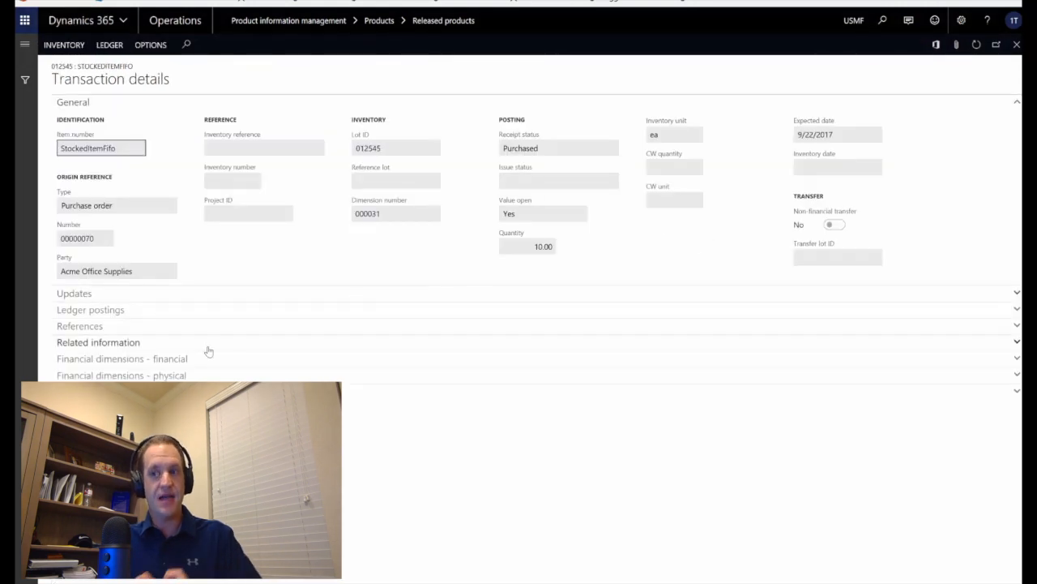
{"action": "mouse_move", "coordinate": [202, 335]}
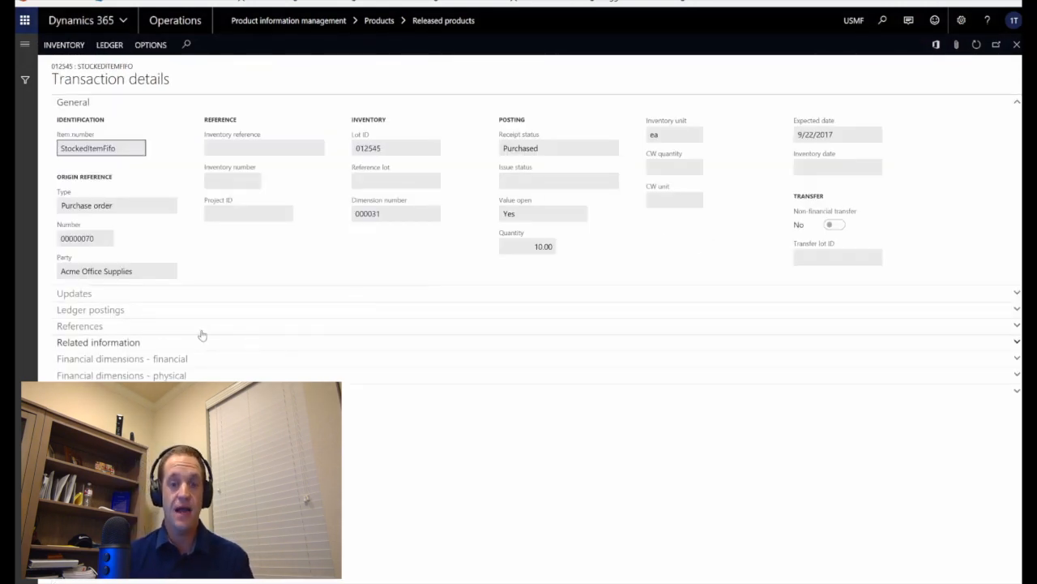
{"action": "left_click", "coordinate": [74, 293]}
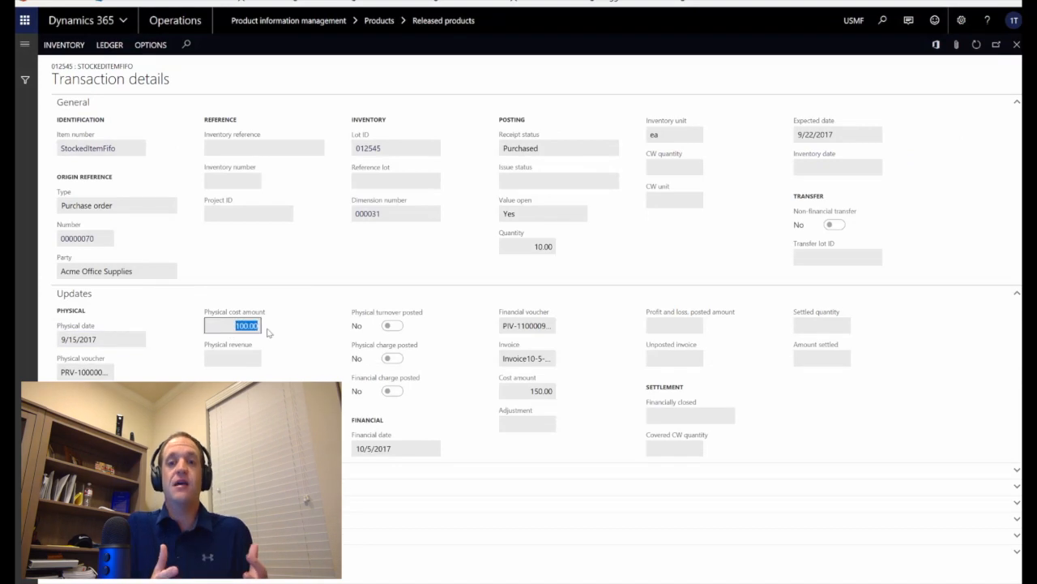
{"action": "left_click", "coordinate": [527, 390]}
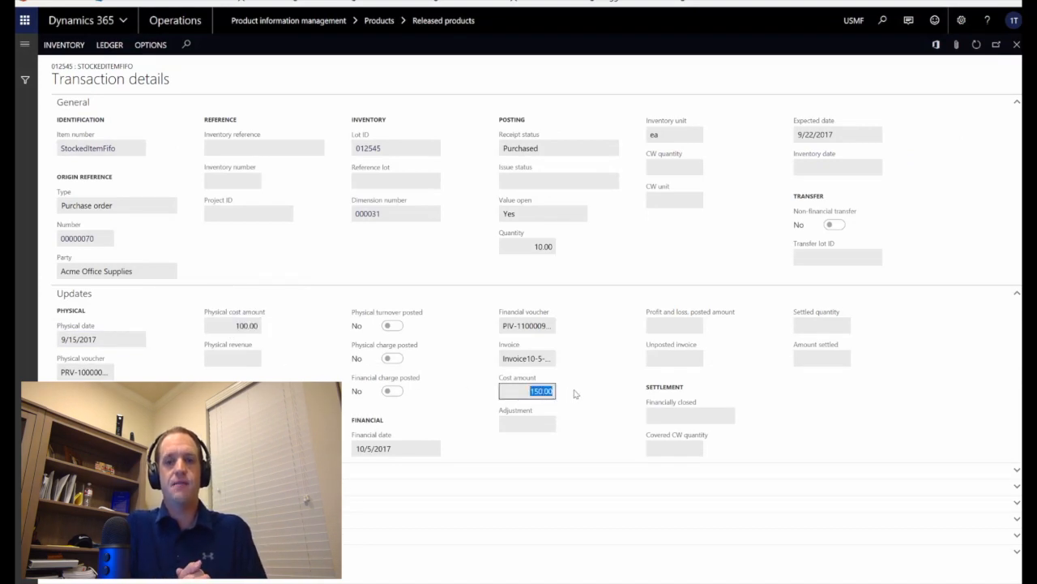
{"action": "left_click", "coordinate": [101, 338]}
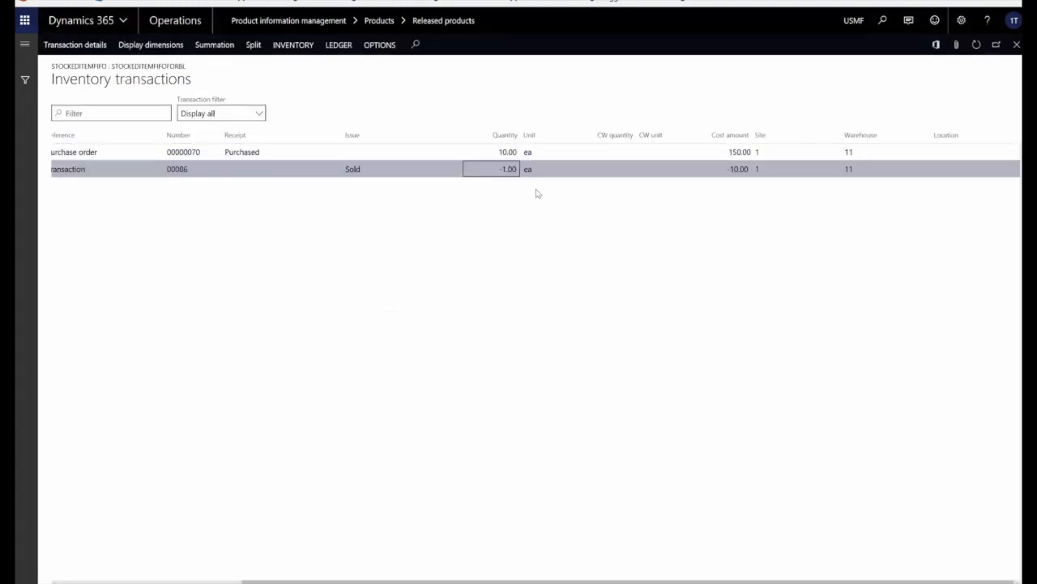
{"action": "left_click", "coordinate": [723, 169]}
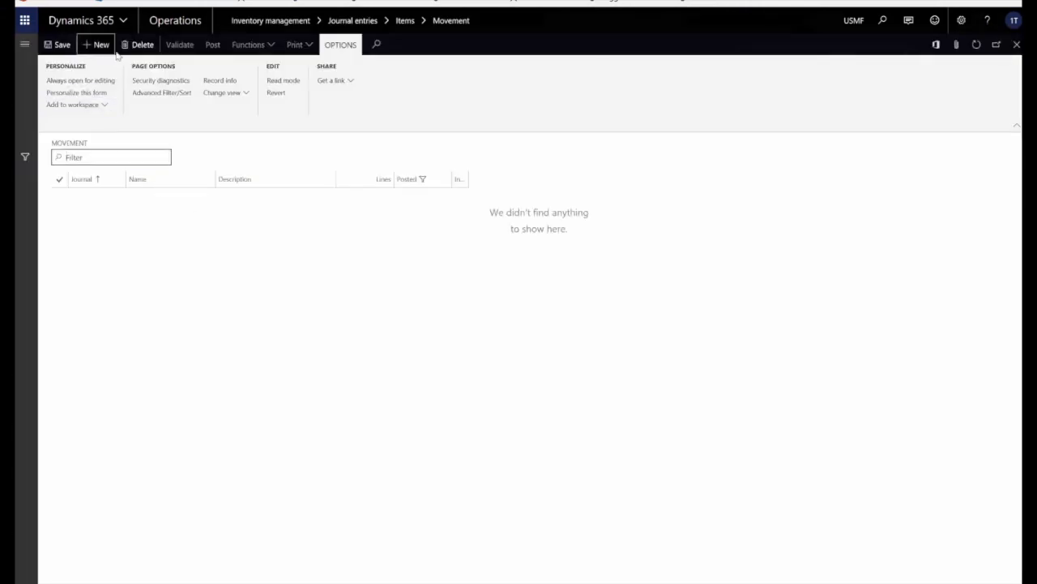
Step: Create a new inventory movement journal with offset account 600200
{"action": "left_click", "coordinate": [101, 45]}
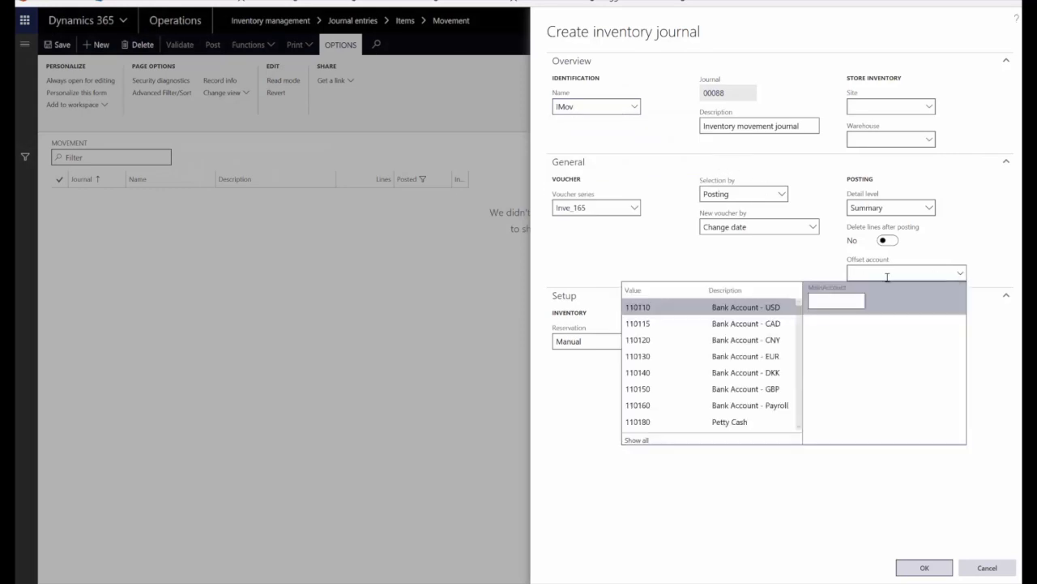
{"action": "type", "text": "60"}
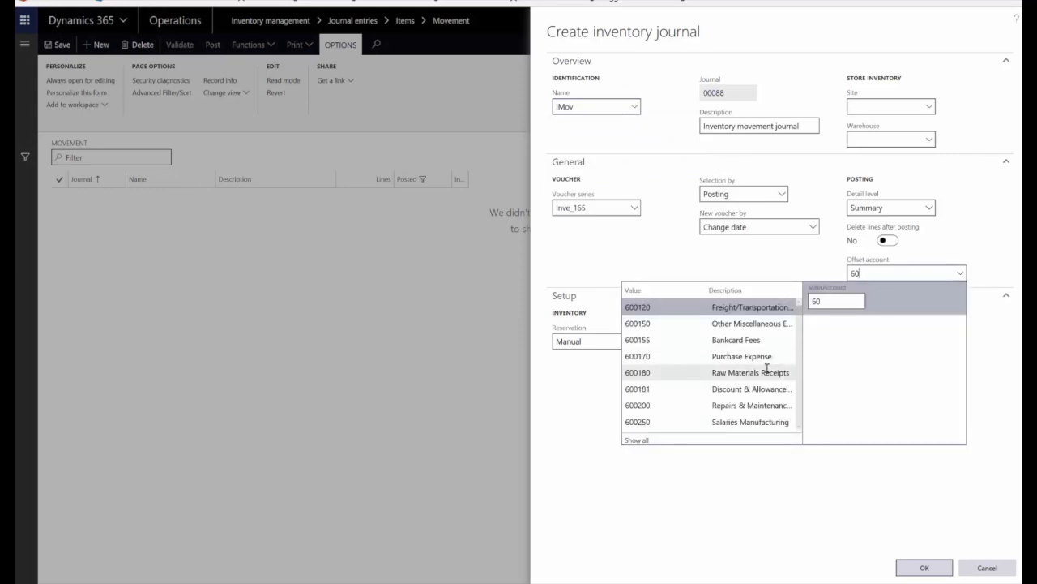
{"action": "left_click", "coordinate": [638, 405]}
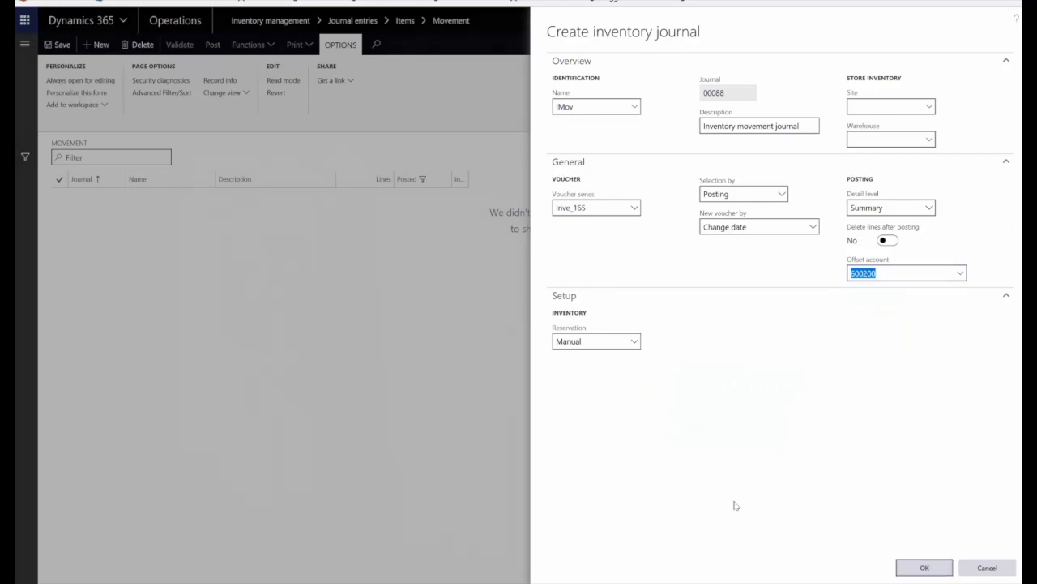
{"action": "left_click", "coordinate": [924, 567]}
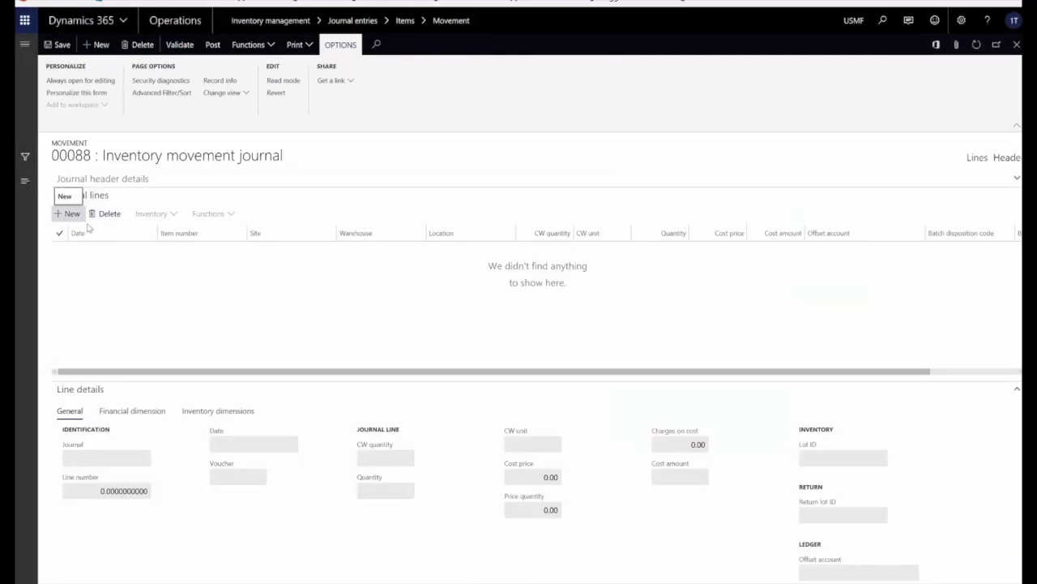
Step: Add a StockedItemFifo journal line dated 10/20/2017
{"action": "left_click", "coordinate": [71, 214]}
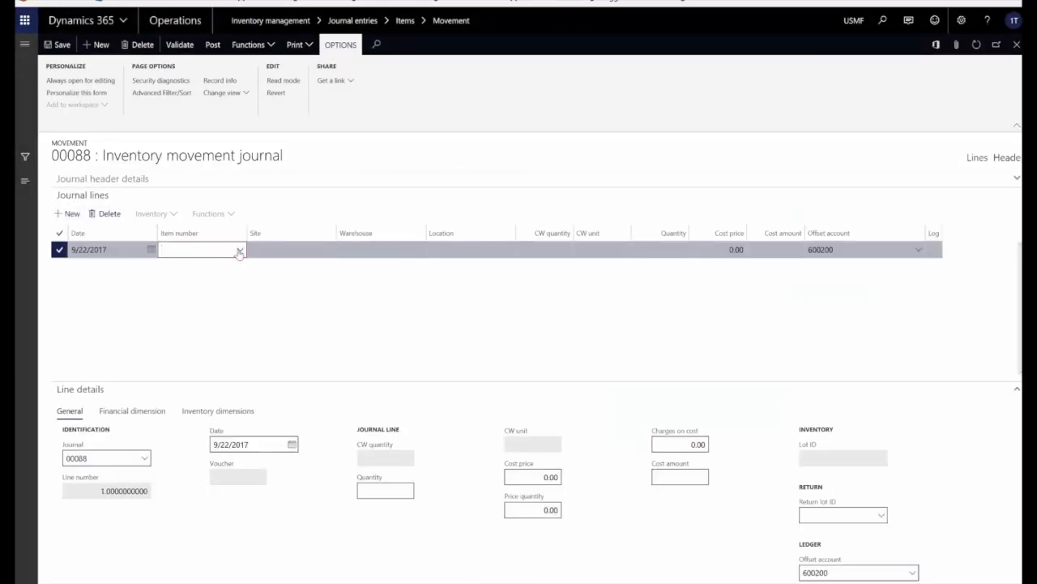
{"action": "type", "text": "stoc"}
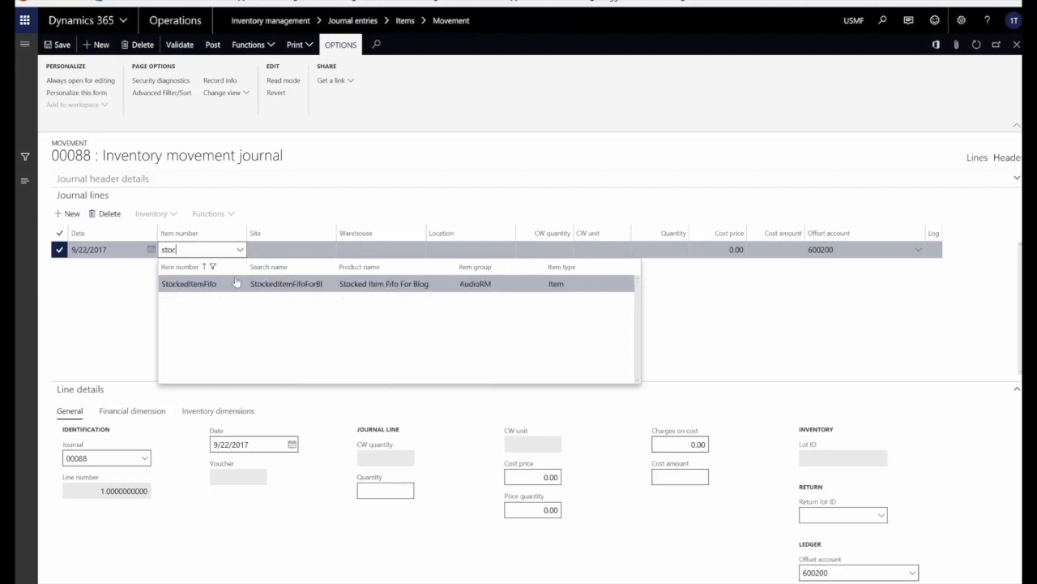
{"action": "left_click", "coordinate": [189, 283]}
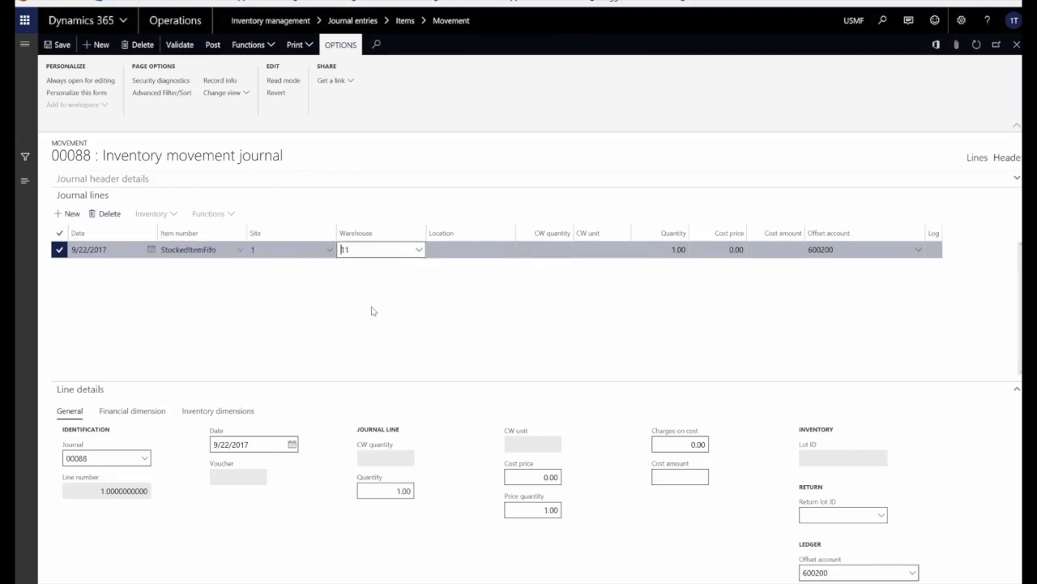
{"action": "left_click", "coordinate": [111, 248]}
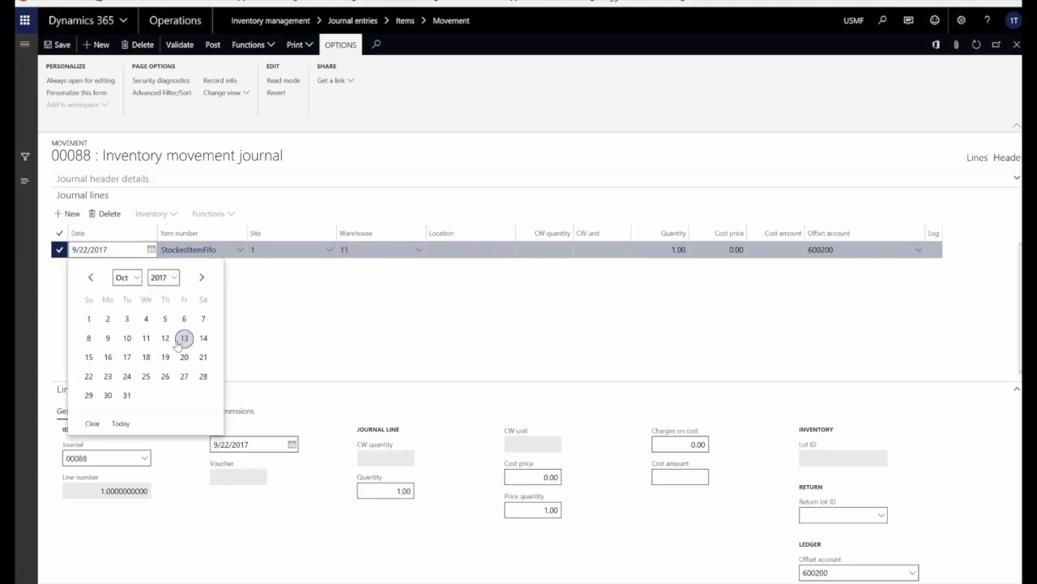
{"action": "left_click", "coordinate": [184, 357]}
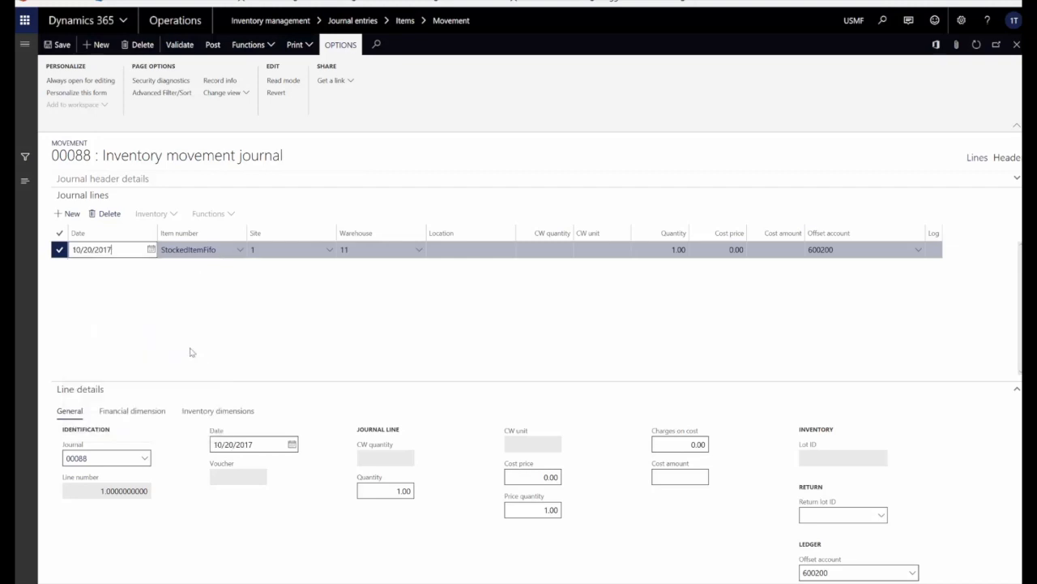
{"action": "left_click", "coordinate": [673, 249]}
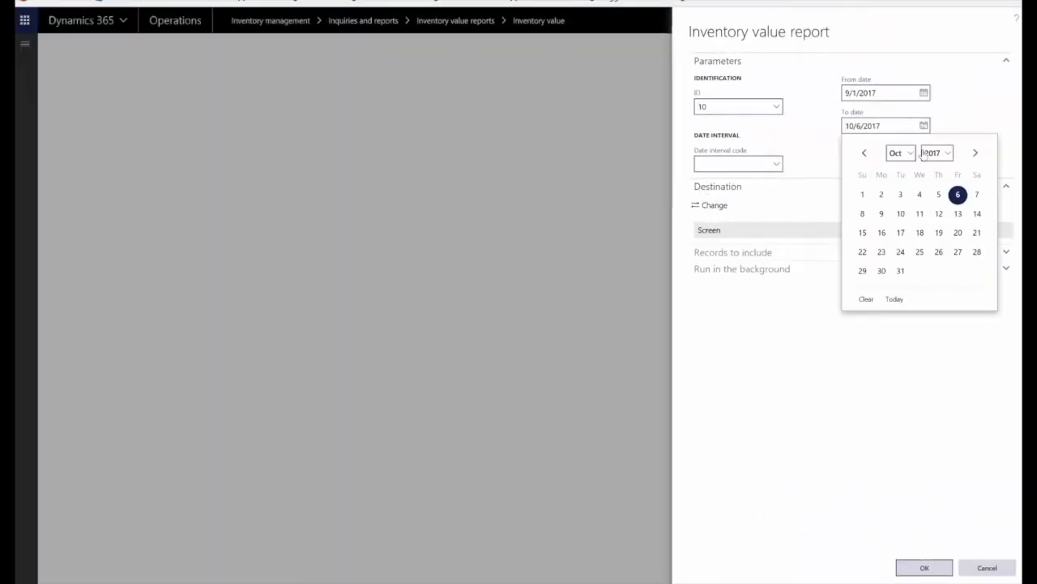
Step: Run the inventory value report through 10/31/2017, showing 5.00 units at 77.78, then close it
{"action": "left_click", "coordinate": [900, 271]}
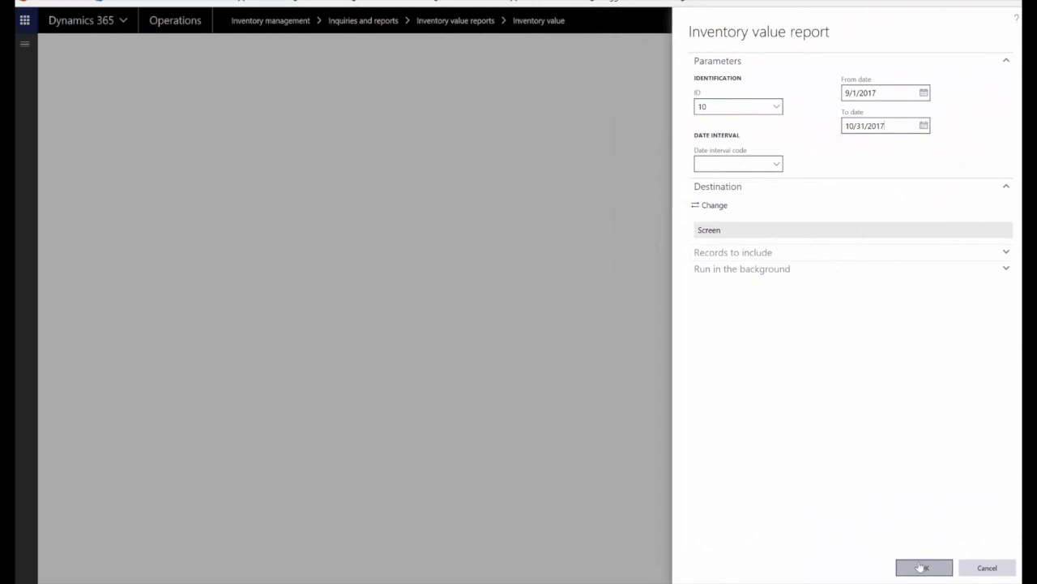
{"action": "left_click", "coordinate": [923, 567]}
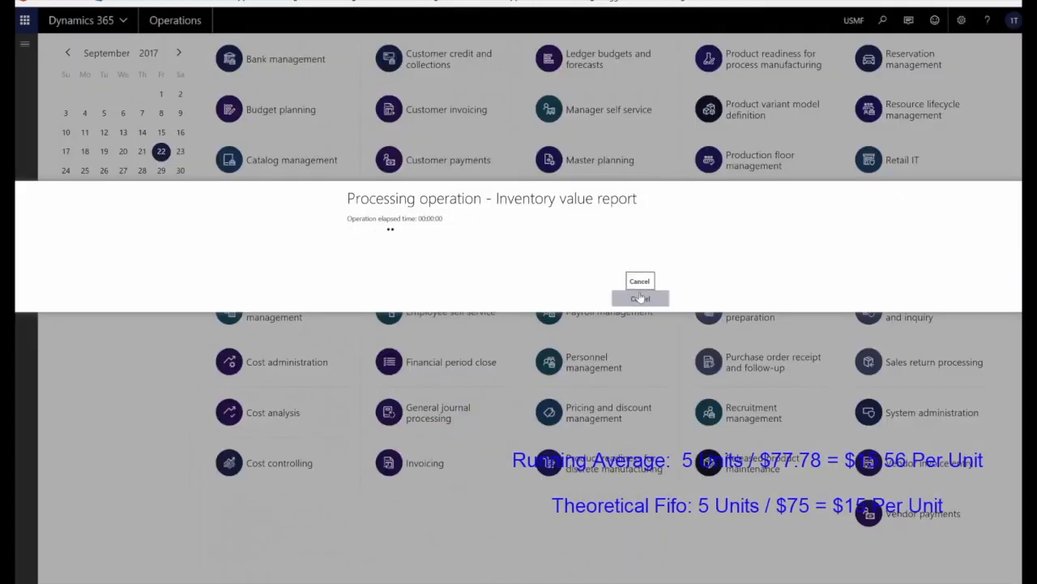
{"action": "left_click", "coordinate": [640, 282]}
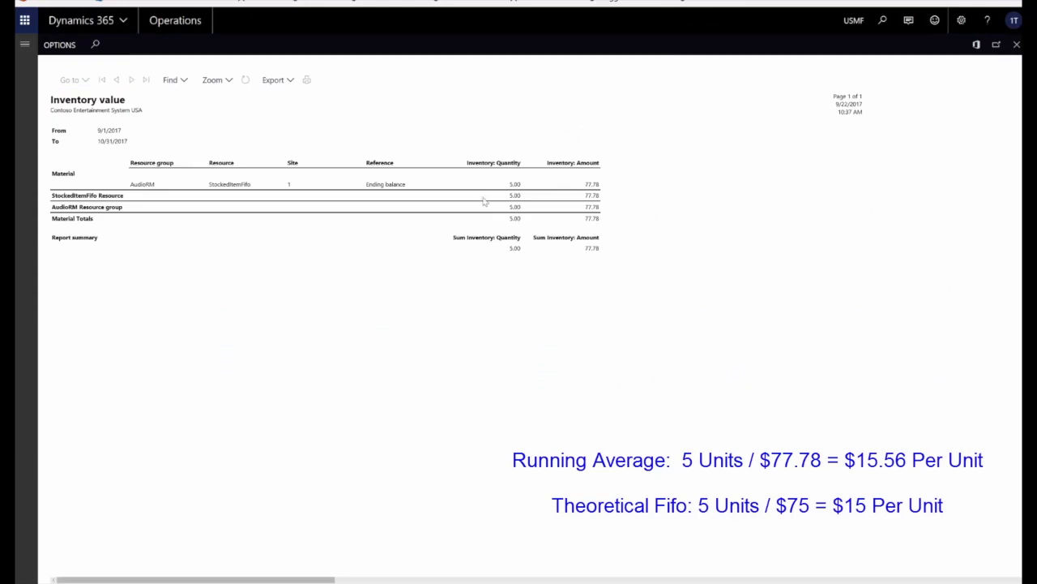
{"action": "mouse_move", "coordinate": [588, 188]}
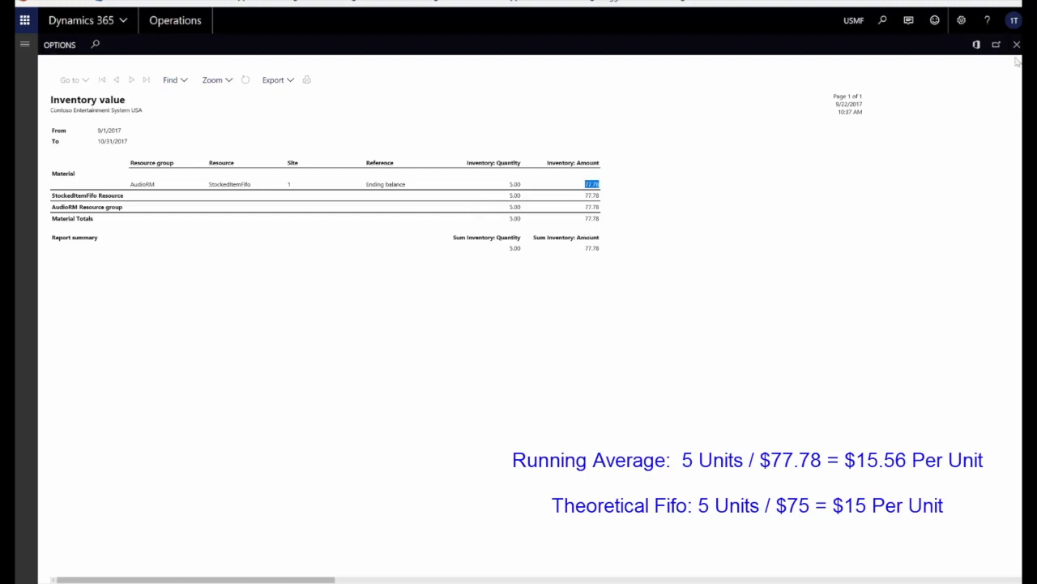
{"action": "mouse_move", "coordinate": [1016, 44]}
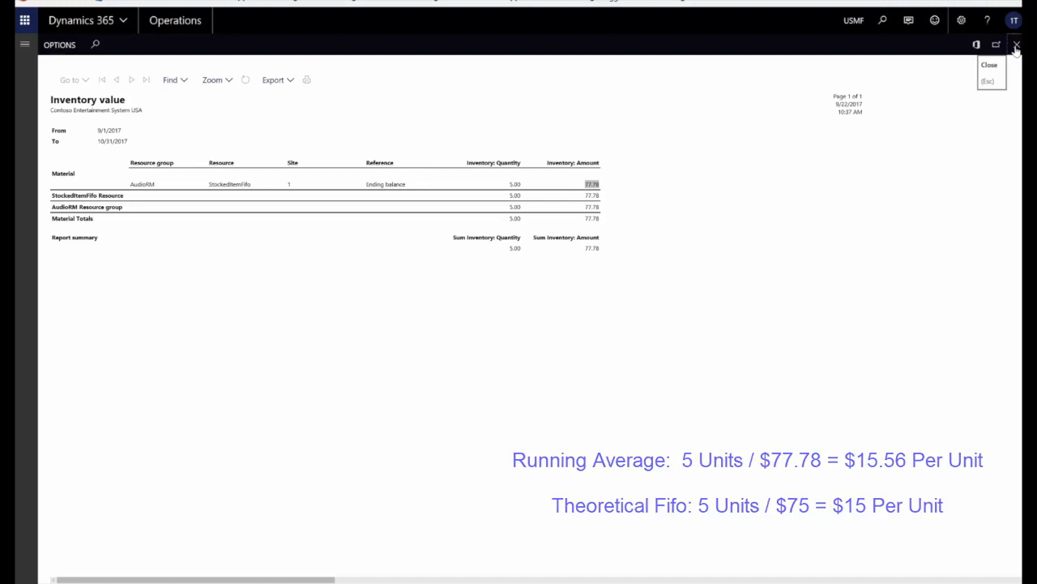
{"action": "left_click", "coordinate": [1018, 45]}
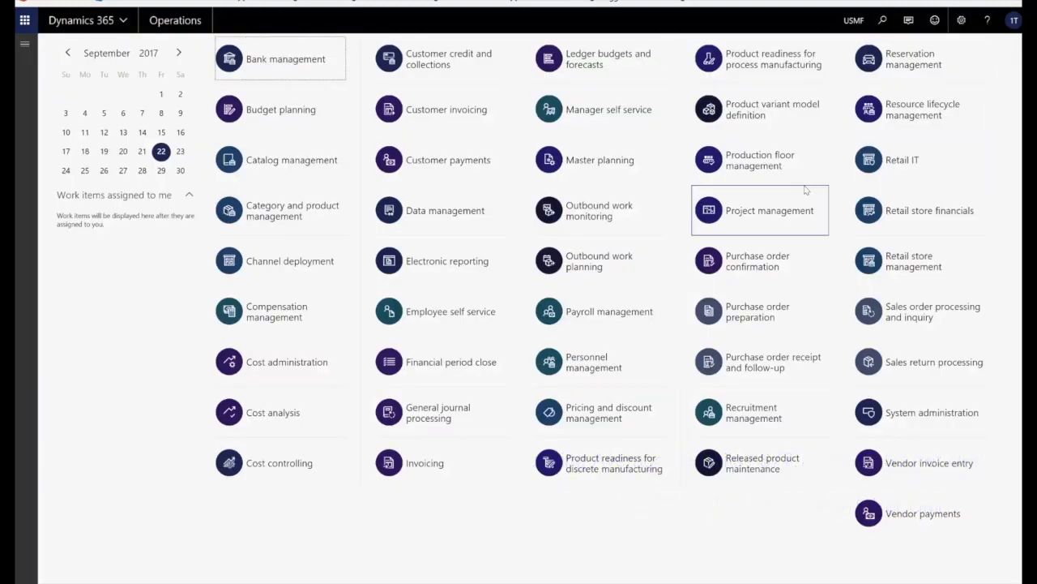
Step: Run the Inventory movement report (ID 40) showing StockedItemFifo totals of 5.00 units, 77.78
{"action": "left_click", "coordinate": [738, 106]}
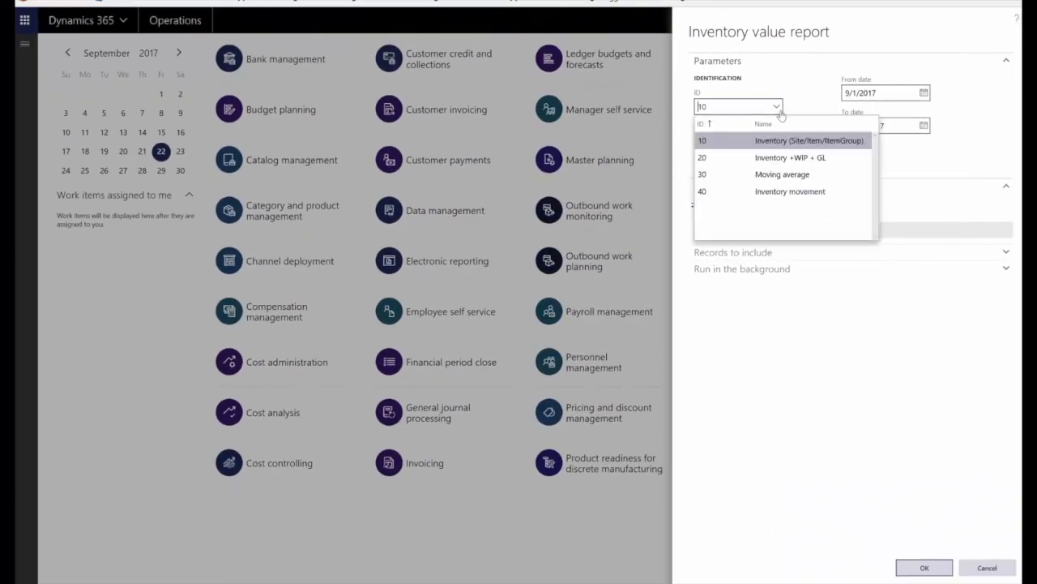
{"action": "left_click", "coordinate": [790, 191]}
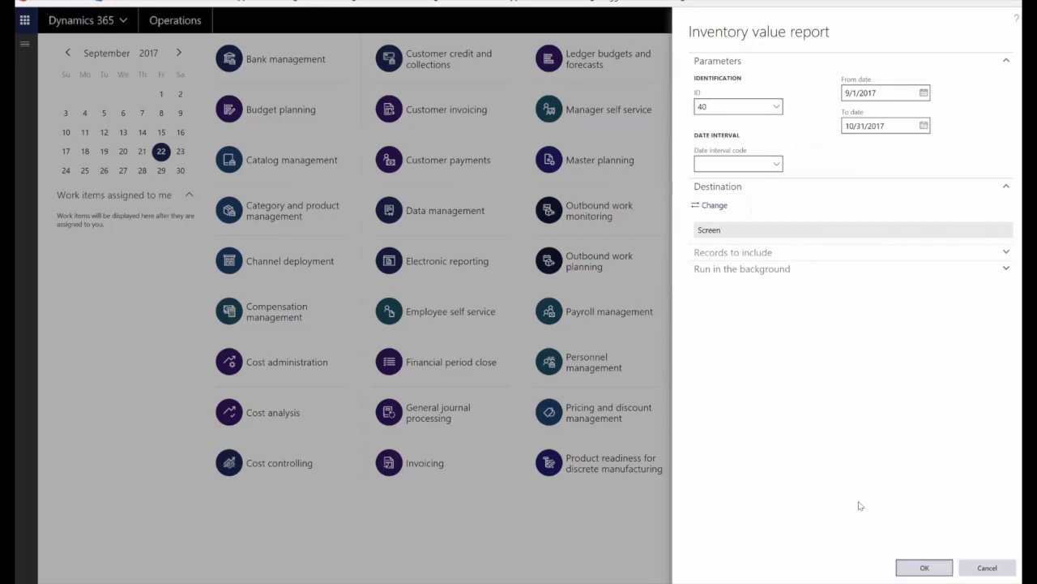
{"action": "left_click", "coordinate": [924, 567]}
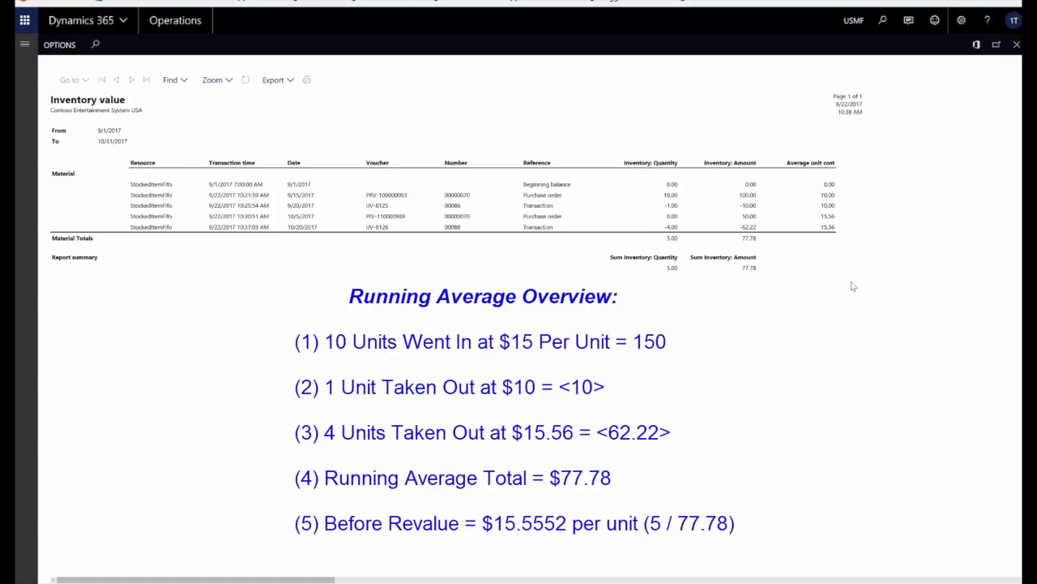
{"action": "mouse_move", "coordinate": [493, 209]}
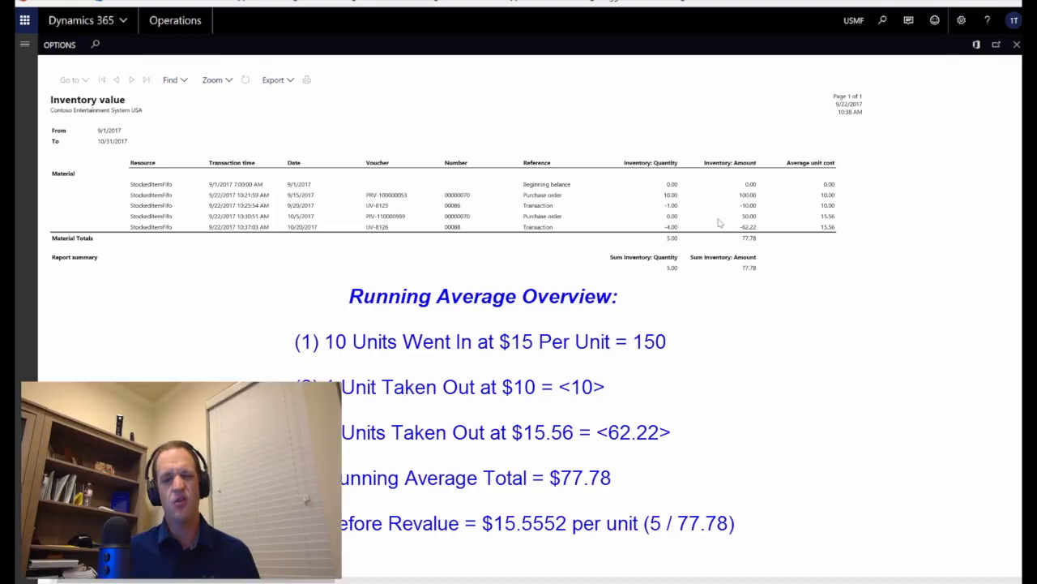
{"action": "mouse_move", "coordinate": [1017, 44]}
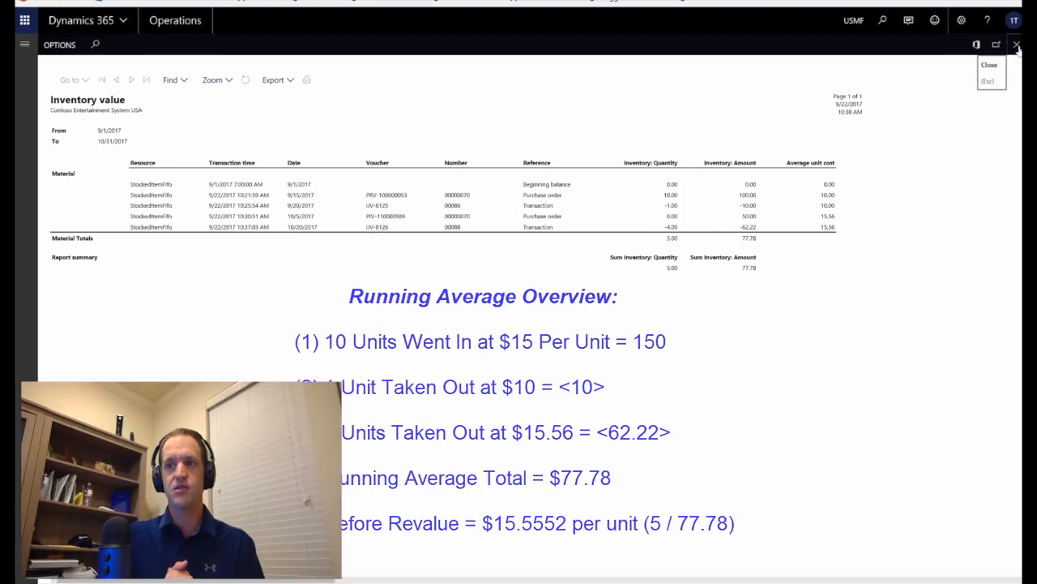
{"action": "left_click", "coordinate": [1017, 44]}
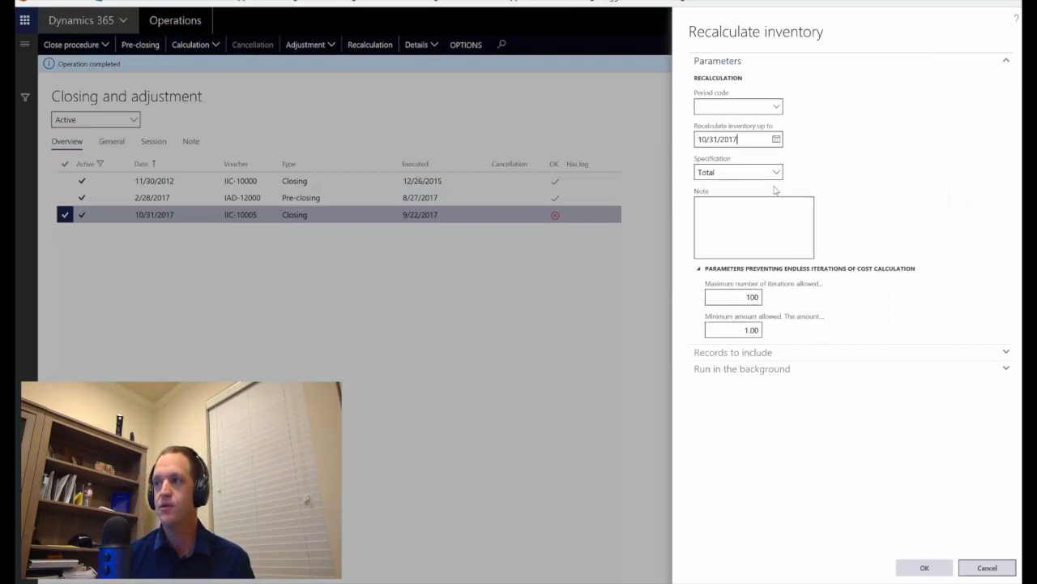
Step: Recalculate inventory by item number for items filtered to Stock*
{"action": "left_click", "coordinate": [738, 172]}
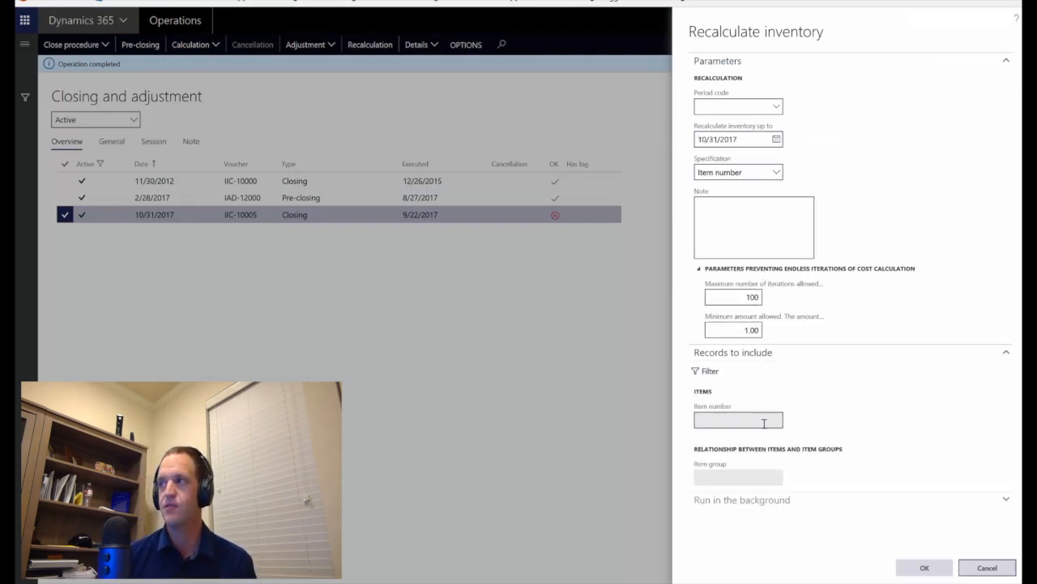
{"action": "left_click", "coordinate": [709, 371]}
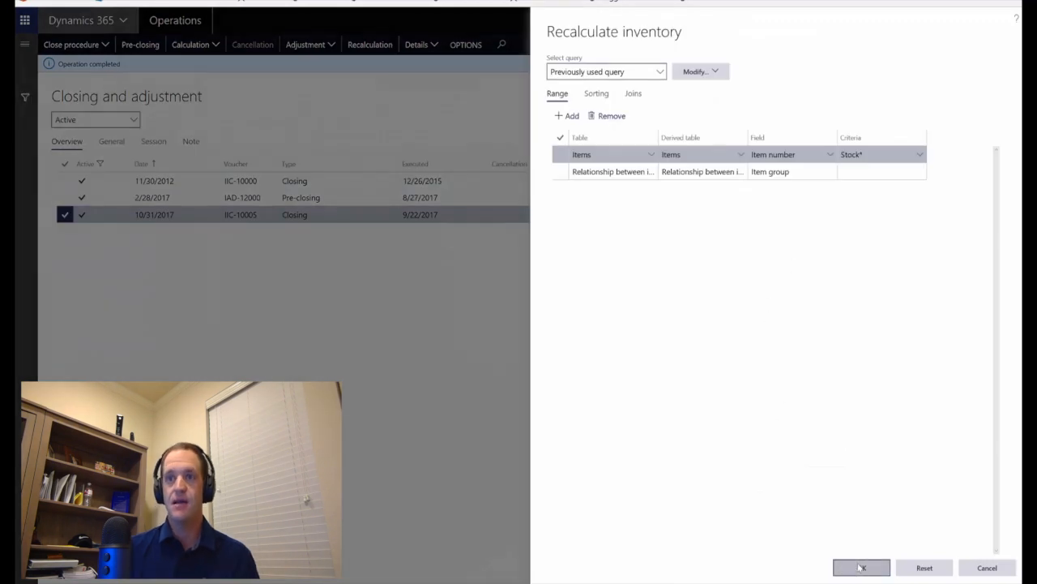
{"action": "left_click", "coordinate": [861, 567]}
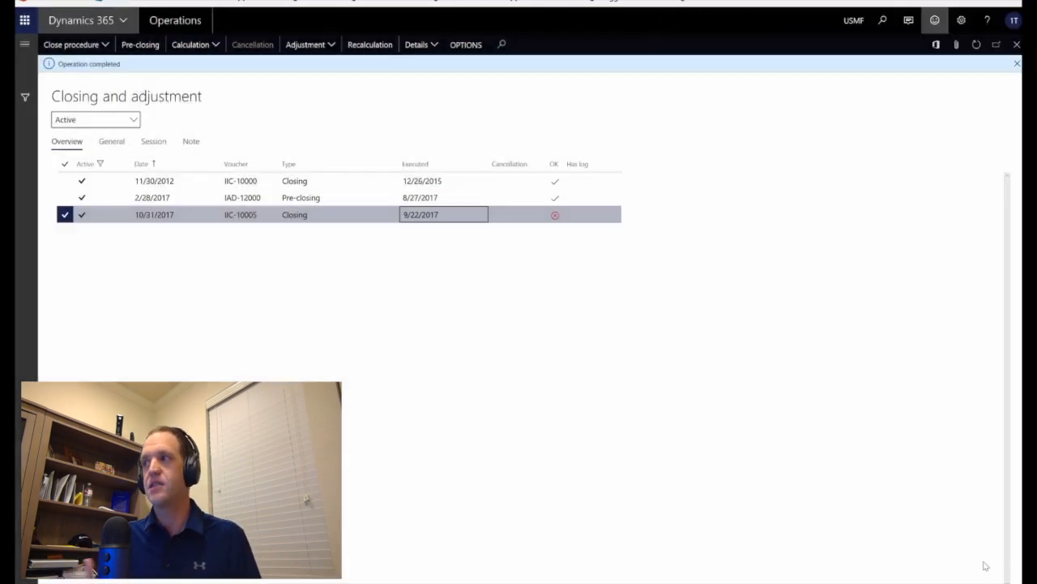
Step: Submit an inventory close through 10/31/2017
{"action": "left_click", "coordinate": [71, 43]}
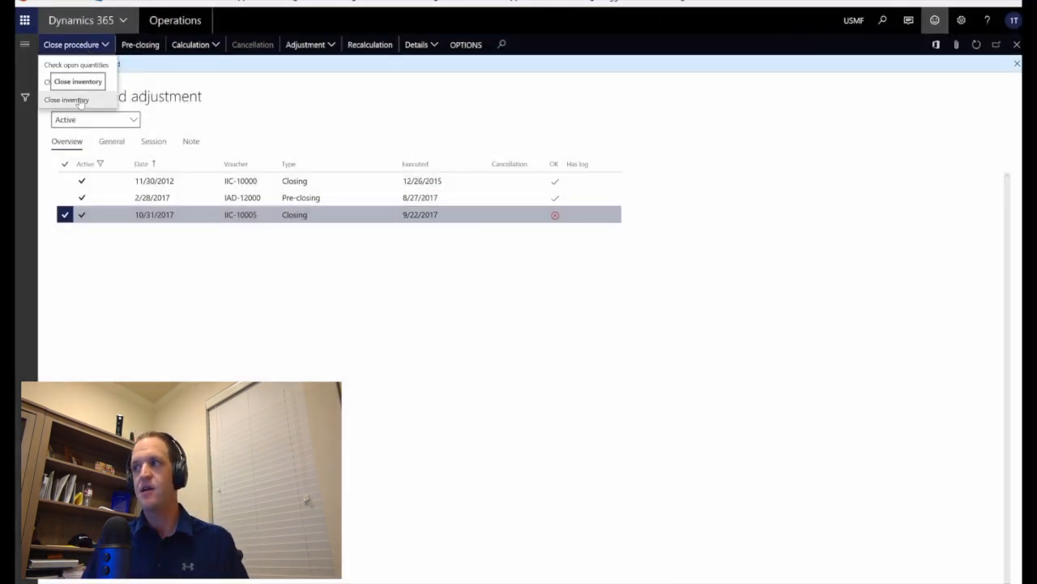
{"action": "left_click", "coordinate": [77, 81]}
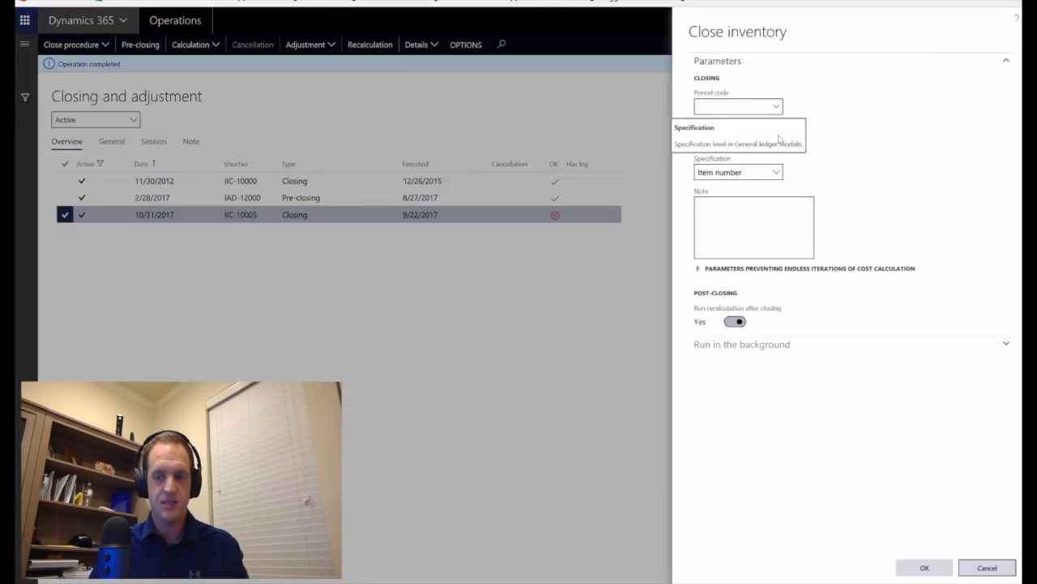
{"action": "left_click", "coordinate": [734, 138]}
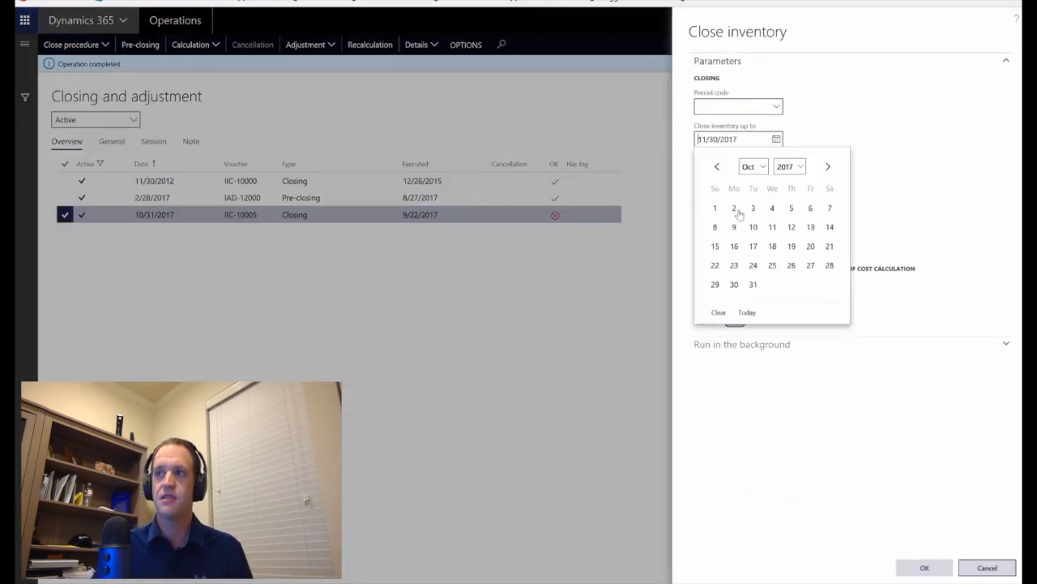
{"action": "left_click", "coordinate": [753, 284]}
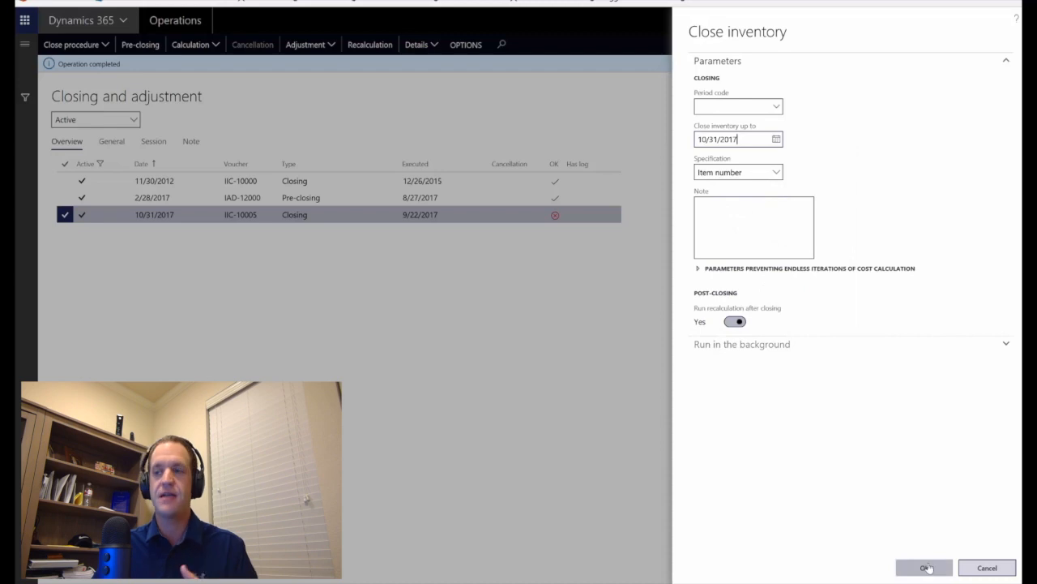
{"action": "left_click", "coordinate": [924, 567]}
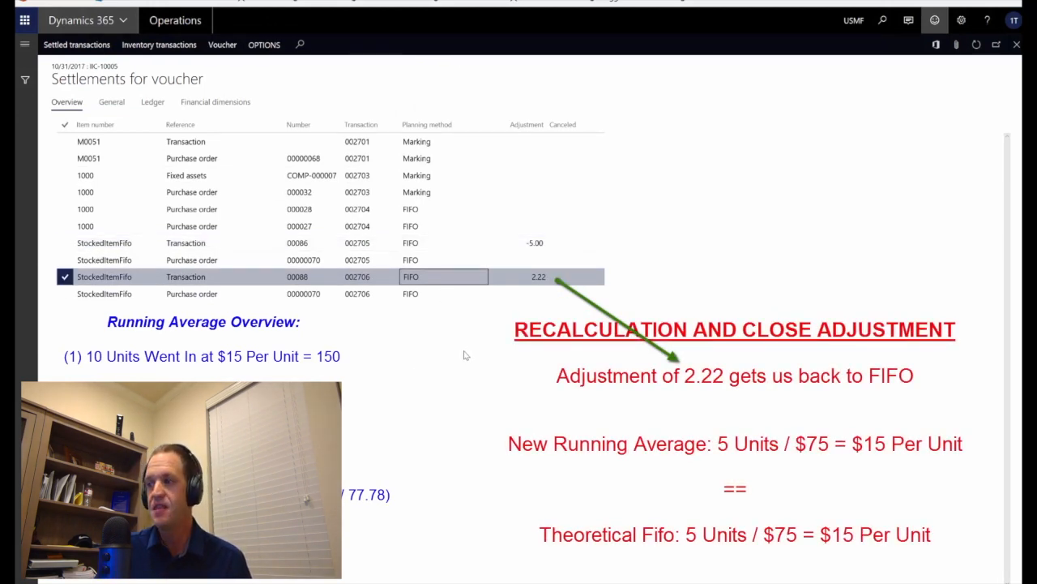
{"action": "mouse_move", "coordinate": [1016, 45]}
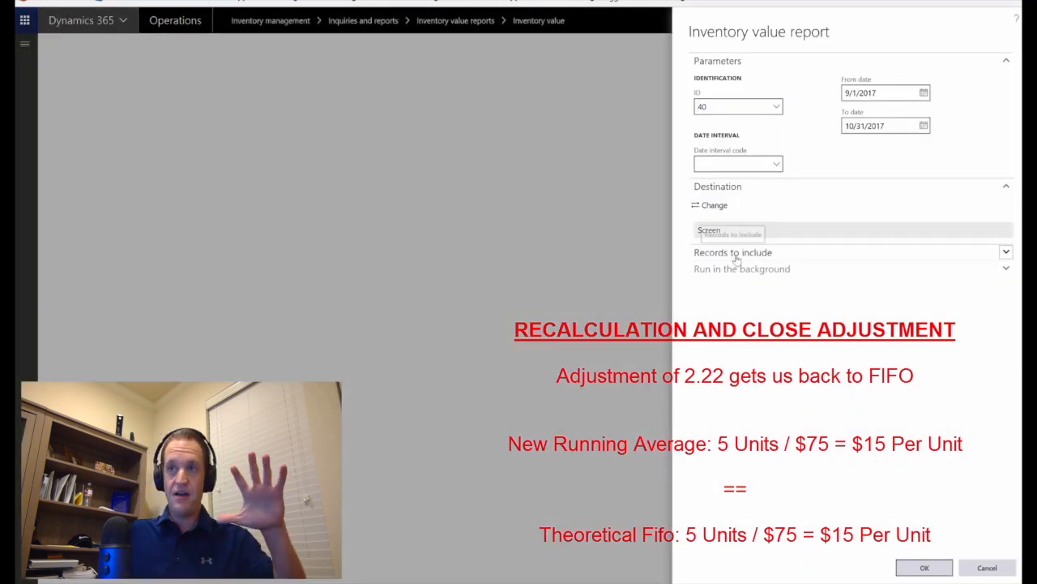
Step: Rerun the ID 40 report, confirm the 75.00 total, cancel parameters and return home
{"action": "left_click", "coordinate": [924, 568]}
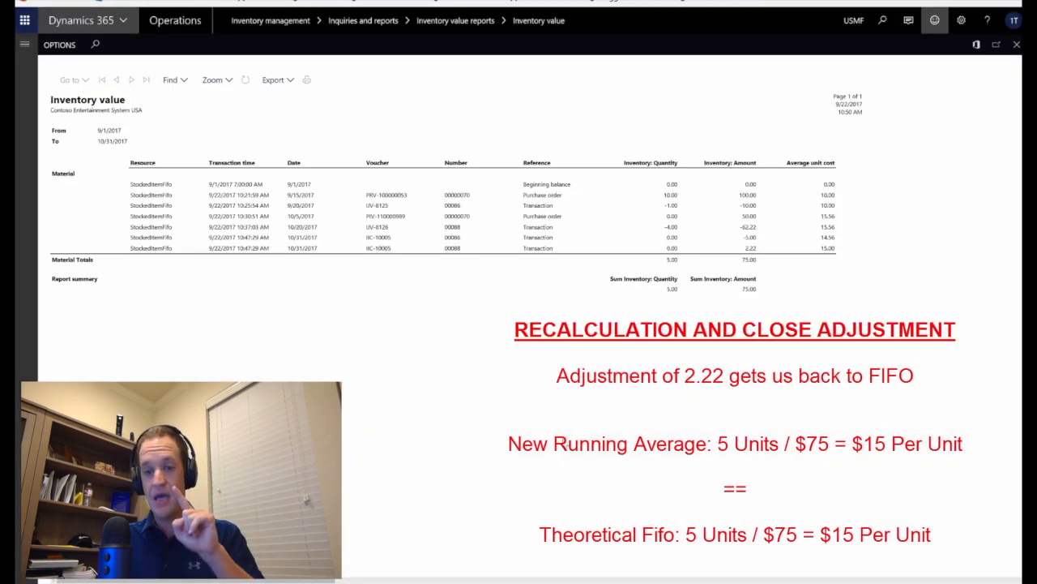
{"action": "mouse_move", "coordinate": [444, 265]}
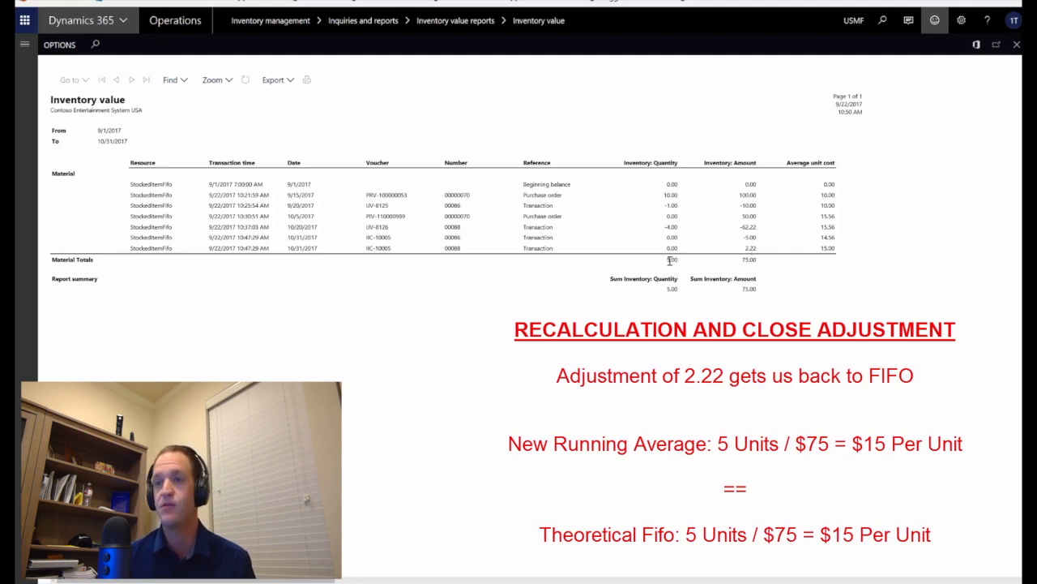
{"action": "double_click", "coordinate": [748, 259]}
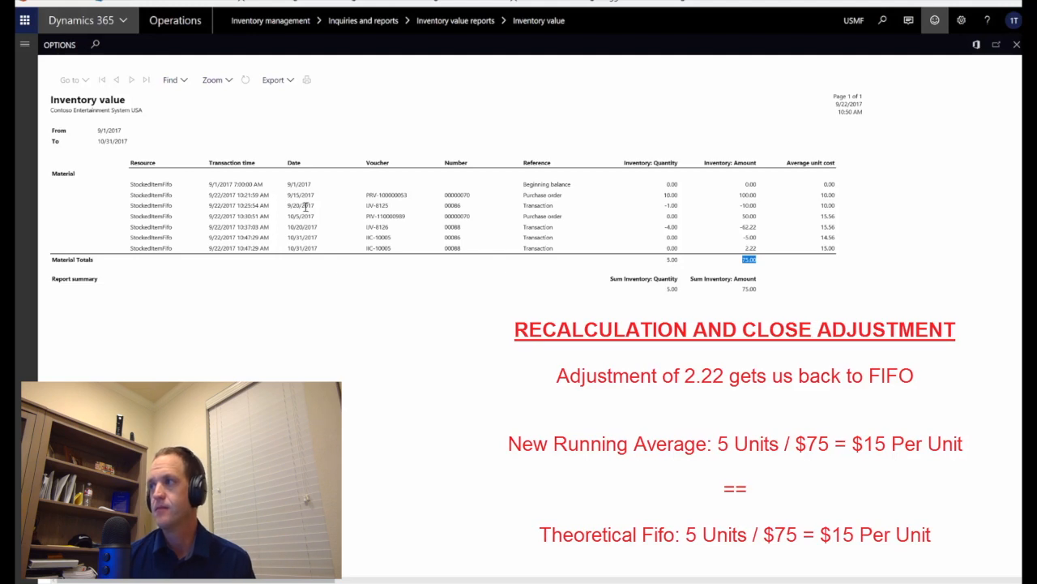
{"action": "left_click", "coordinate": [1017, 45]}
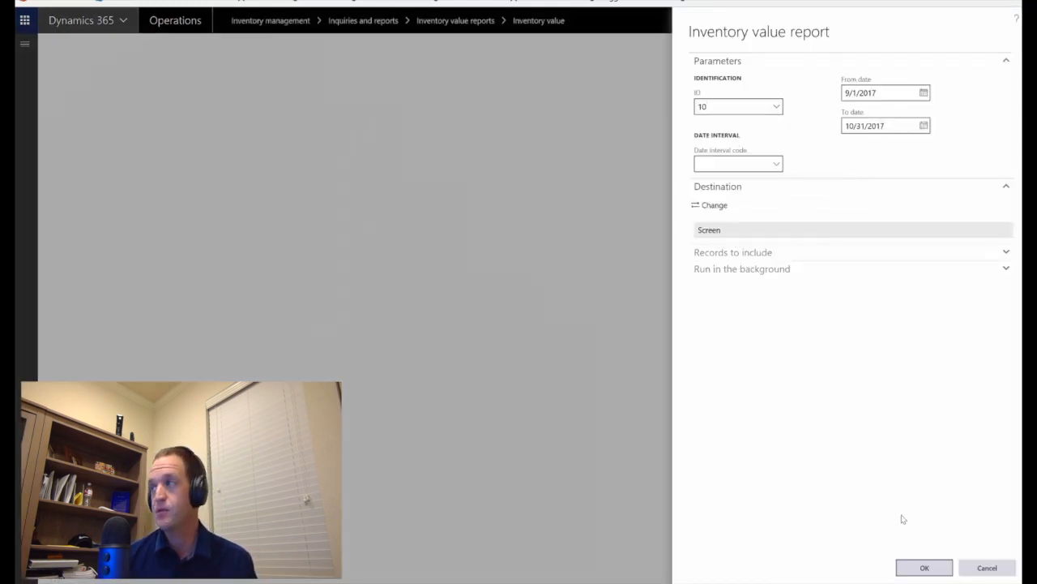
{"action": "left_click", "coordinate": [924, 567]}
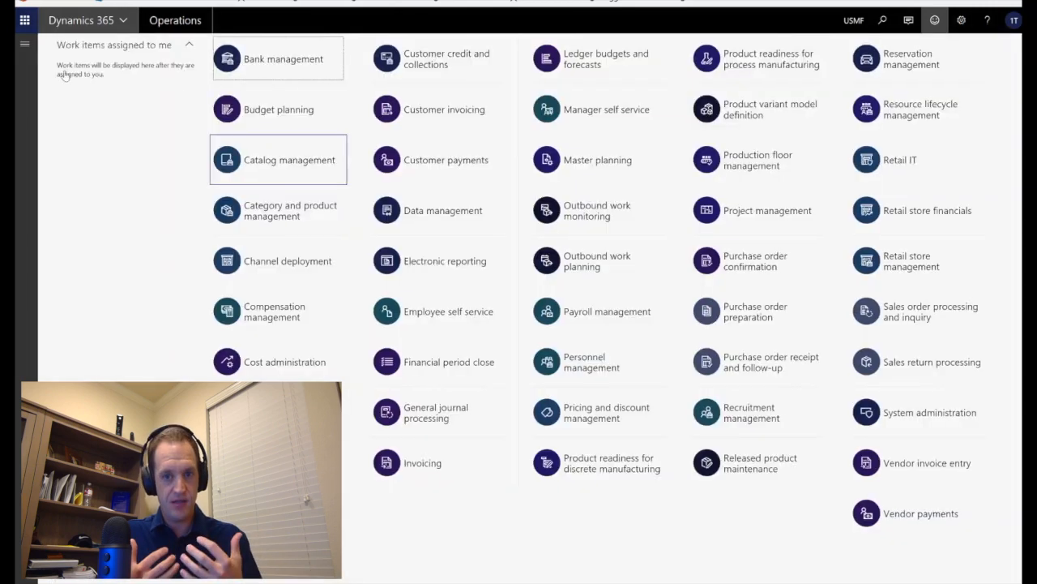
{"action": "left_click", "coordinate": [23, 44]}
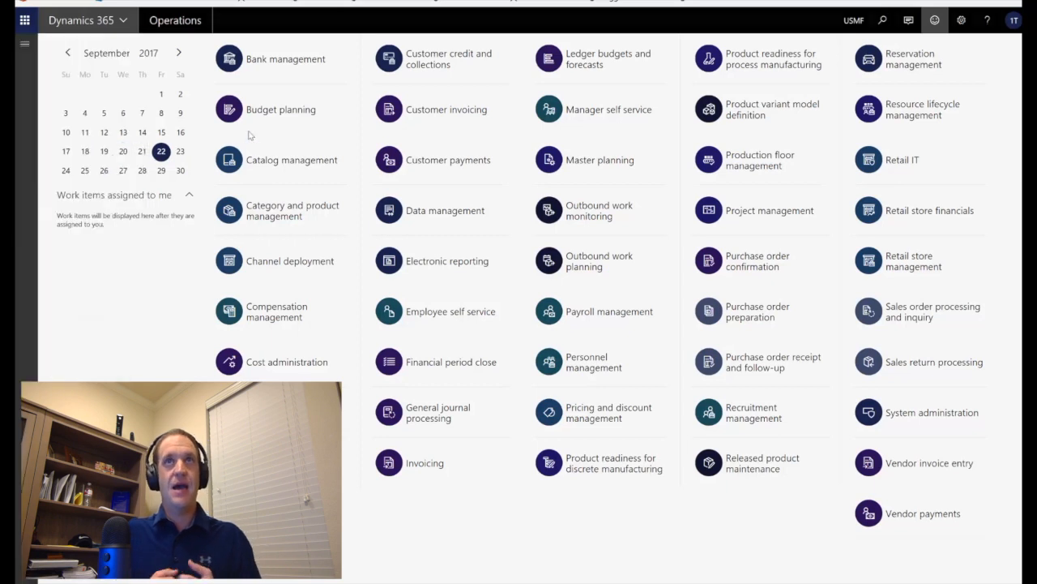
Step: Review StockedItemFifo transaction 00086: cost -10.00, settled -15.00, financially closed 10/31/2017
{"action": "type", "text": "stock"}
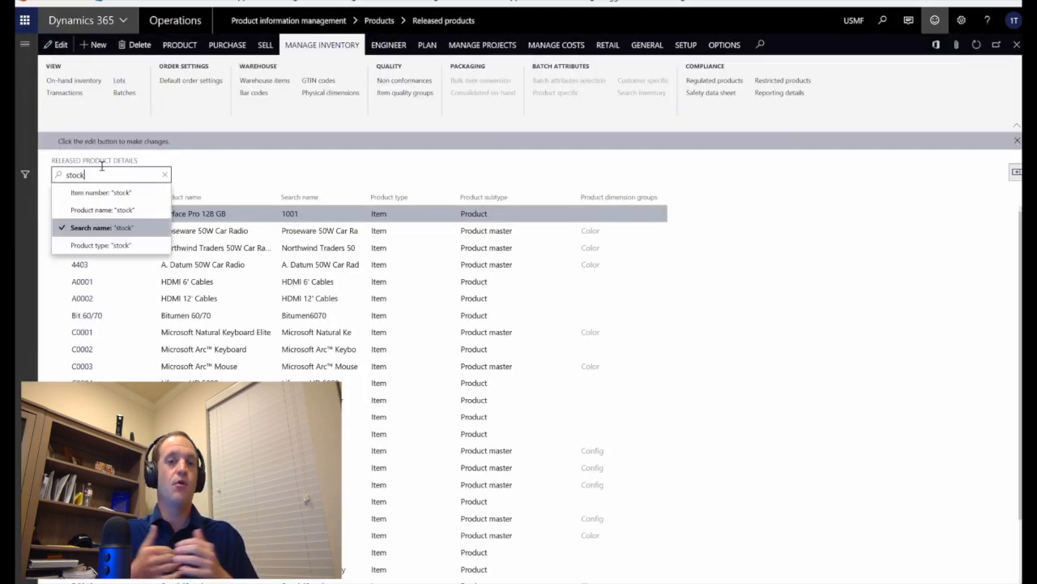
{"action": "left_click", "coordinate": [101, 193]}
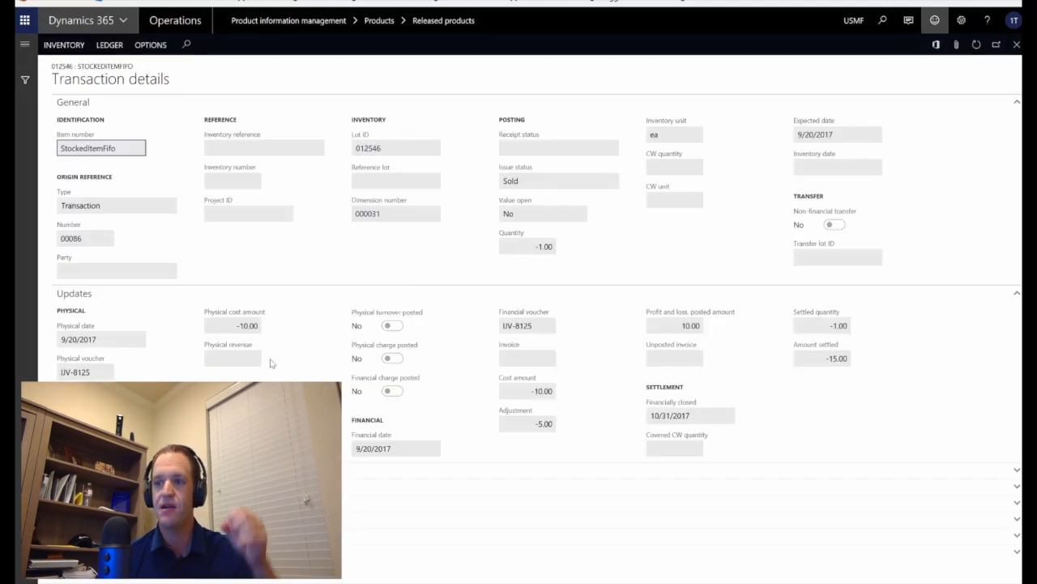
{"action": "left_click", "coordinate": [233, 325]}
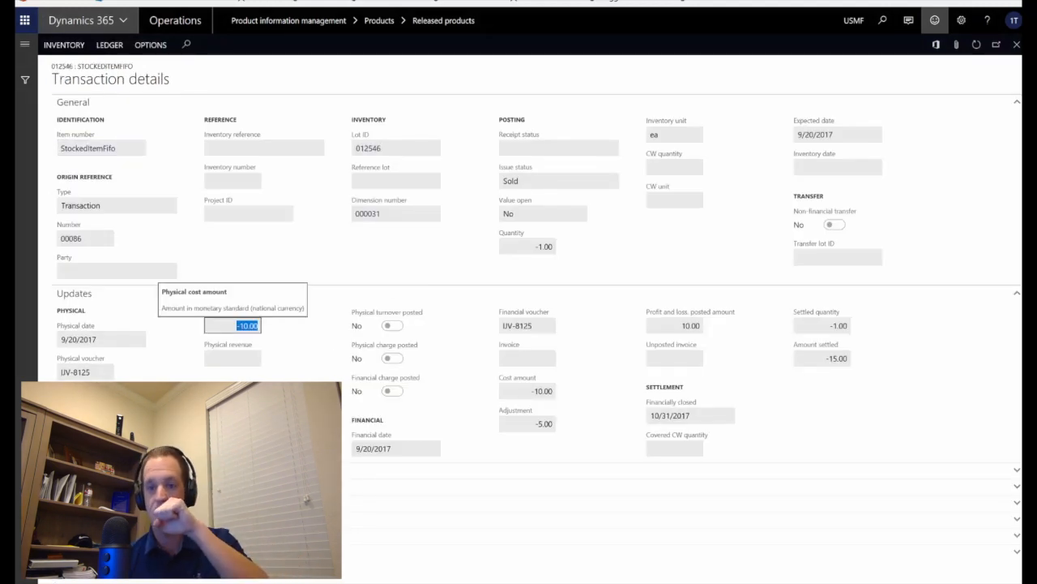
{"action": "left_click", "coordinate": [527, 423]}
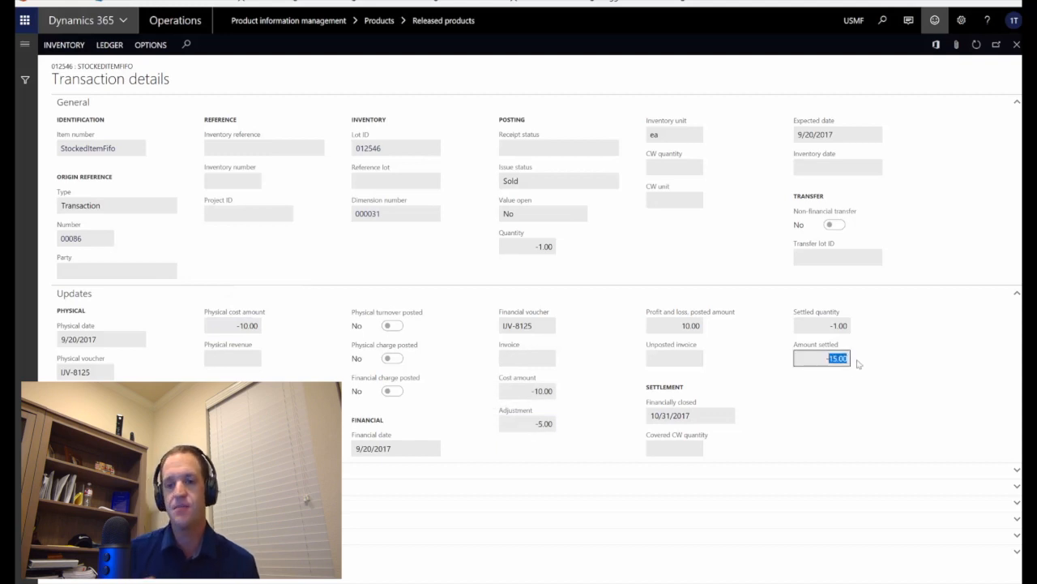
{"action": "left_click", "coordinate": [101, 339]}
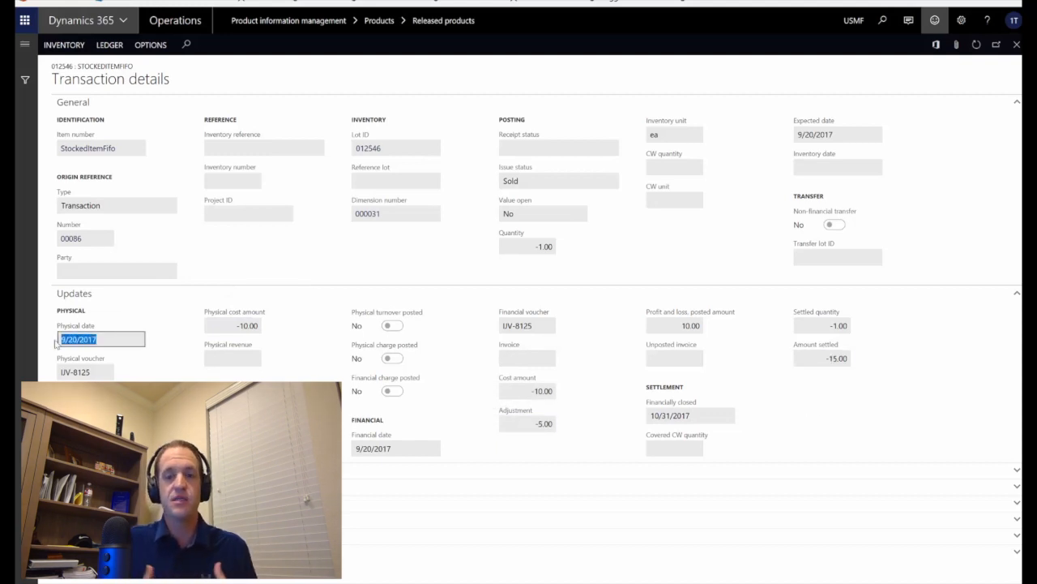
{"action": "left_click", "coordinate": [690, 415]}
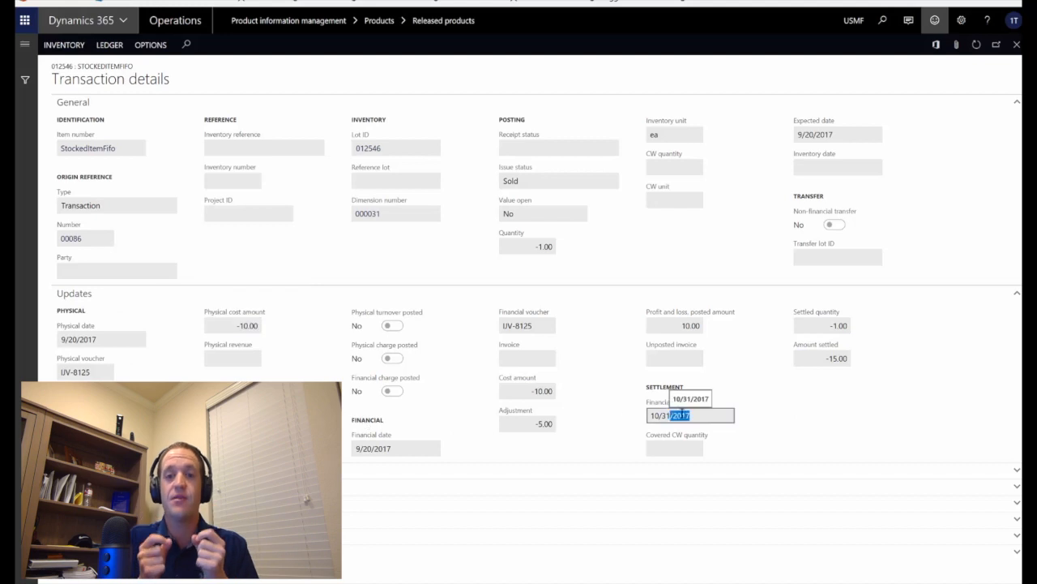